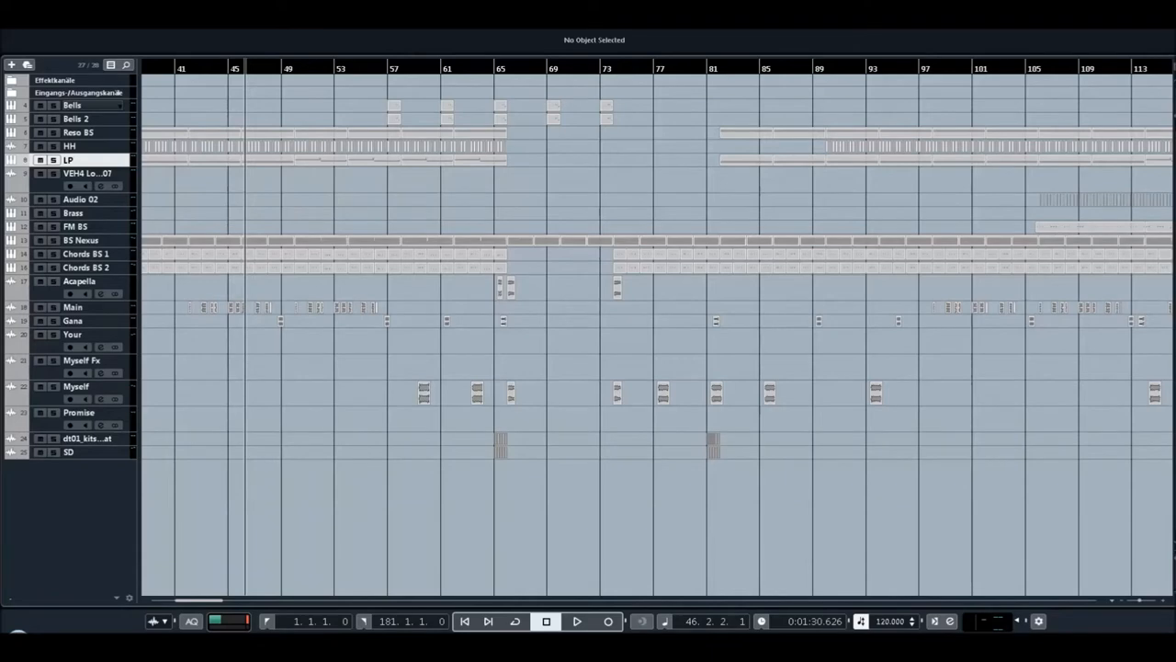
mouse_move(480, 215)
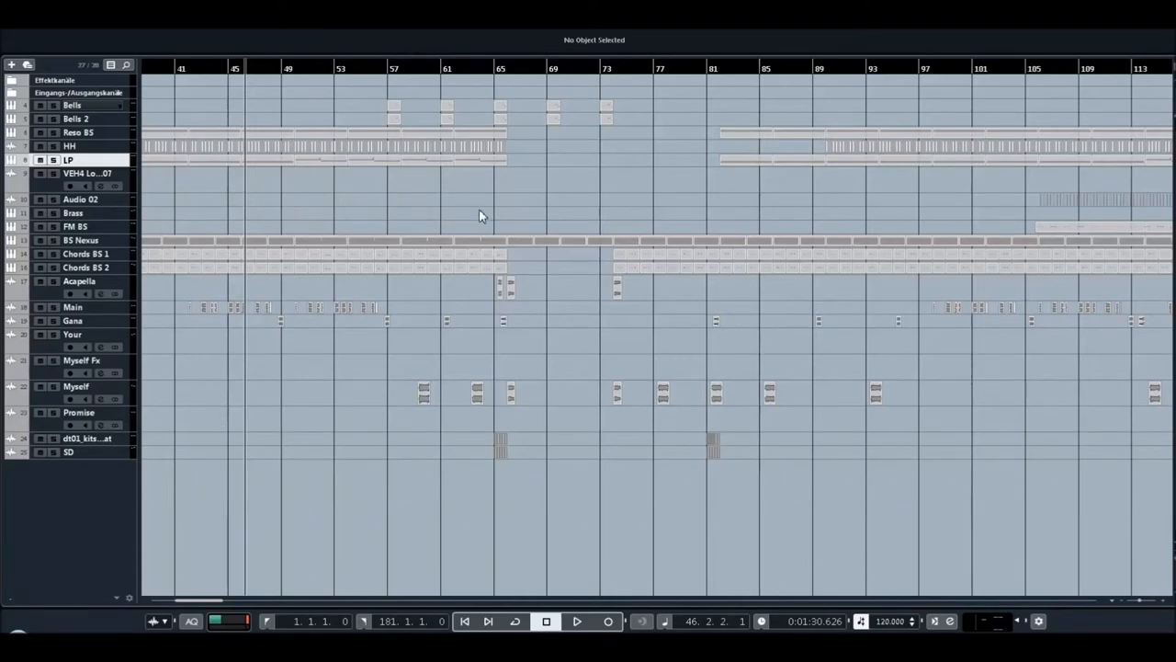
mouse_move(824, 35)
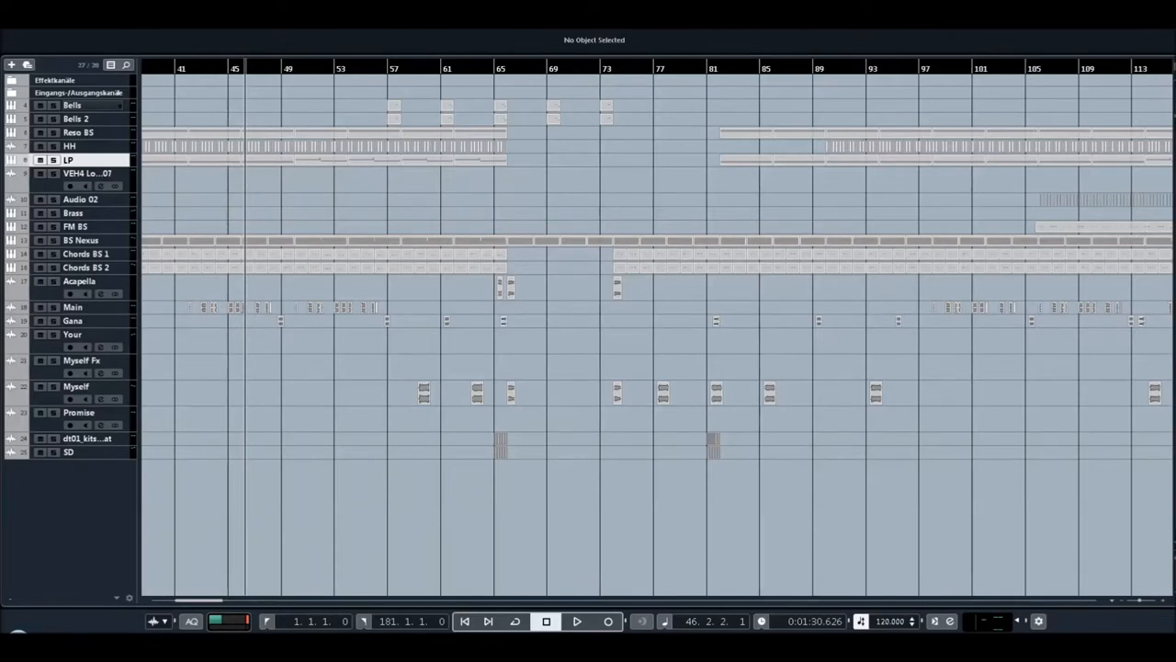
mouse_move(518, 155)
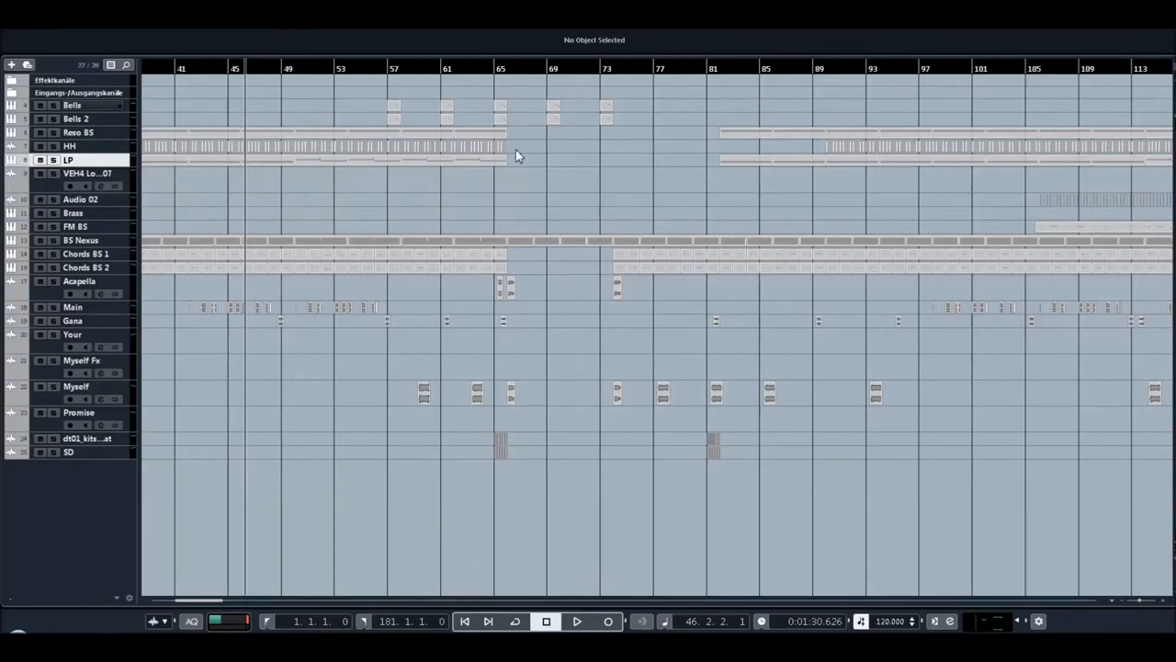
mouse_move(271, 352)
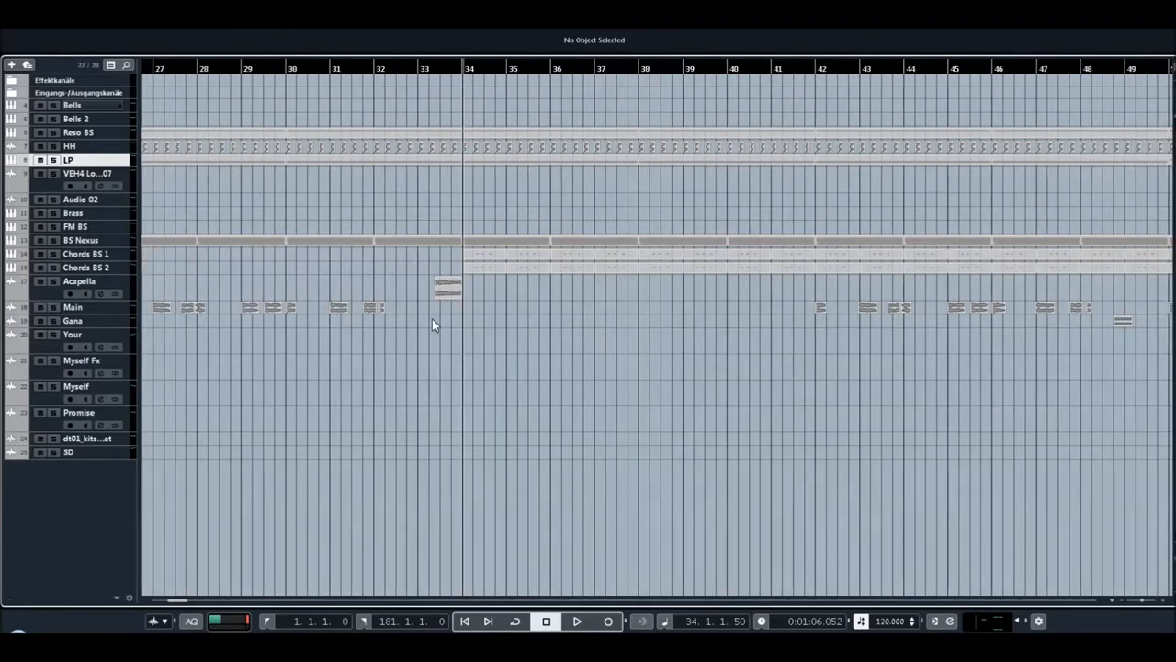
mouse_move(419, 76)
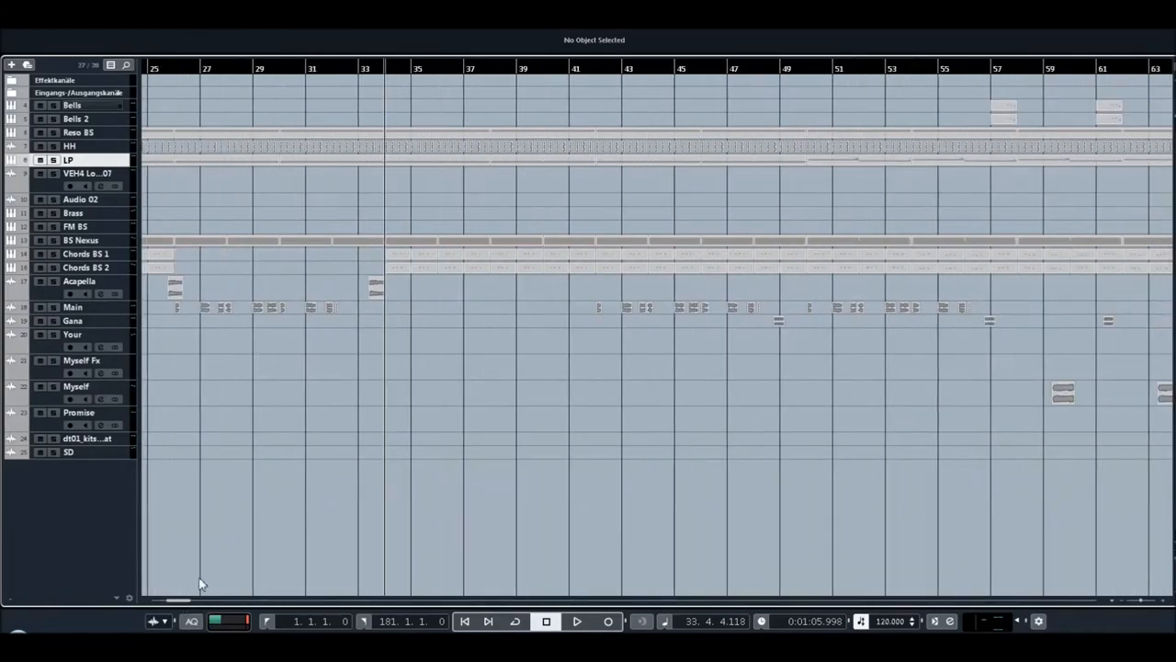
mouse_move(800, 321)
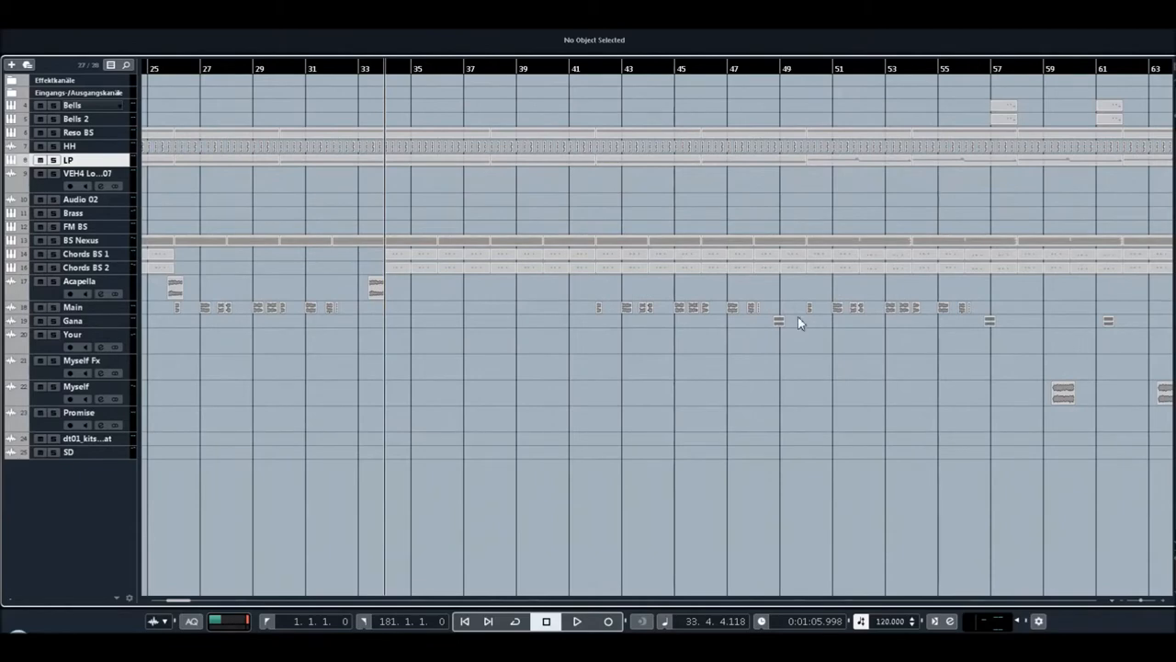
mouse_move(761, 147)
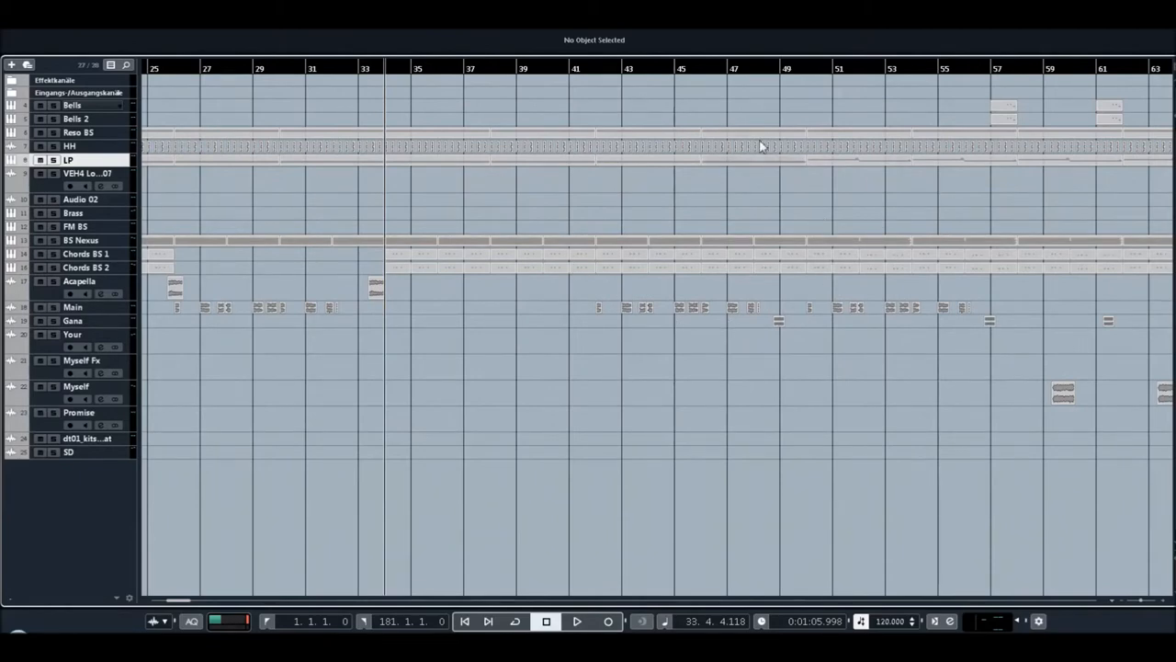
mouse_move(678, 183)
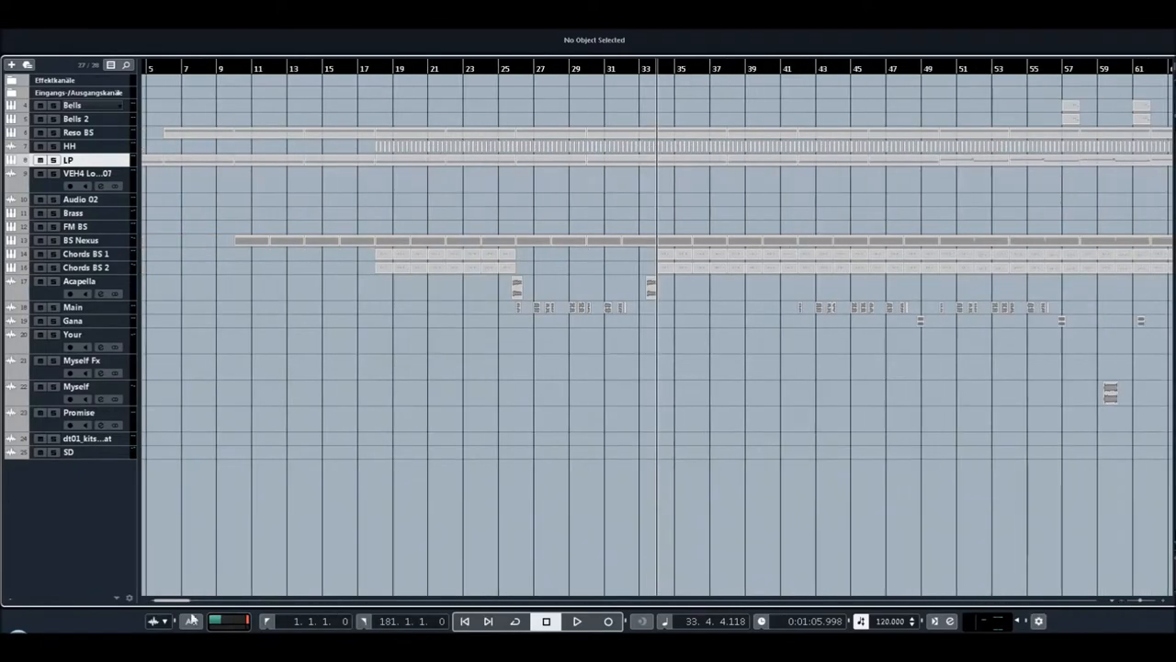
Scroll the project and start playback near bar 33, listening on past bar 40.
scroll(right, 3)
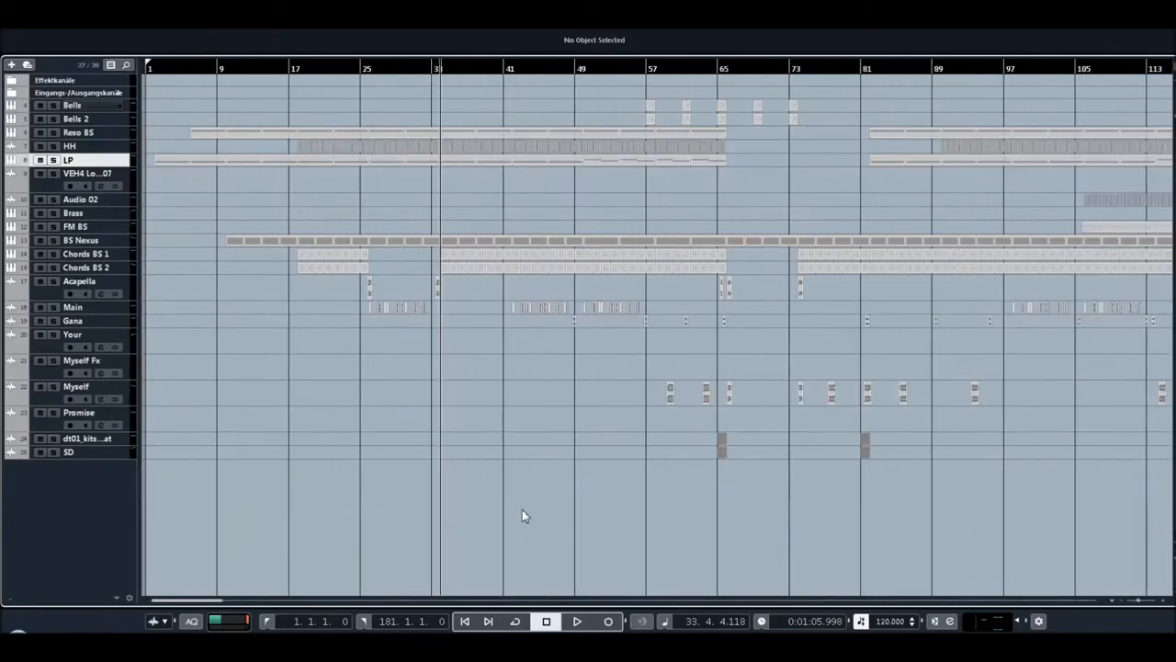
mouse_move(1096, 165)
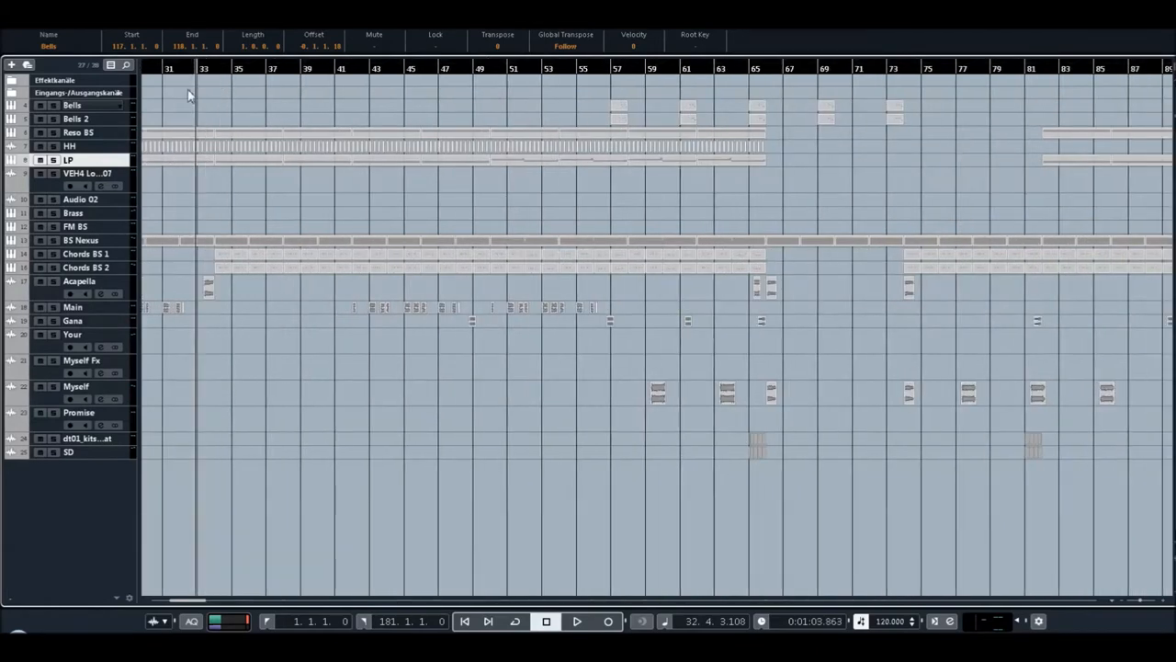
click(577, 621)
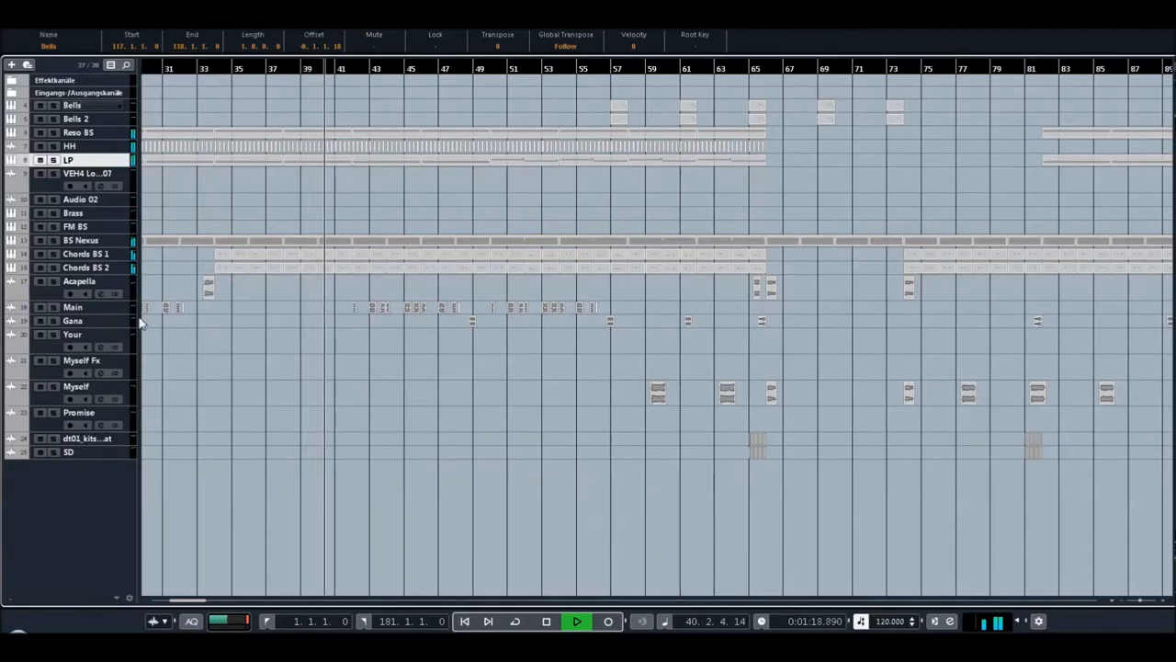
mouse_move(92, 307)
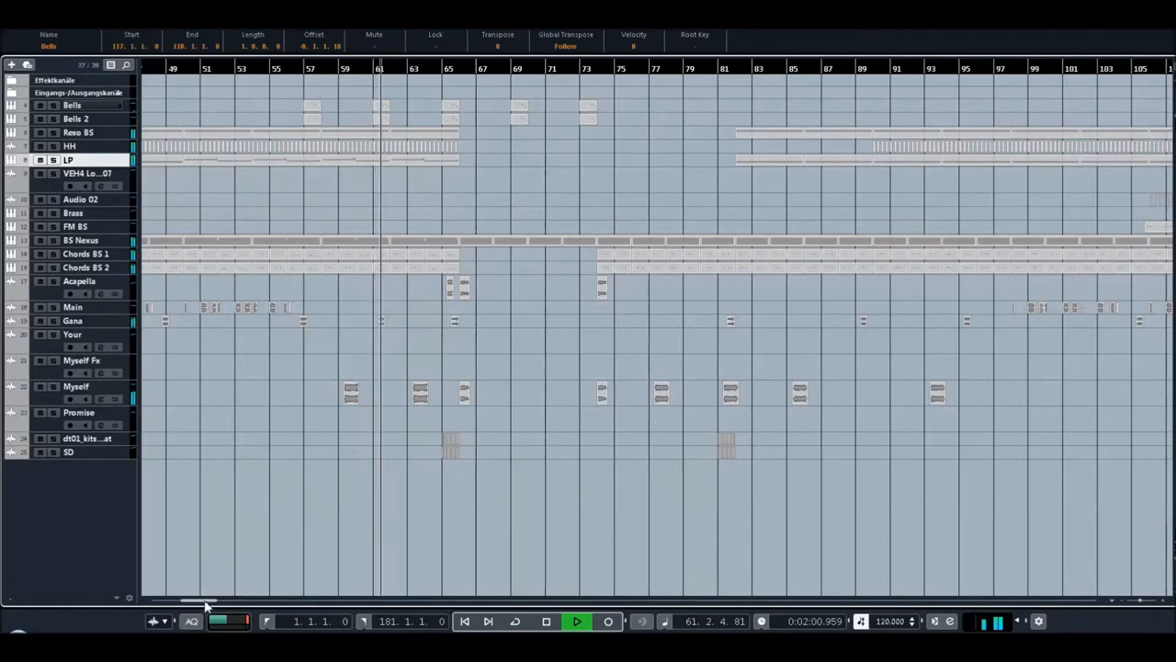
Scroll to bars 111–132 and play back from around bar 114.
scroll(right, 3)
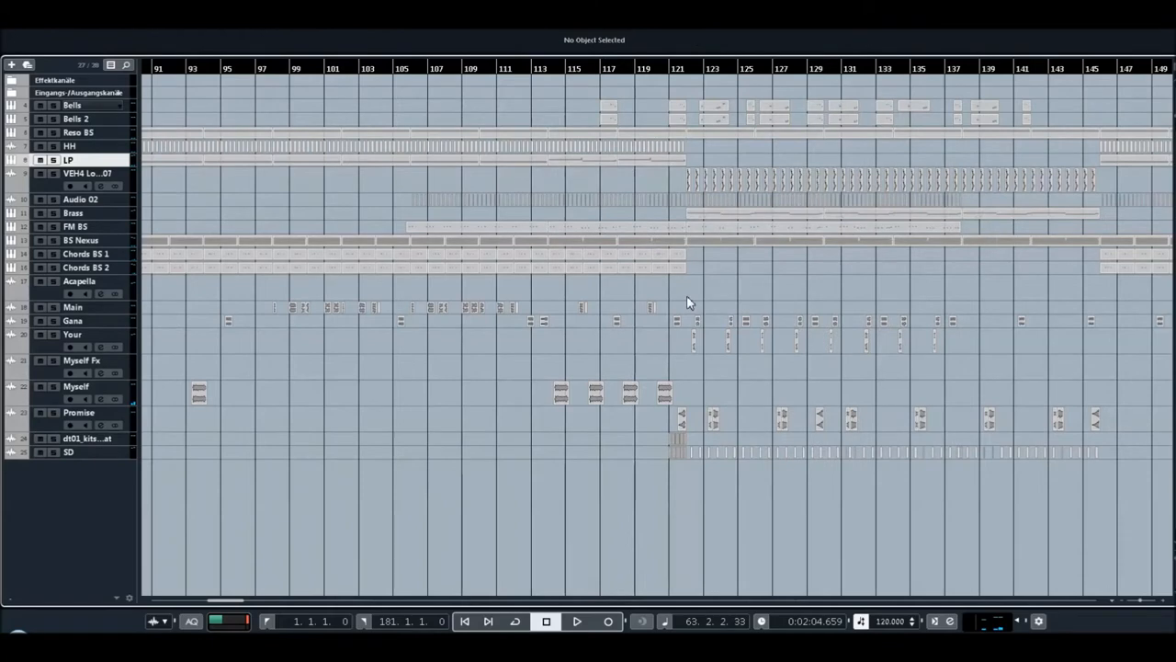
mouse_move(272, 589)
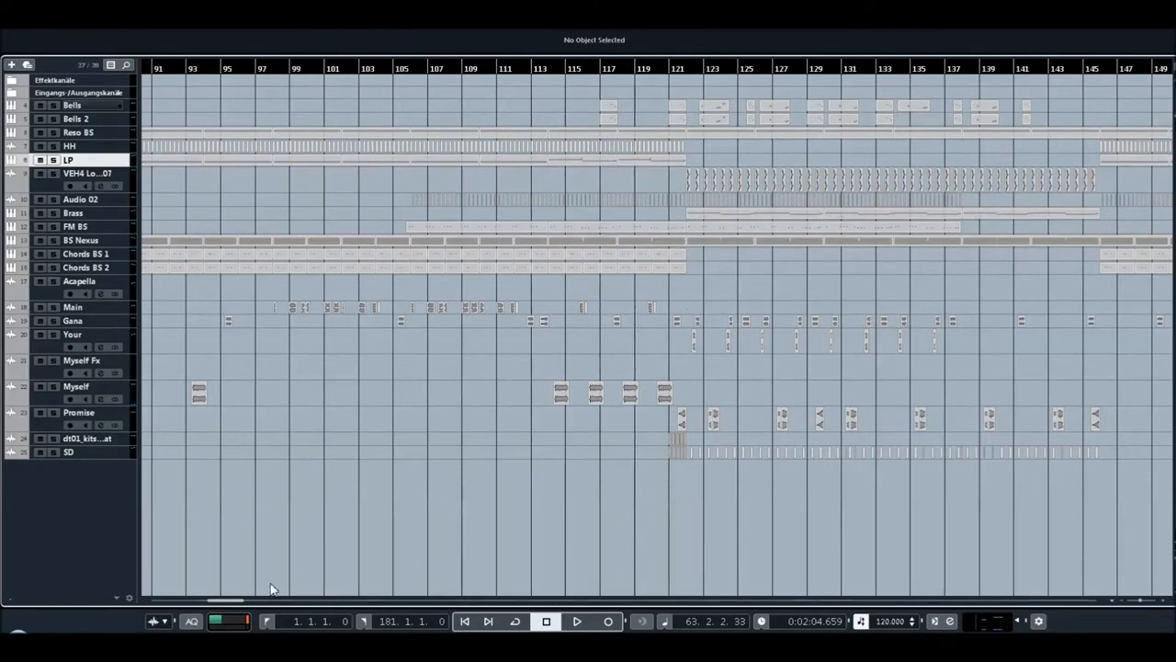
scroll(right, 3)
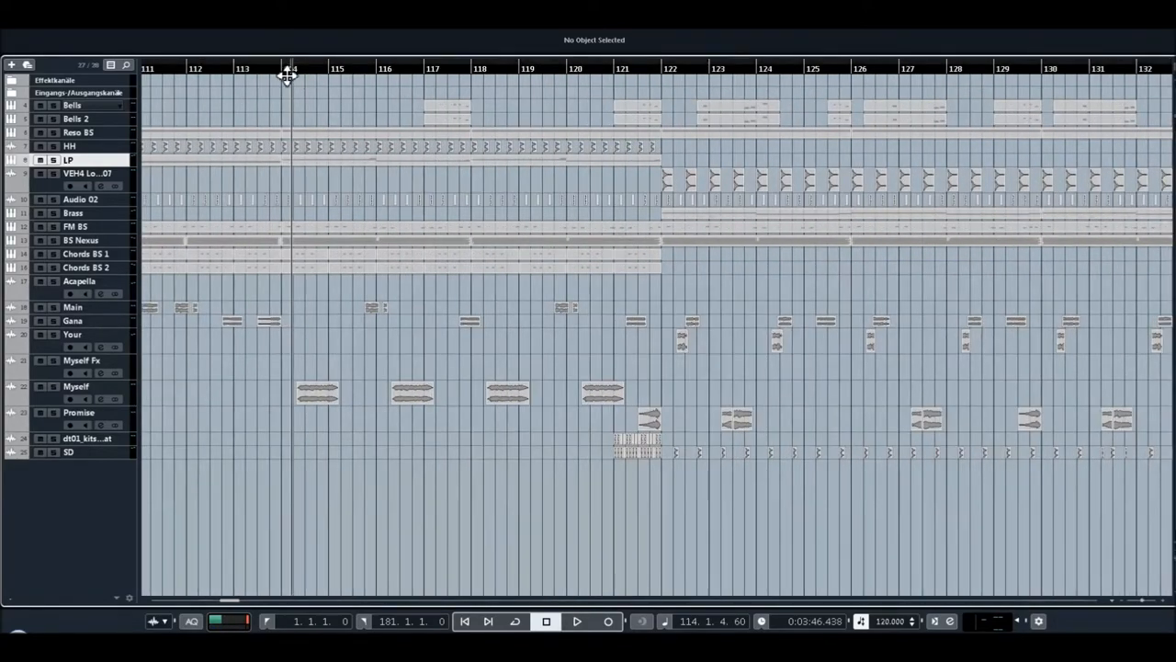
click(576, 621)
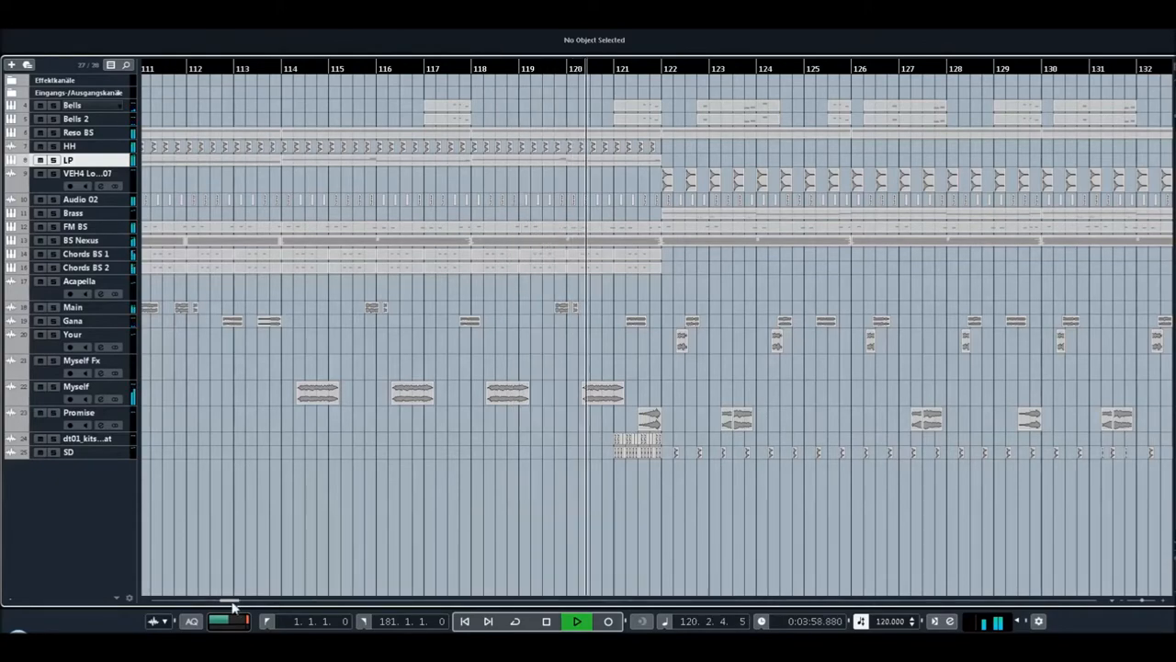
scroll(right, 3)
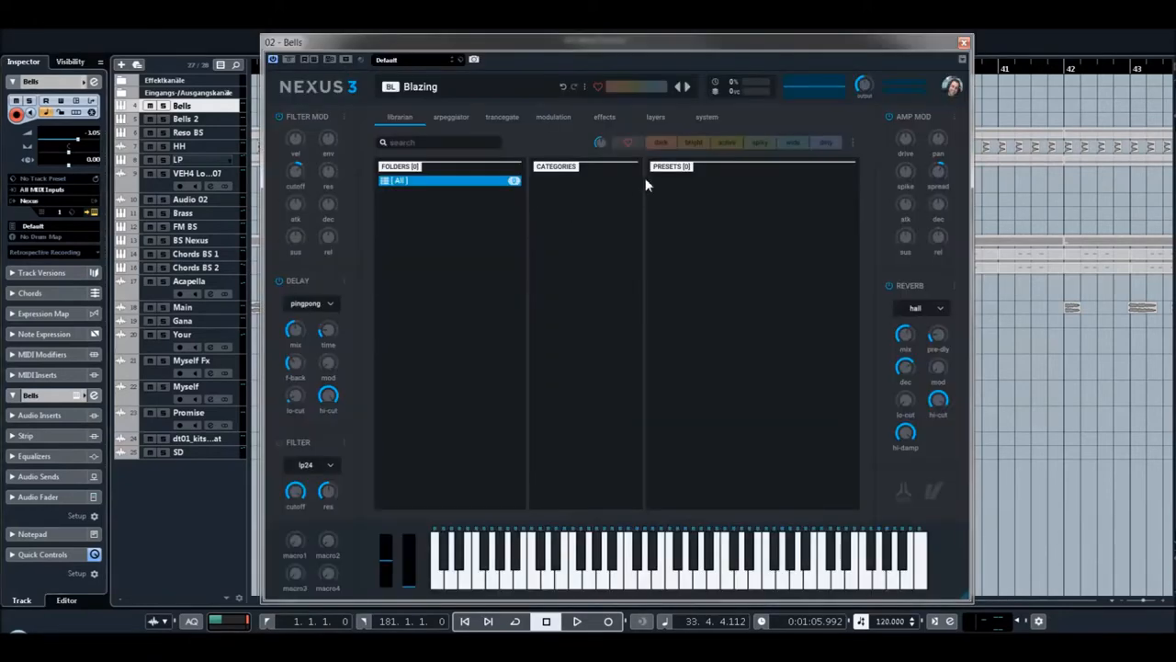
Check the Bells Blazing preset, then solo Bells and play from bar 57.
click(400, 180)
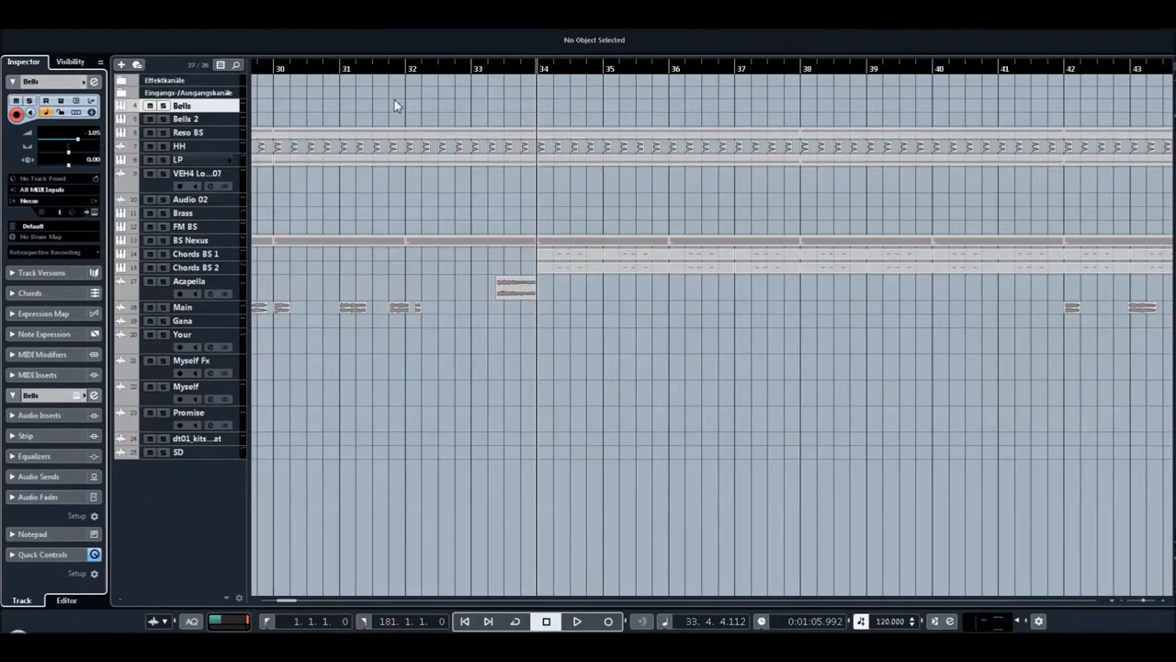
scroll(right, 3)
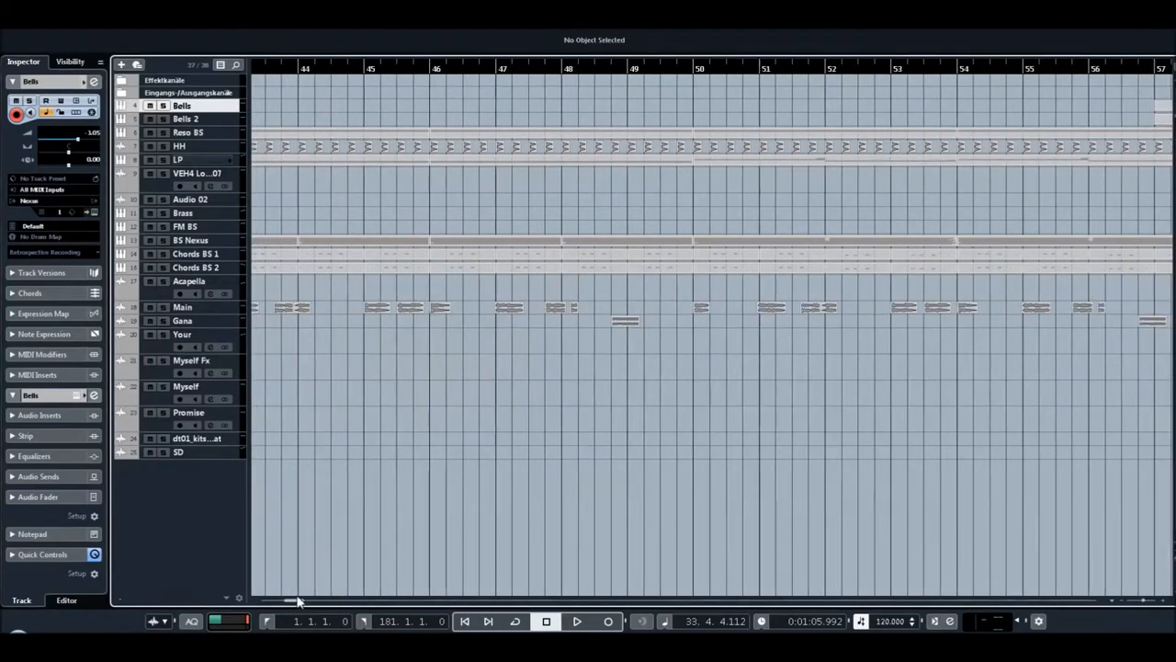
scroll(right, 3)
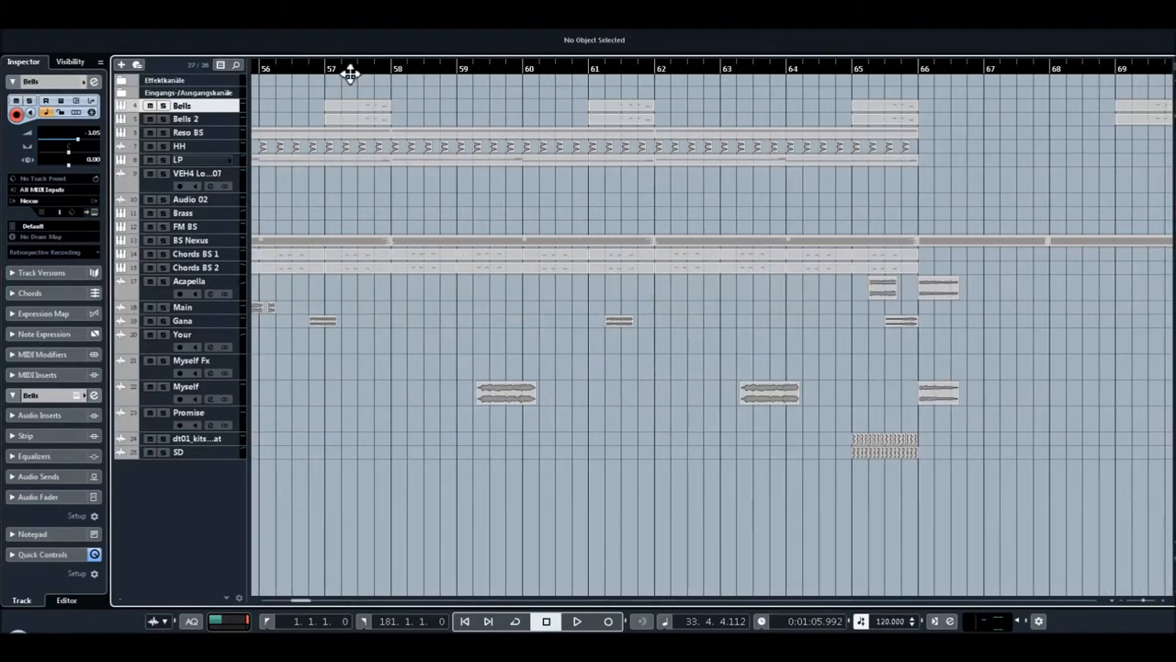
click(576, 621)
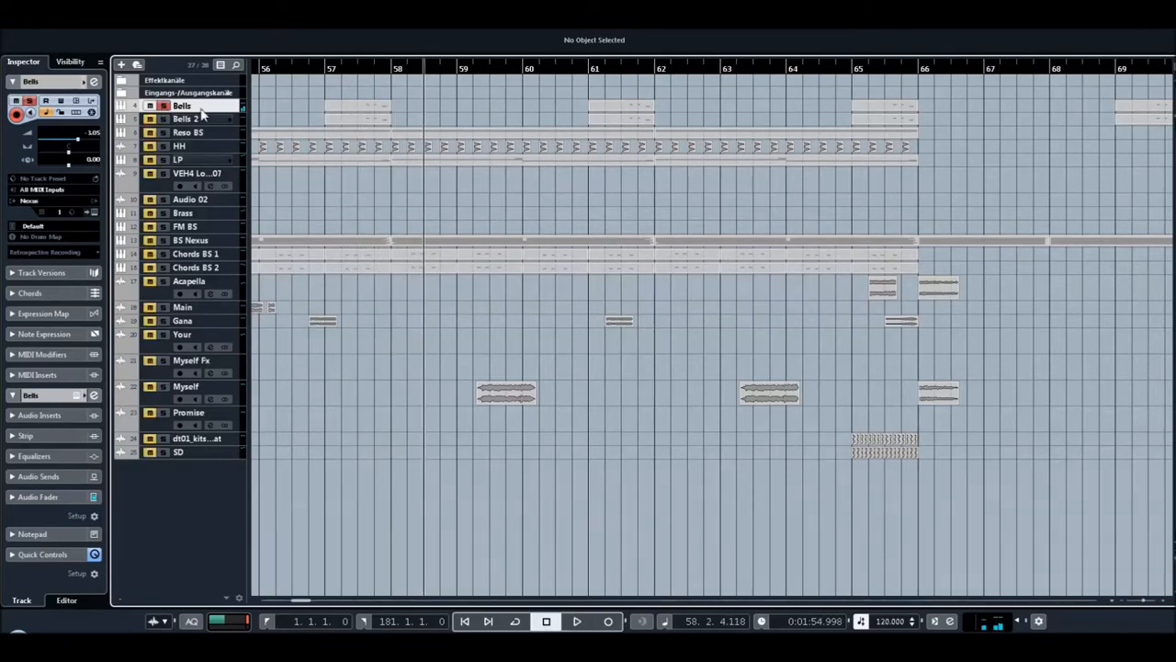
View Bells 2's Sonar preset, solo Bells 2 with Bells, and replay from bar 57.
click(185, 118)
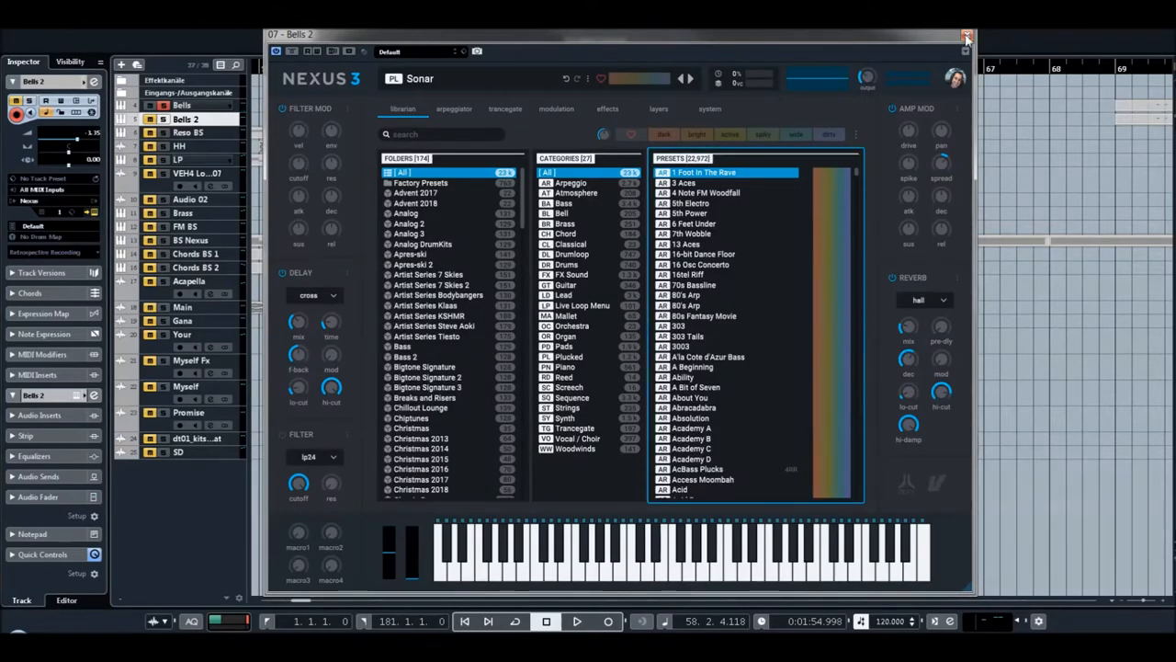
click(967, 36)
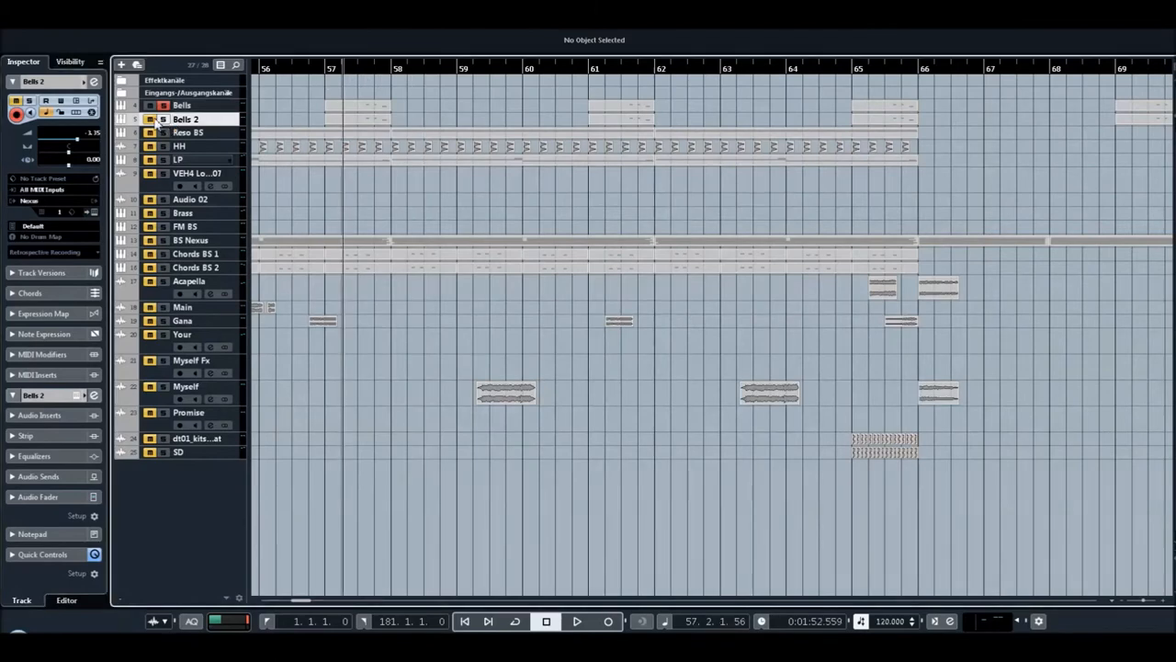
click(576, 621)
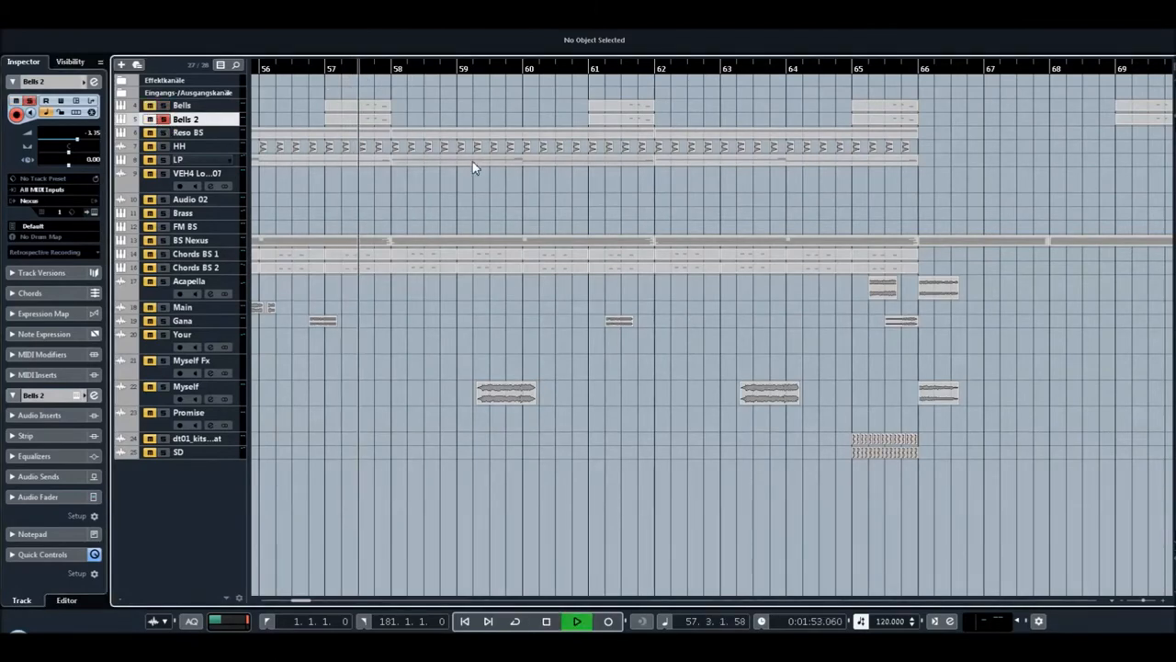
click(577, 621)
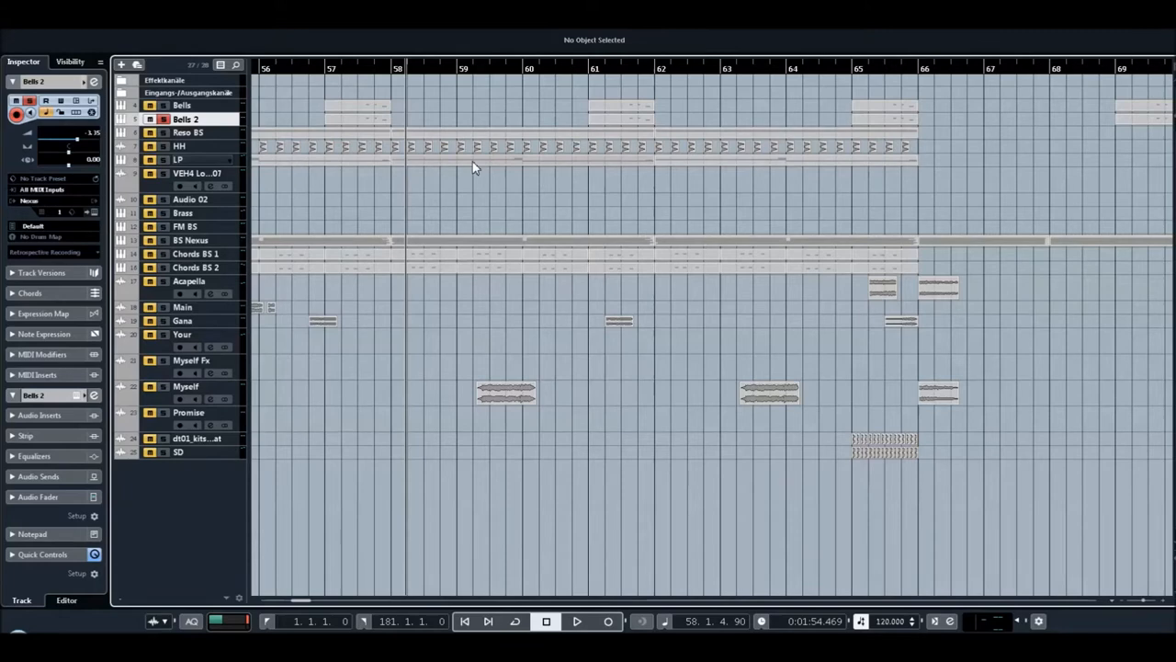
click(331, 69)
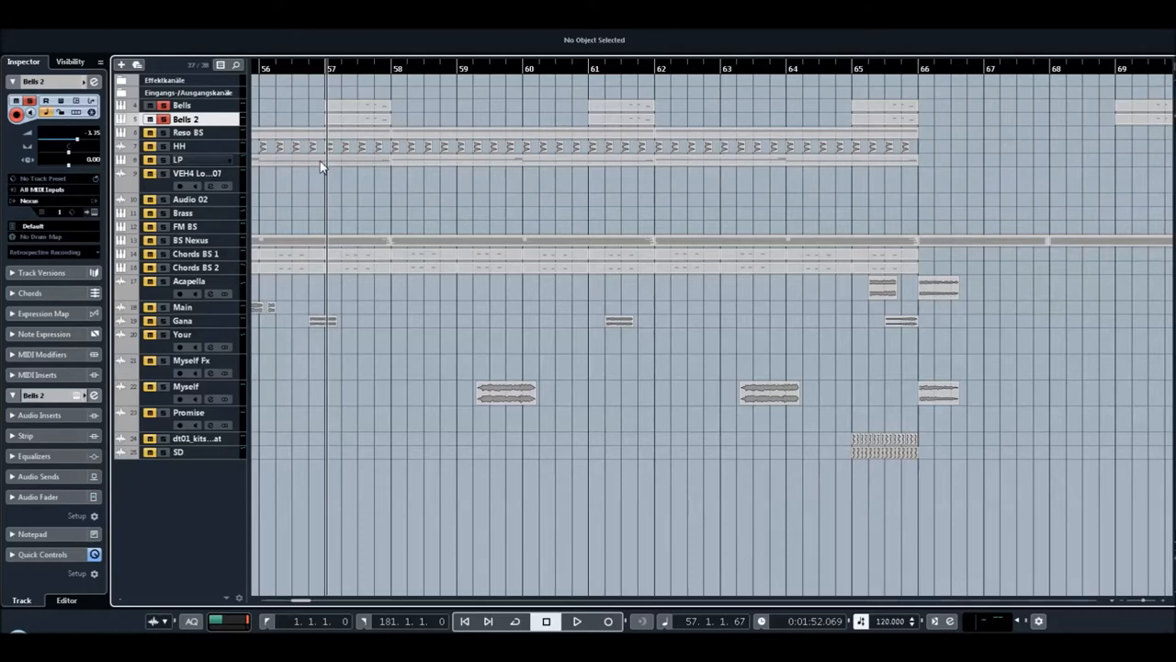
click(576, 621)
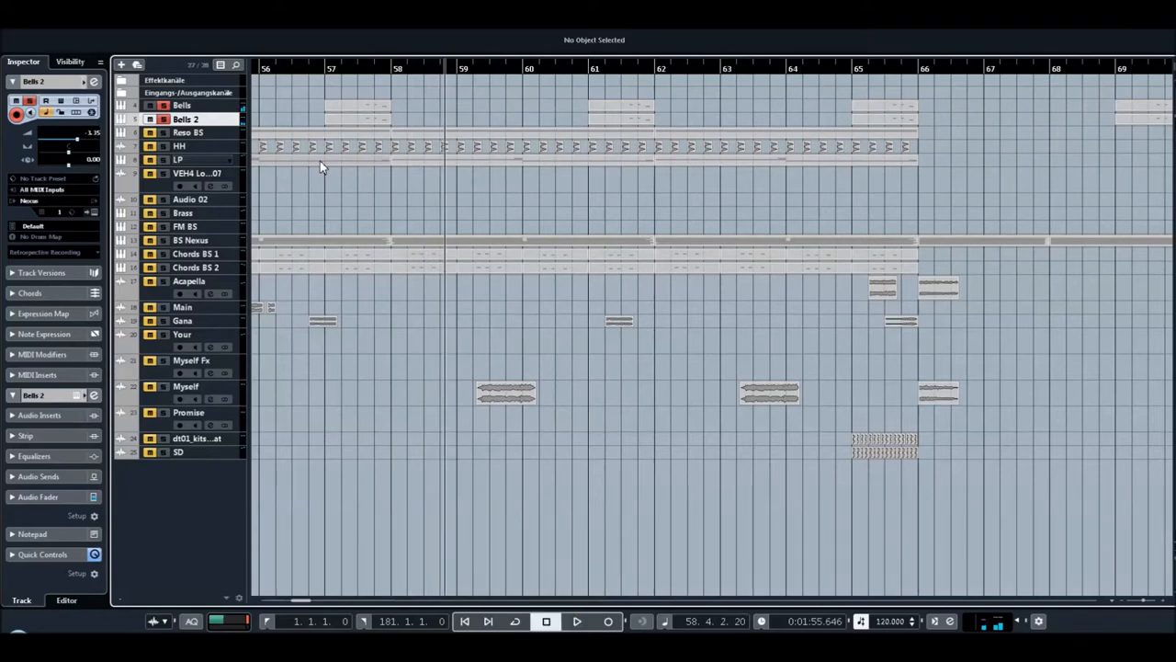
mouse_move(368, 92)
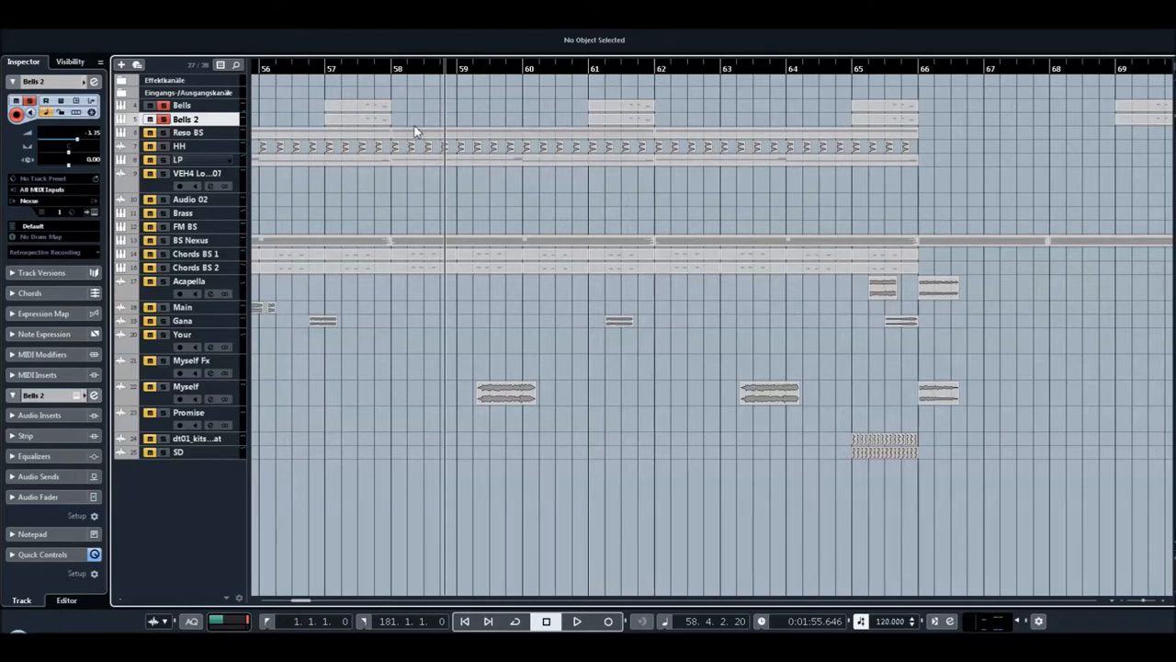
Select the Bells part at bar 57, then select the Reso BS track.
click(359, 112)
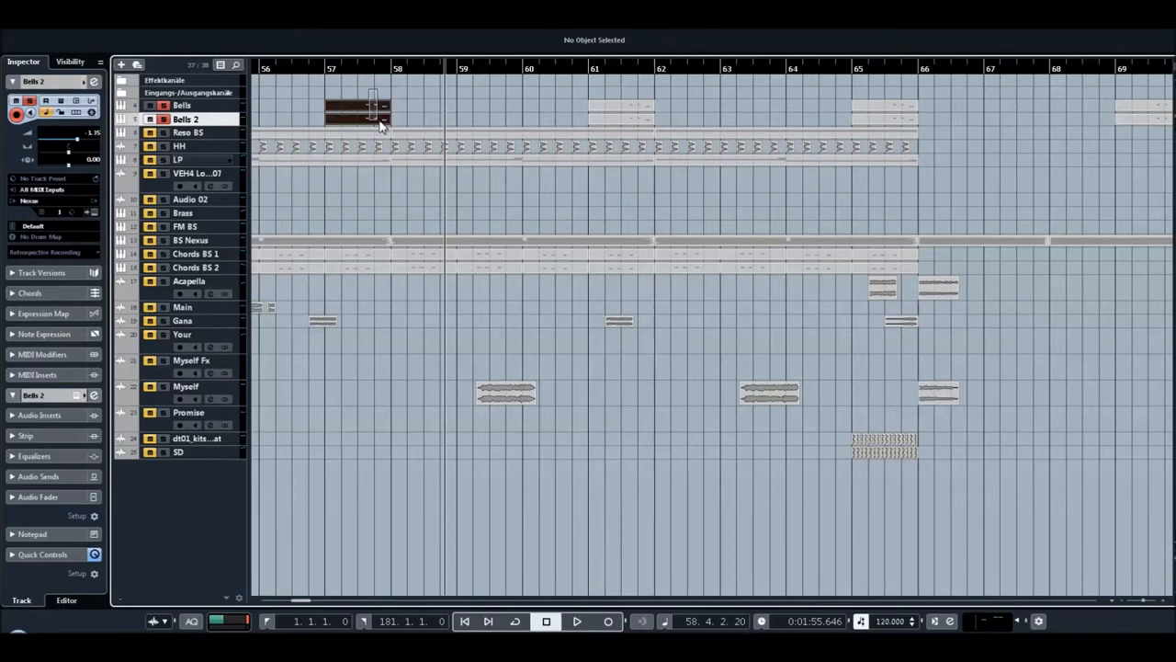
click(373, 106)
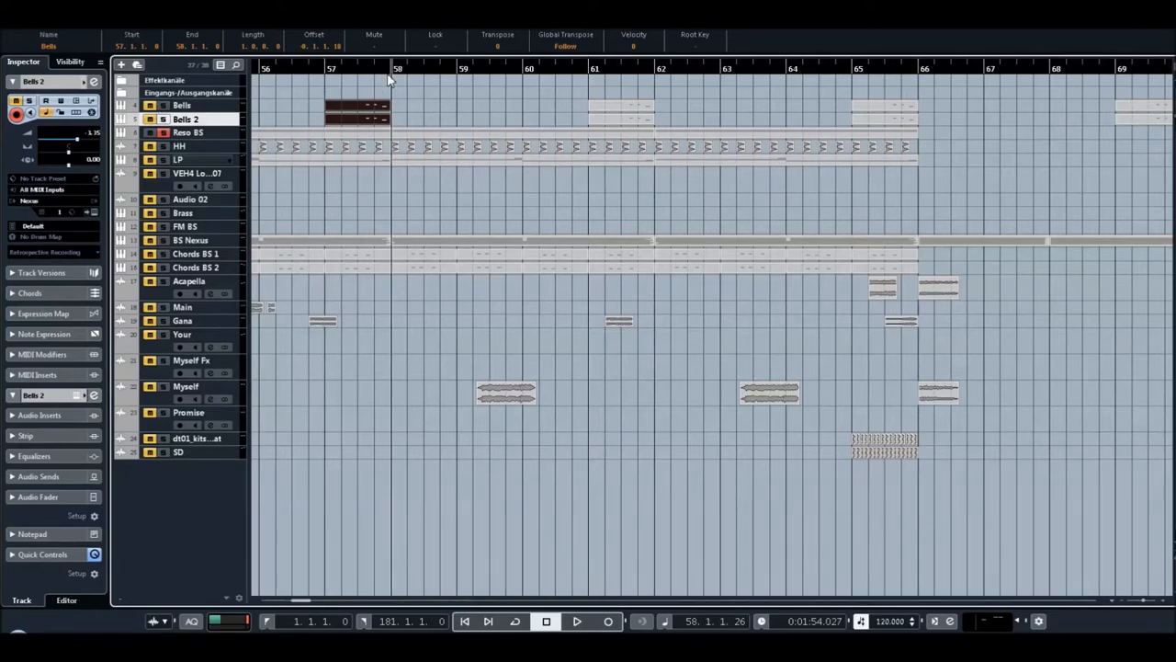
mouse_move(489, 206)
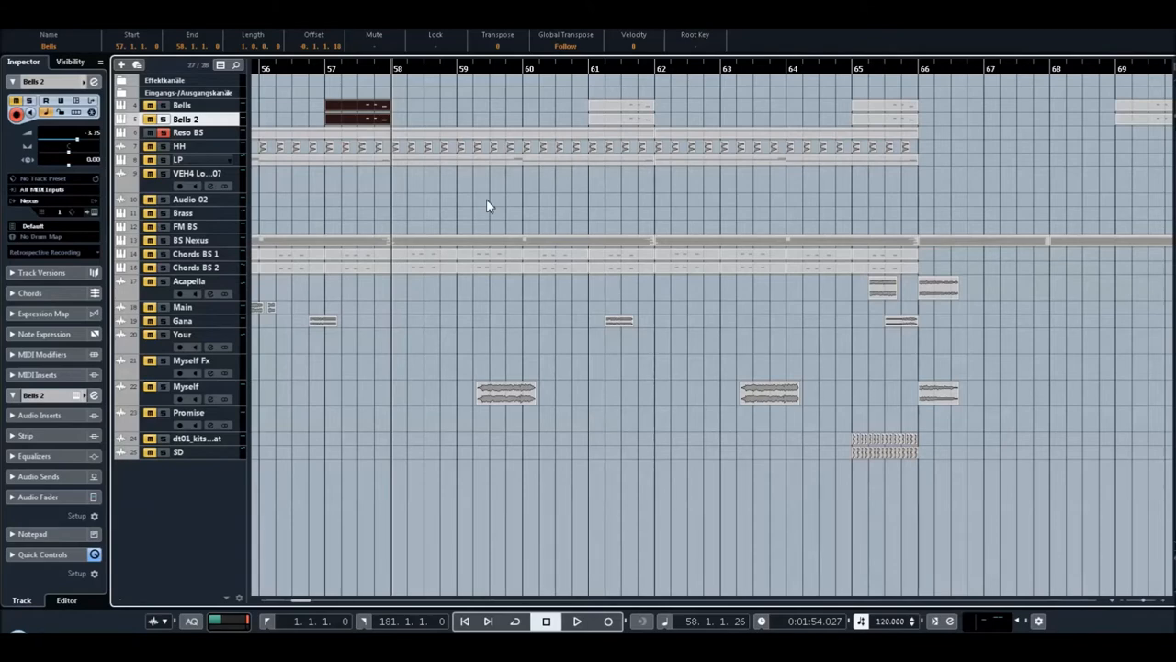
mouse_move(412, 191)
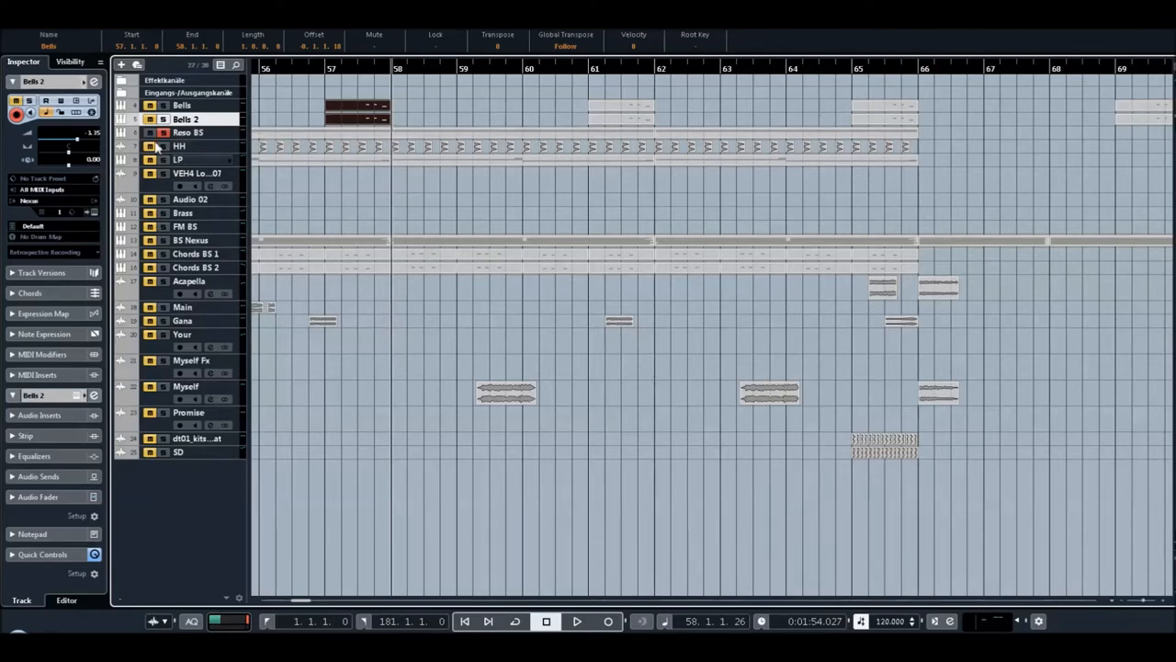
click(187, 132)
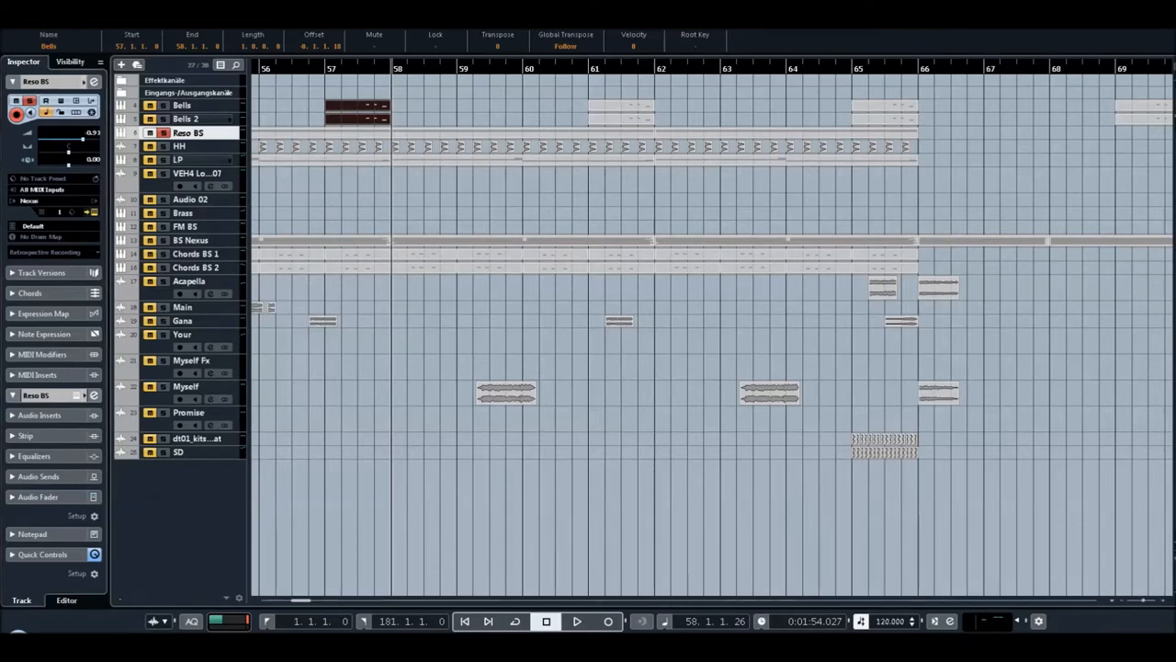
double_click(187, 132)
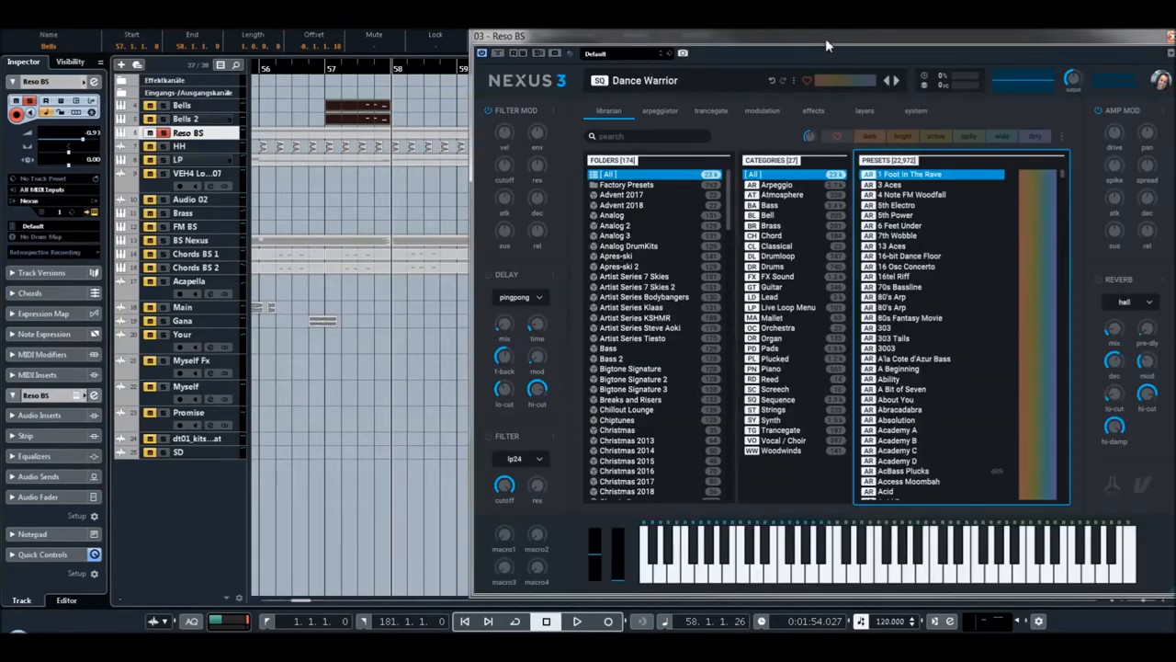
mouse_move(588, 112)
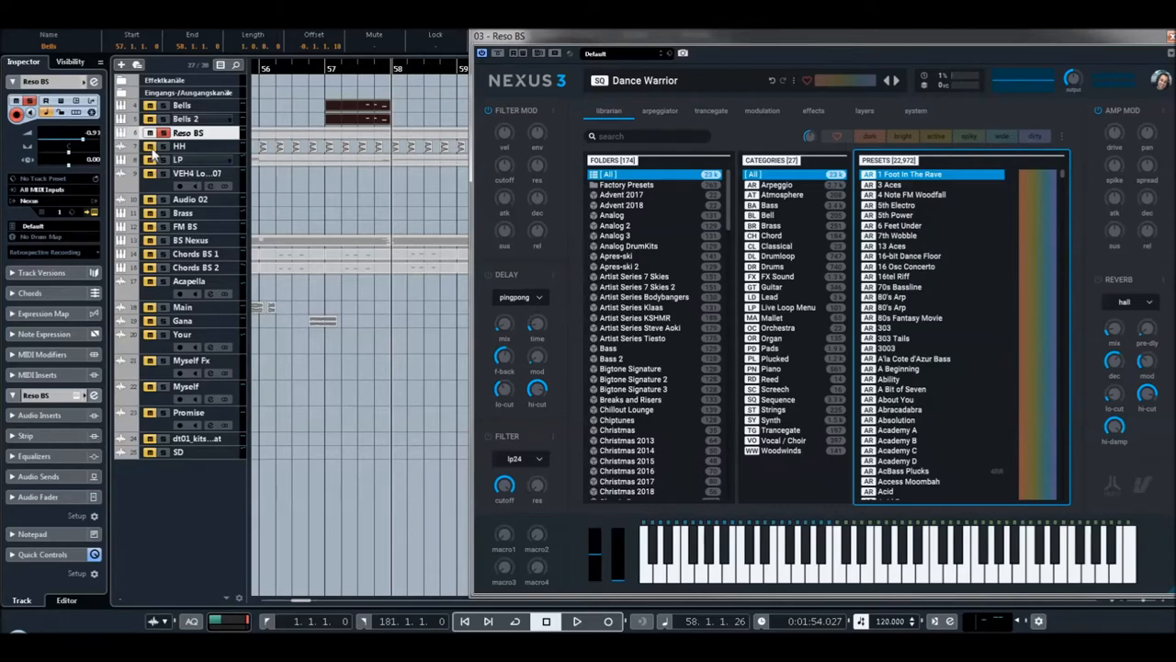
mouse_move(393, 72)
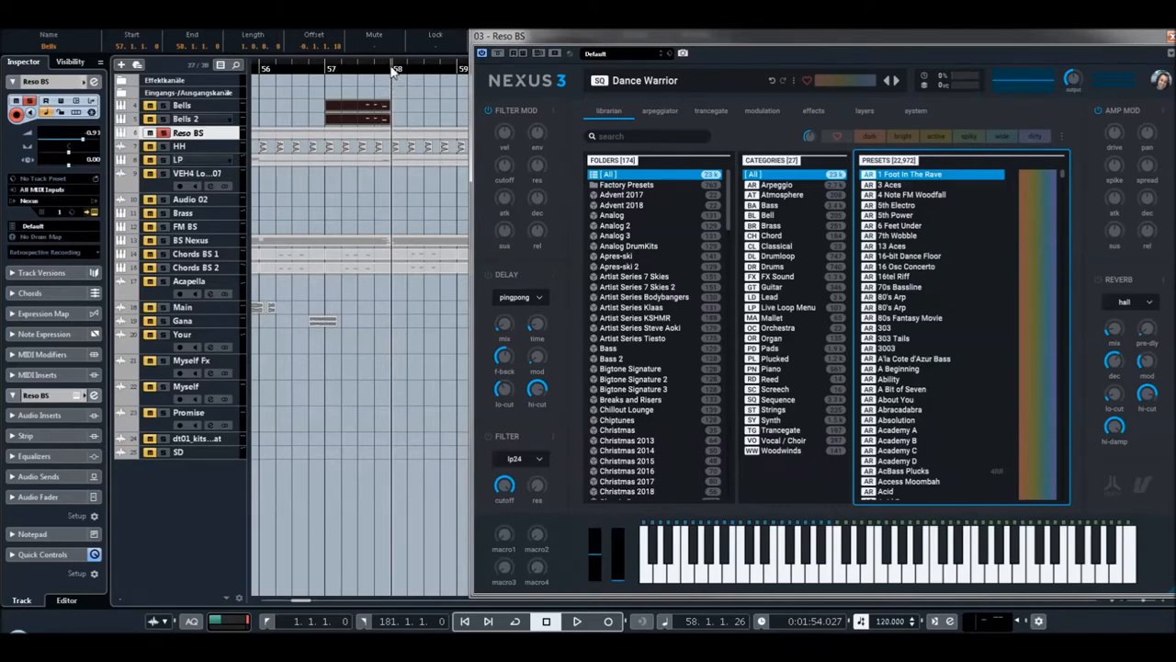
mouse_move(416, 120)
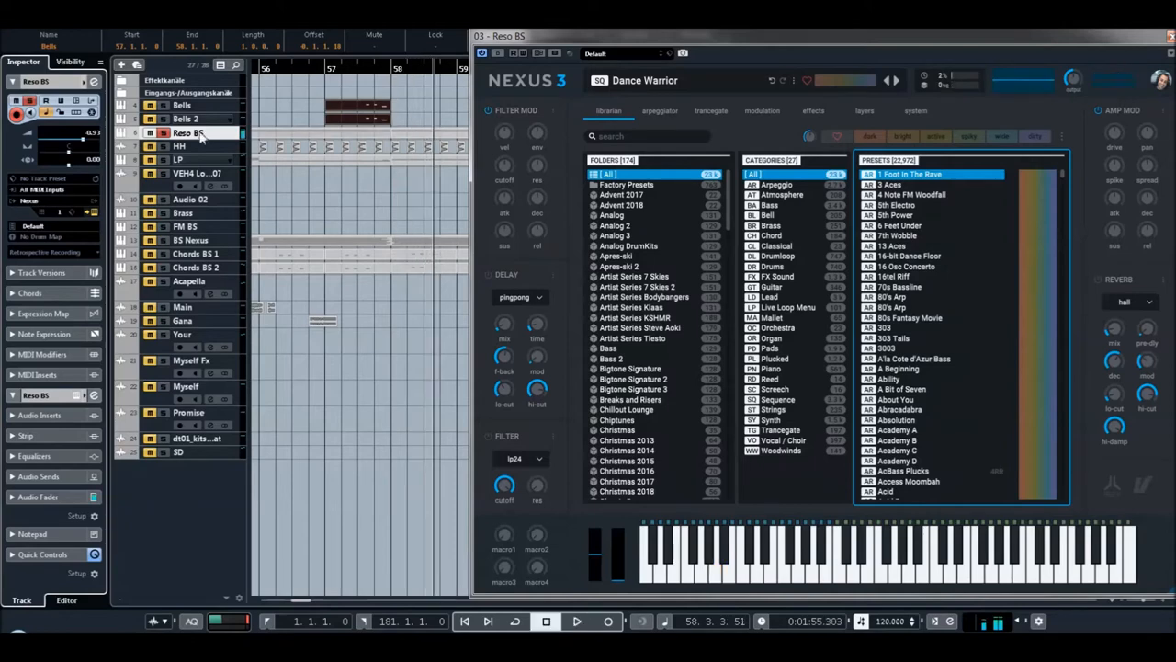
double_click(187, 132)
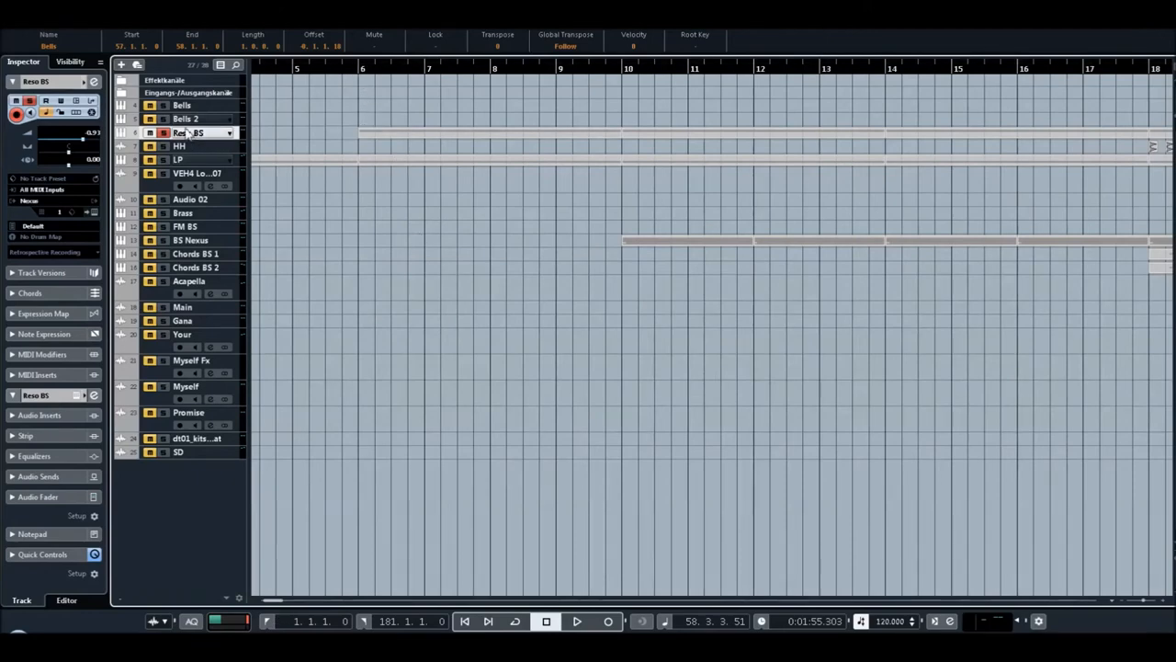
Rename Reso BS to 'Main LP' and reopen its Dance Warrior Nexus 3 instrument.
double_click(188, 132)
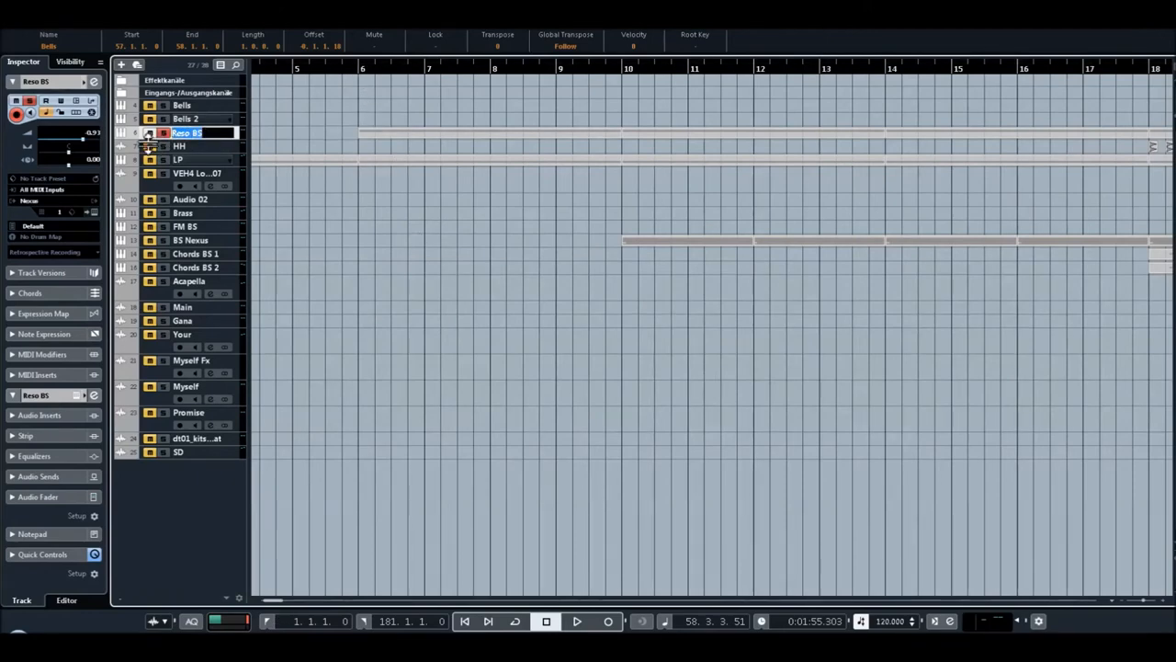
text(Main LP)
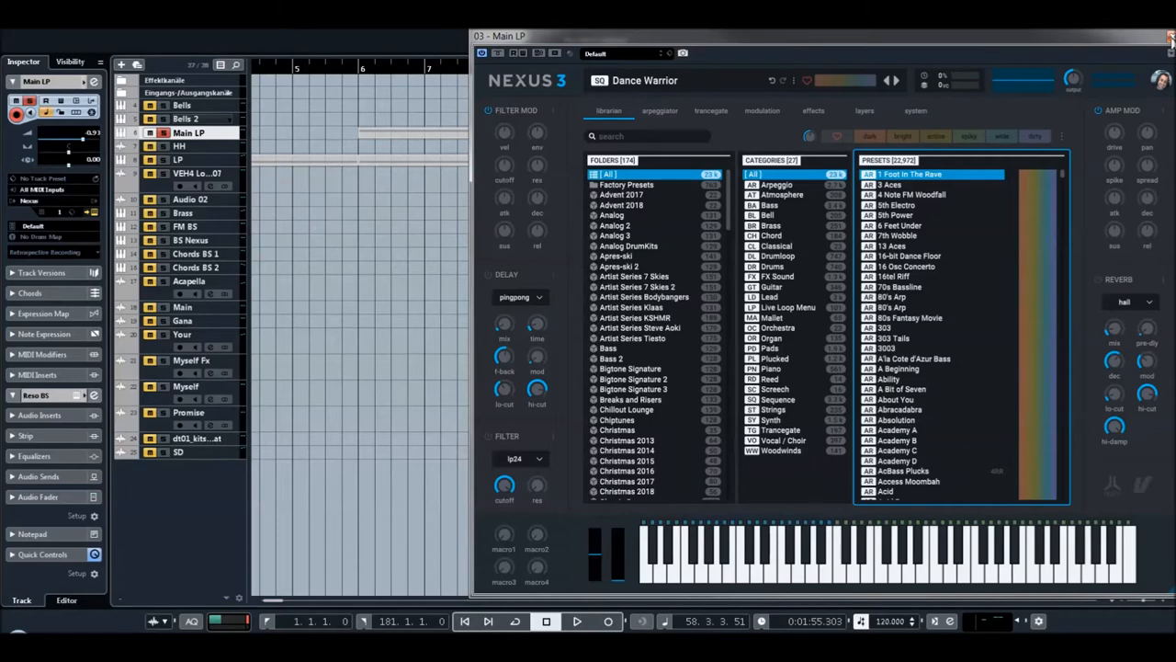
Close the Main LP Nexus window and rename the HH track to 'BD Acoustik'.
click(1168, 35)
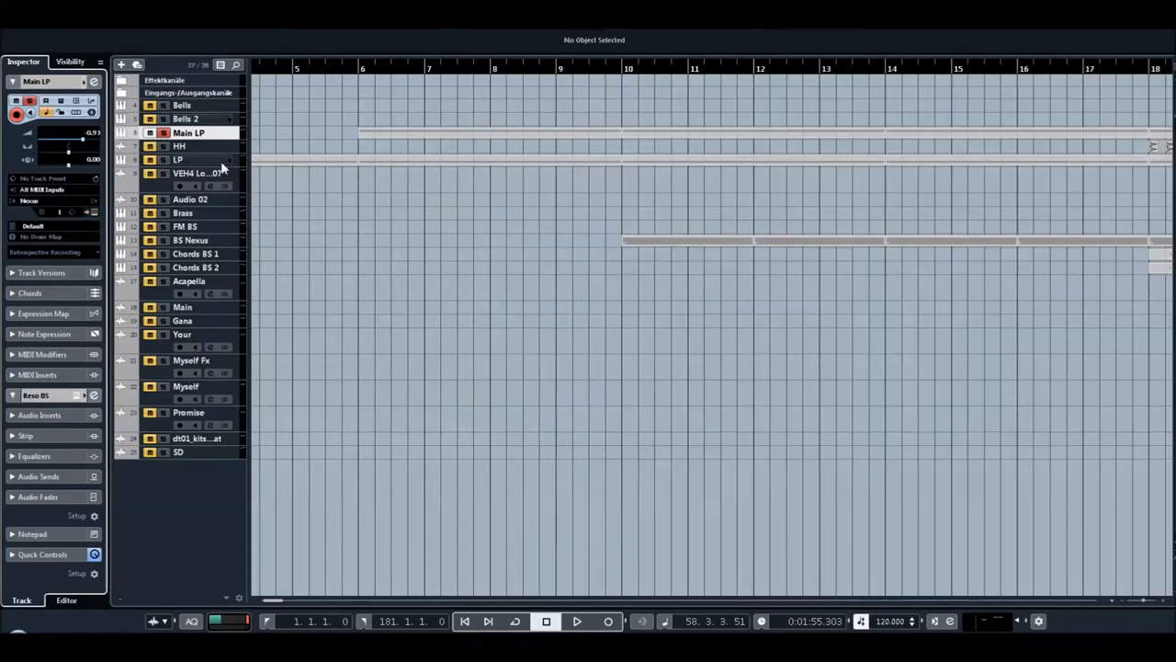
click(179, 146)
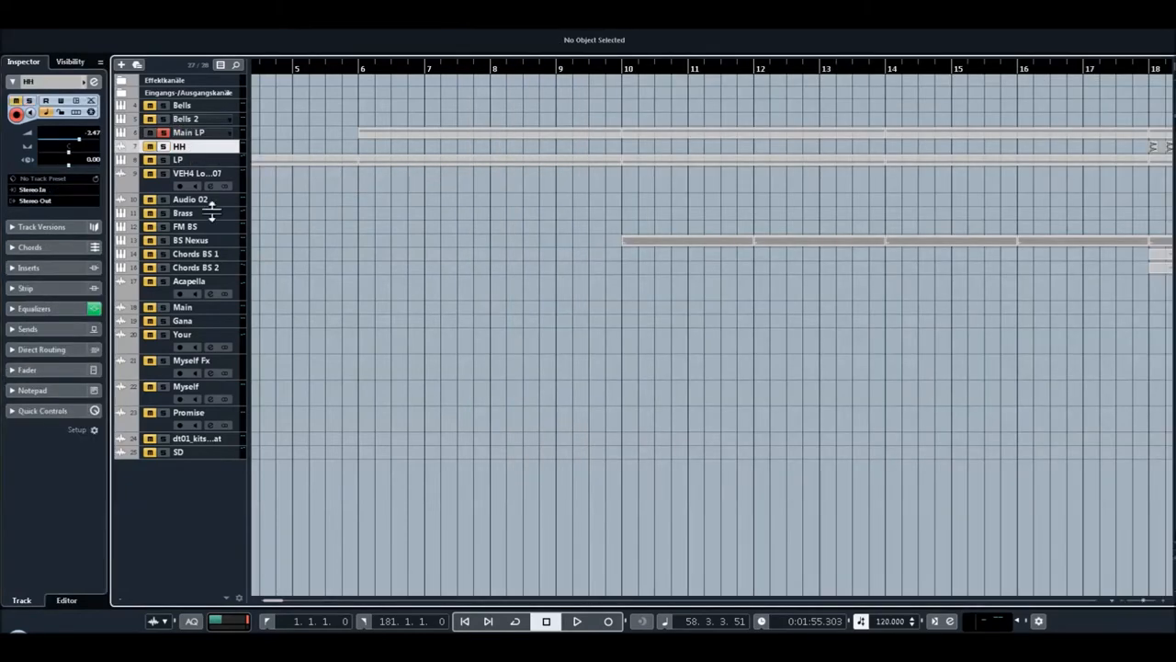
scroll(right, 3)
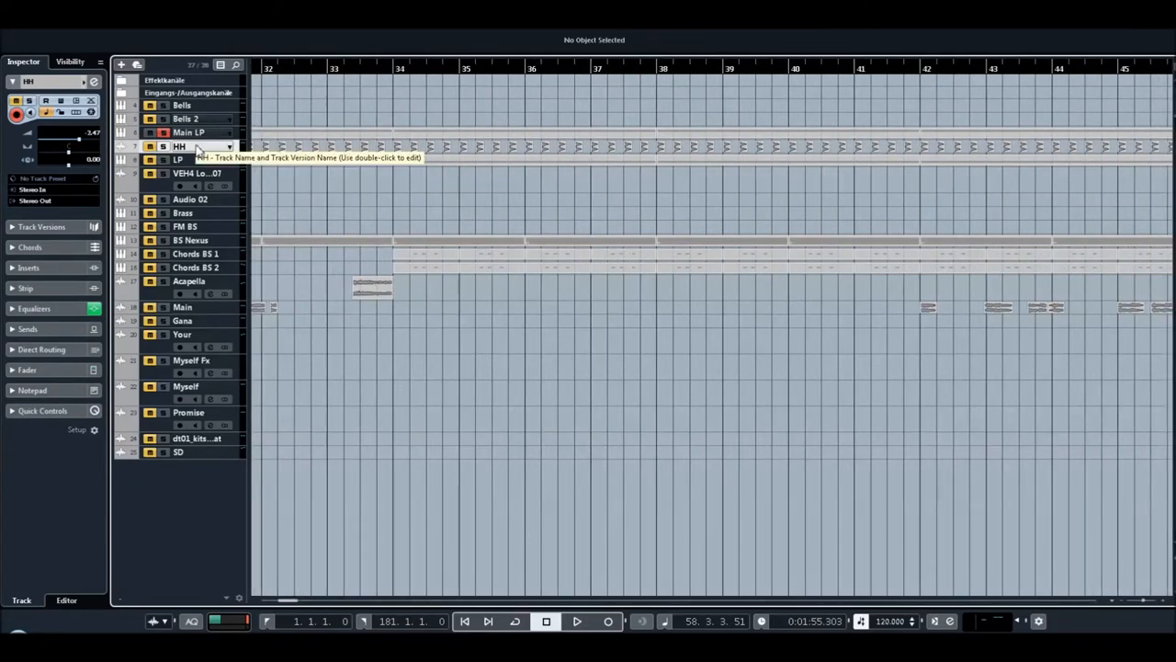
double_click(179, 147)
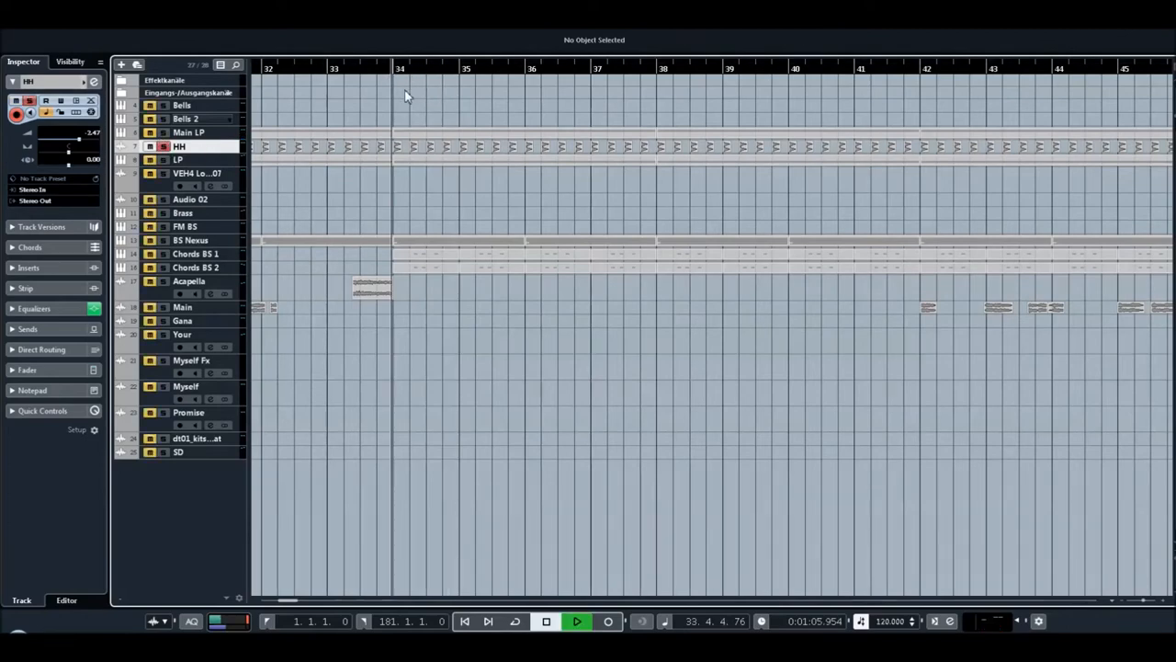
double_click(179, 147)
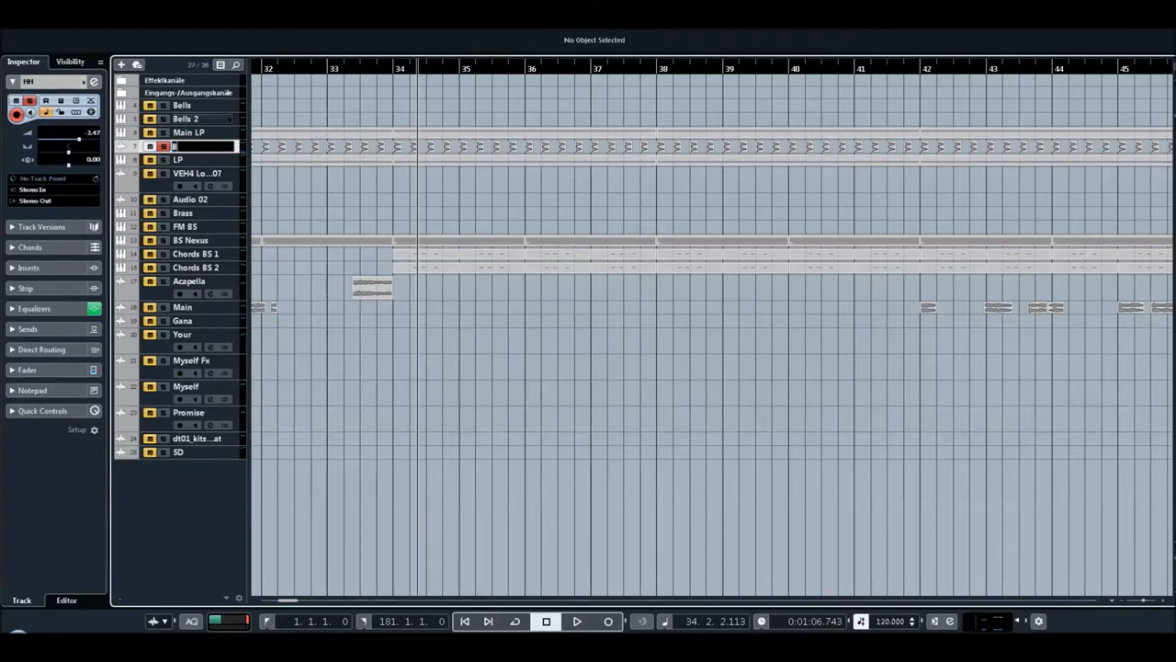
text(BD Acoustik)
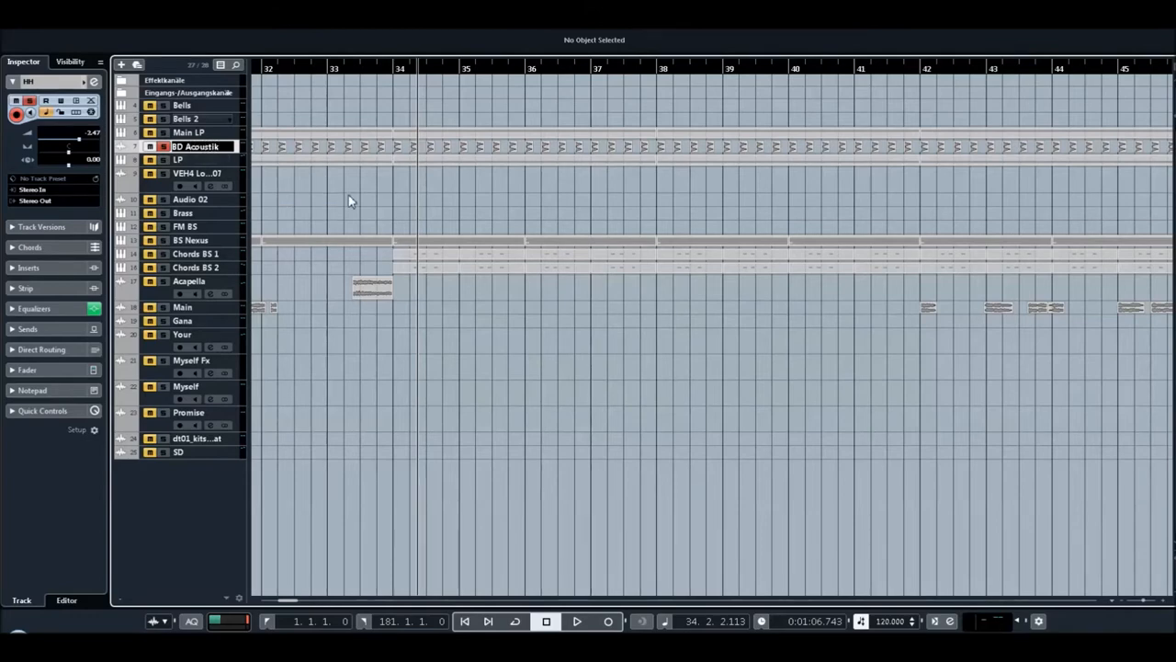
Confirm the BD Acoustik name and open the LP track's Progressive Style 2 Nexus instrument.
click(149, 146)
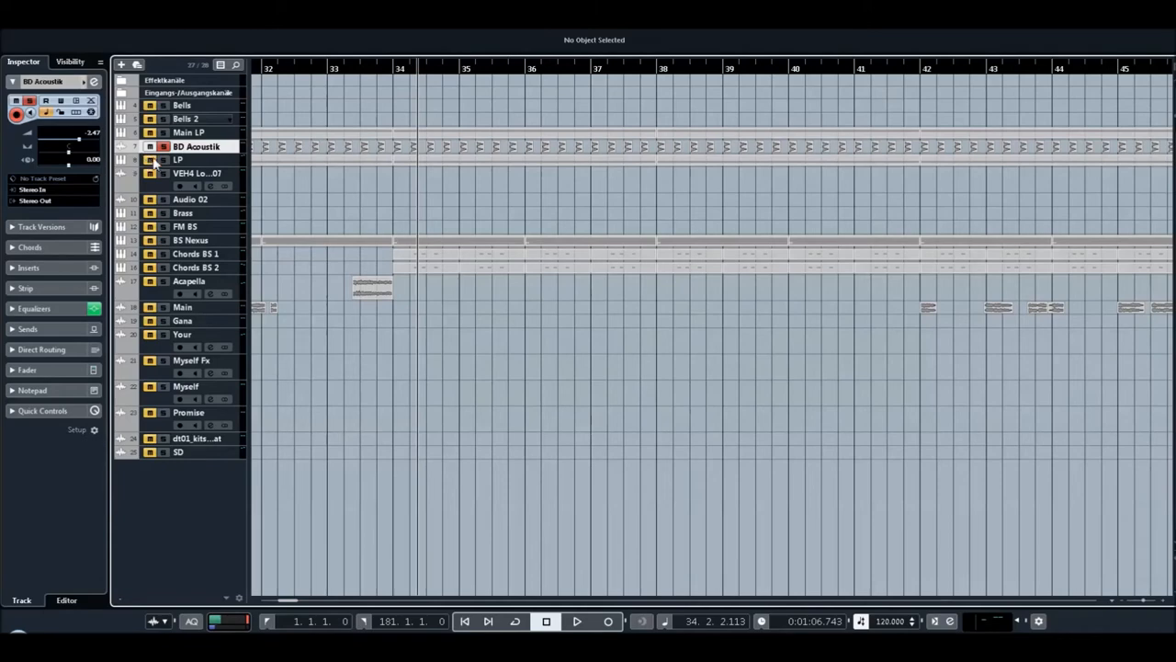
click(178, 160)
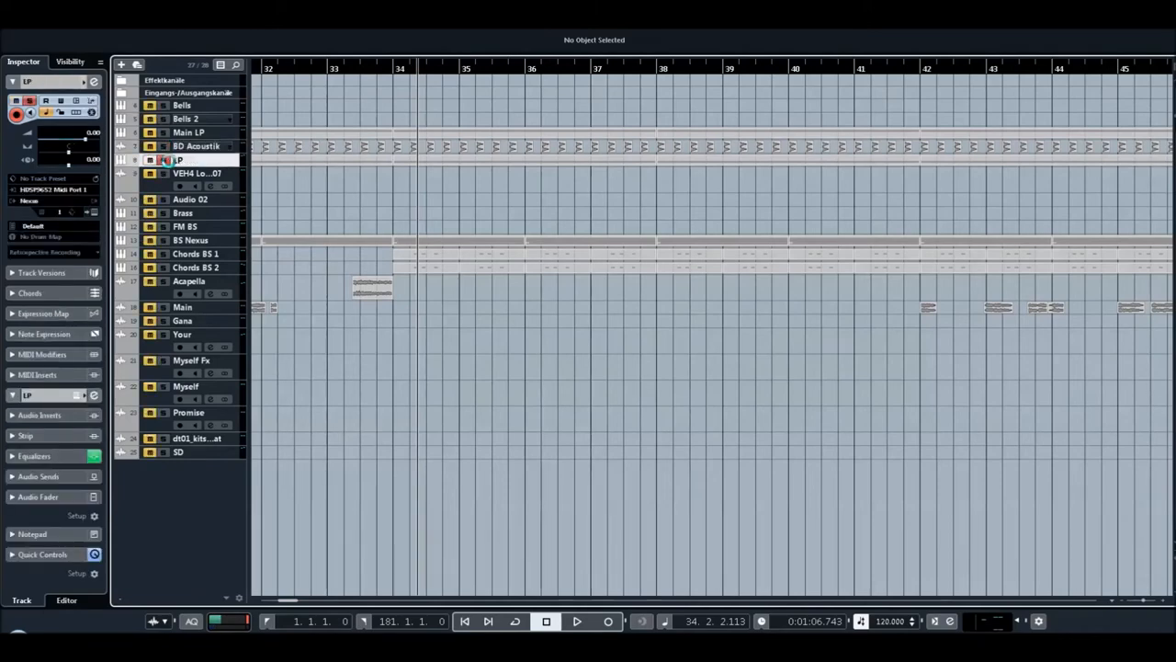
click(577, 621)
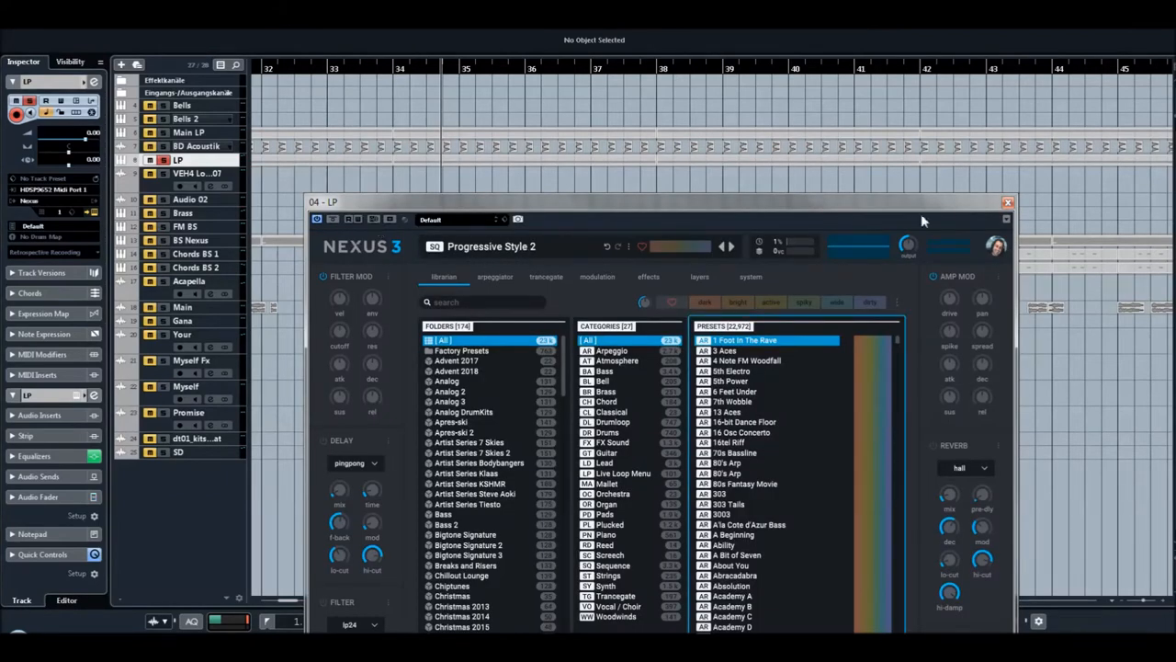
Highlight the Progressive Style 2 preset name, then close the LP Nexus window.
click(1007, 202)
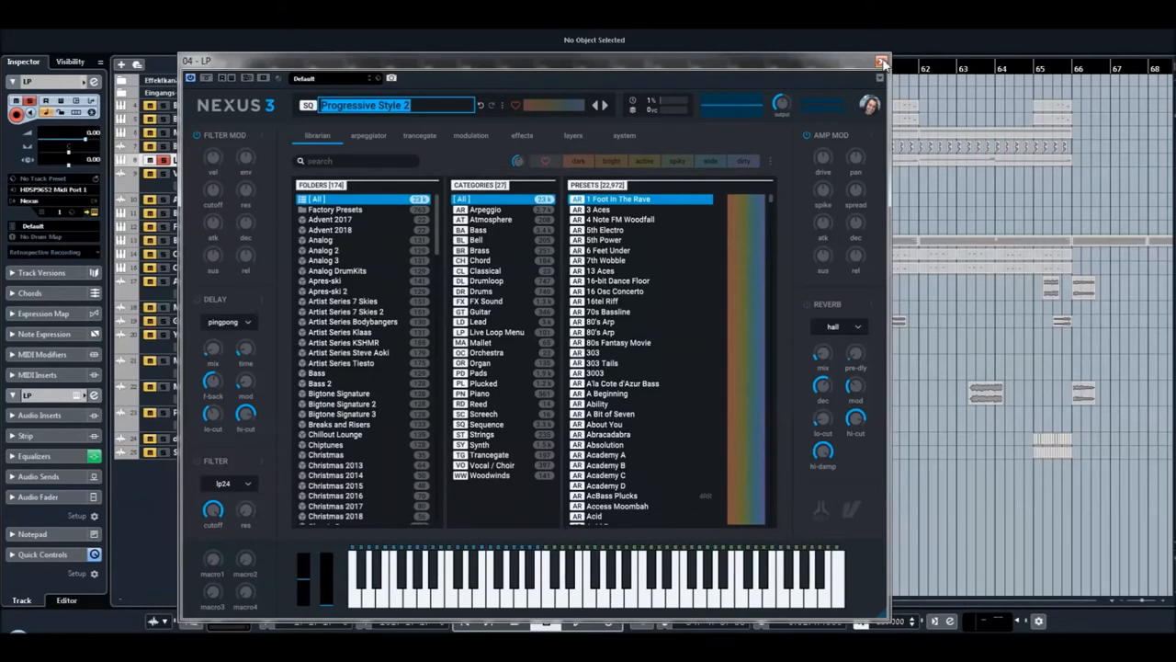
click(880, 61)
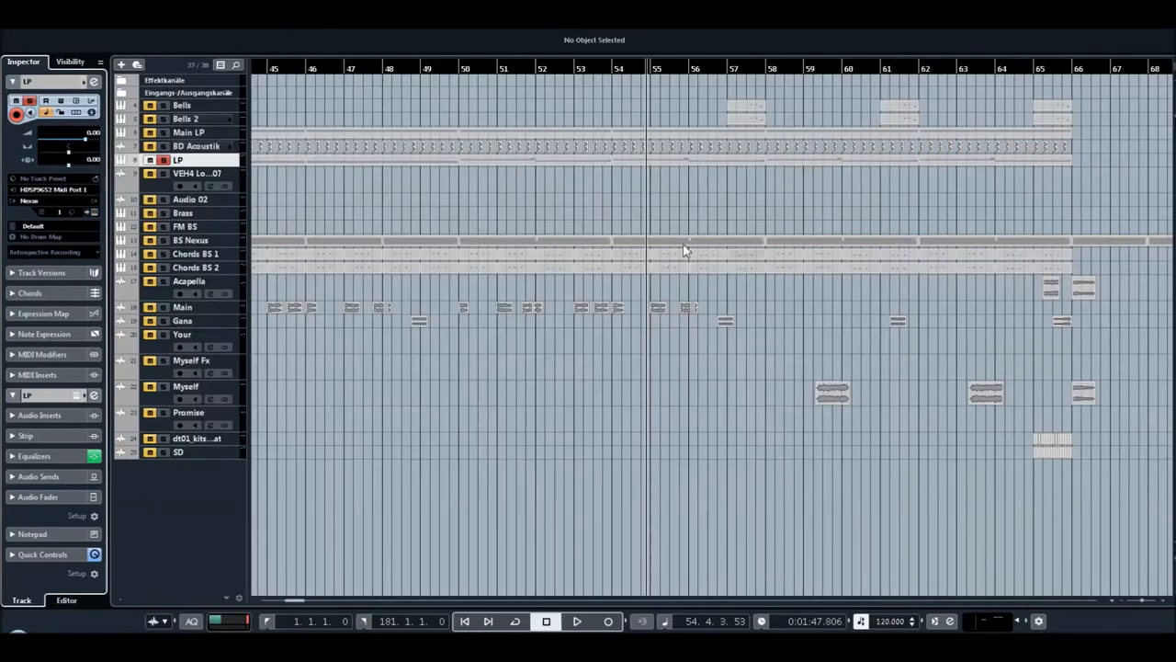
mouse_move(181, 212)
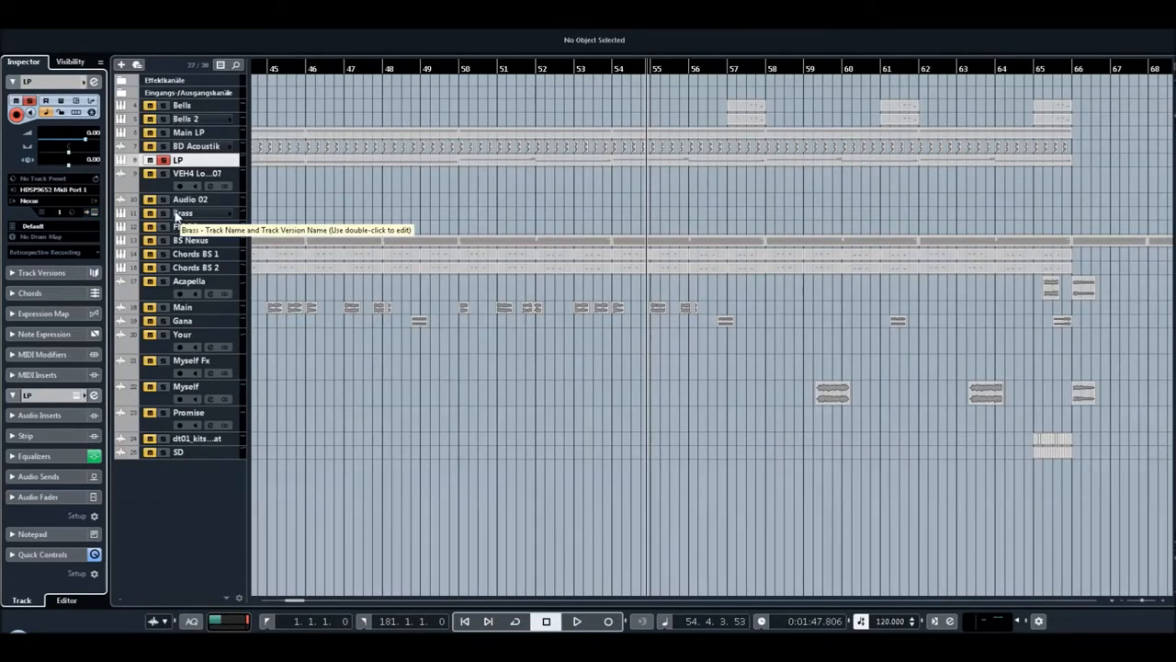
Select Brass, move the song position near bar 126, then select FM BS.
click(184, 212)
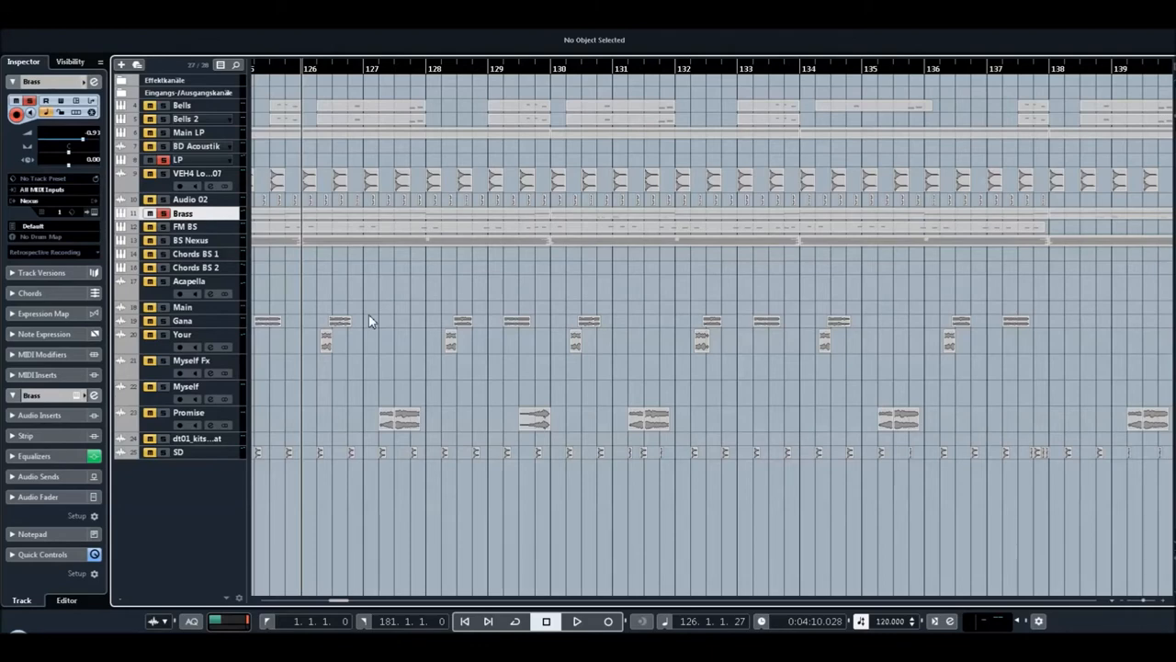
mouse_move(237, 246)
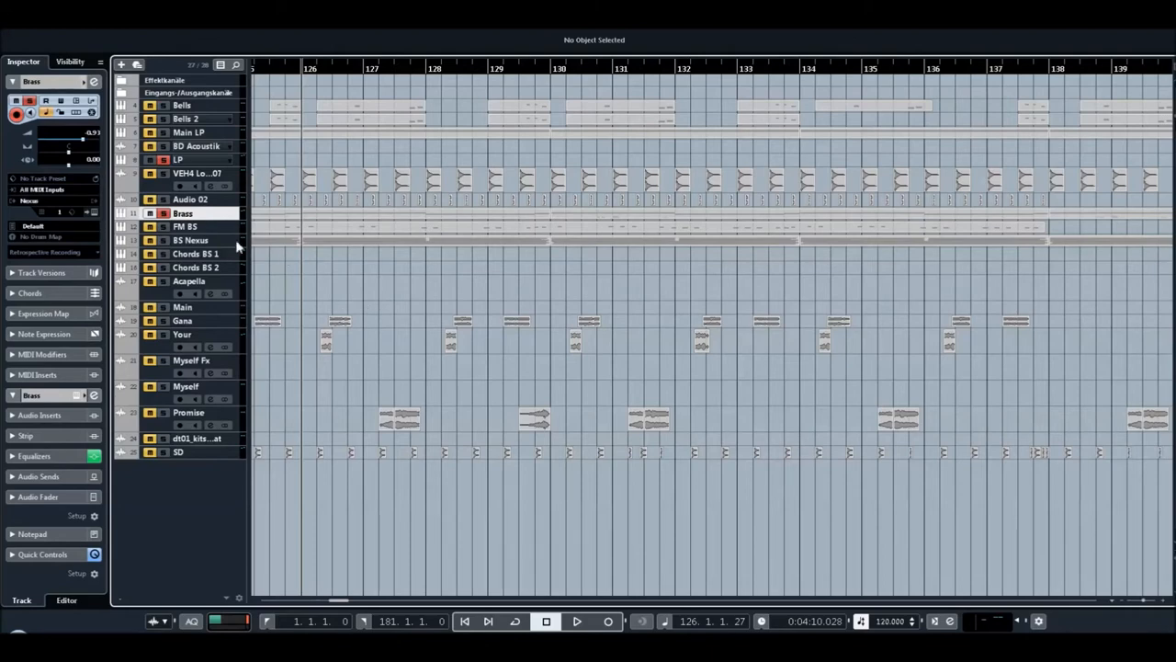
mouse_move(319, 275)
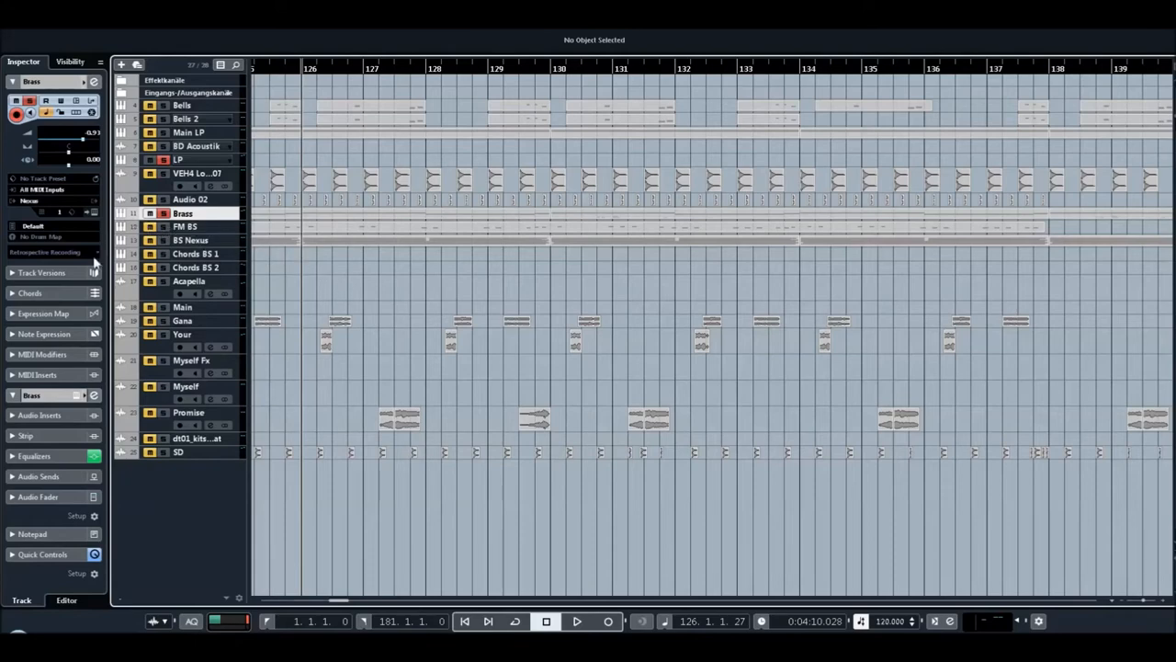
click(577, 621)
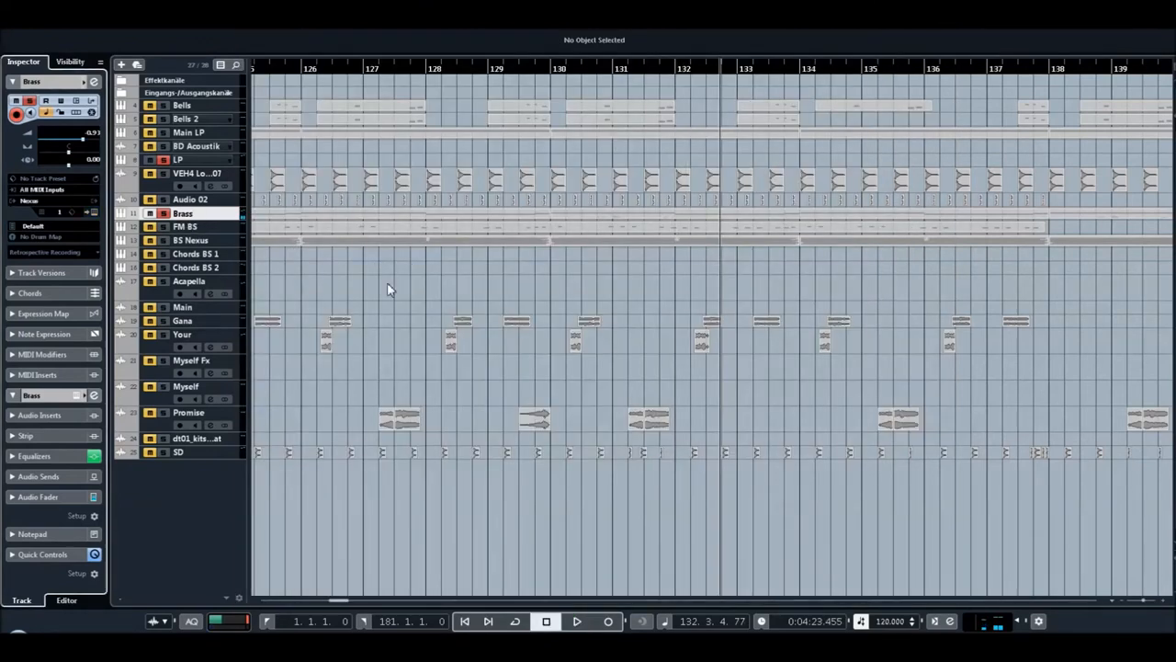
click(185, 226)
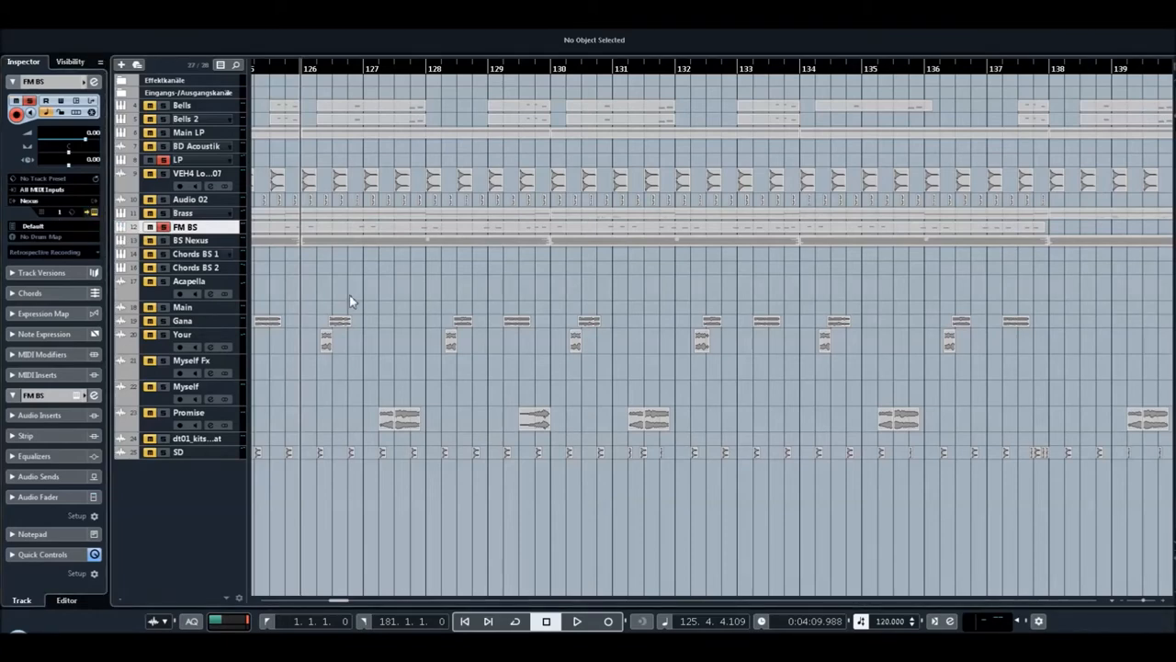
click(576, 621)
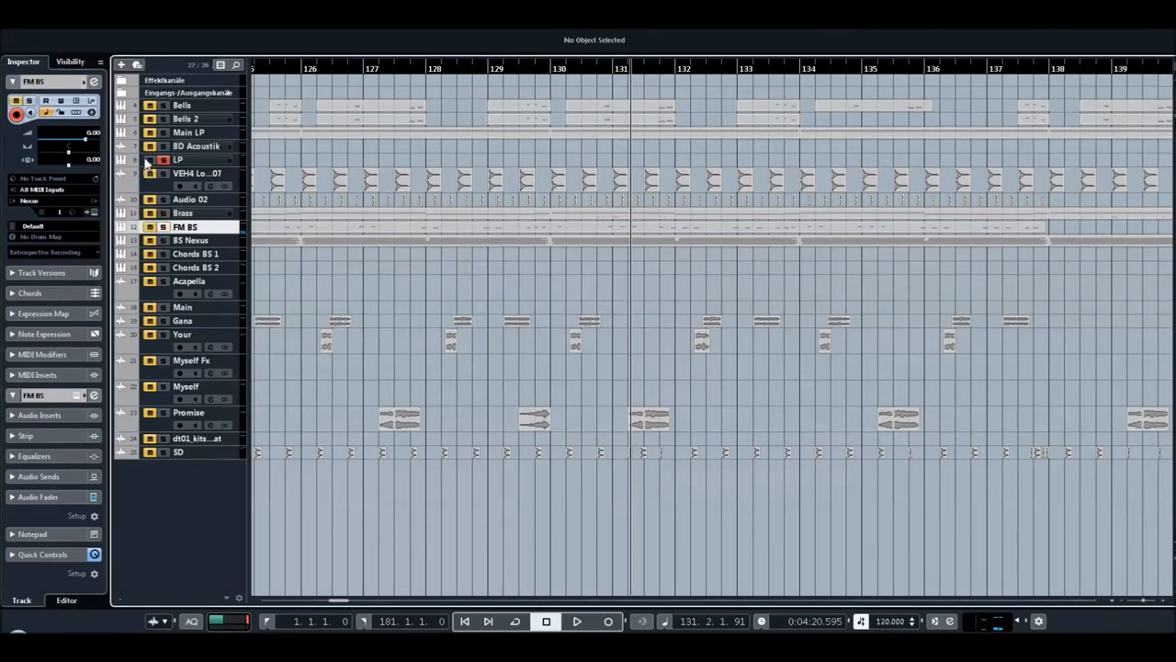
Select the BS Nexus track and retype its name as PD.
click(191, 240)
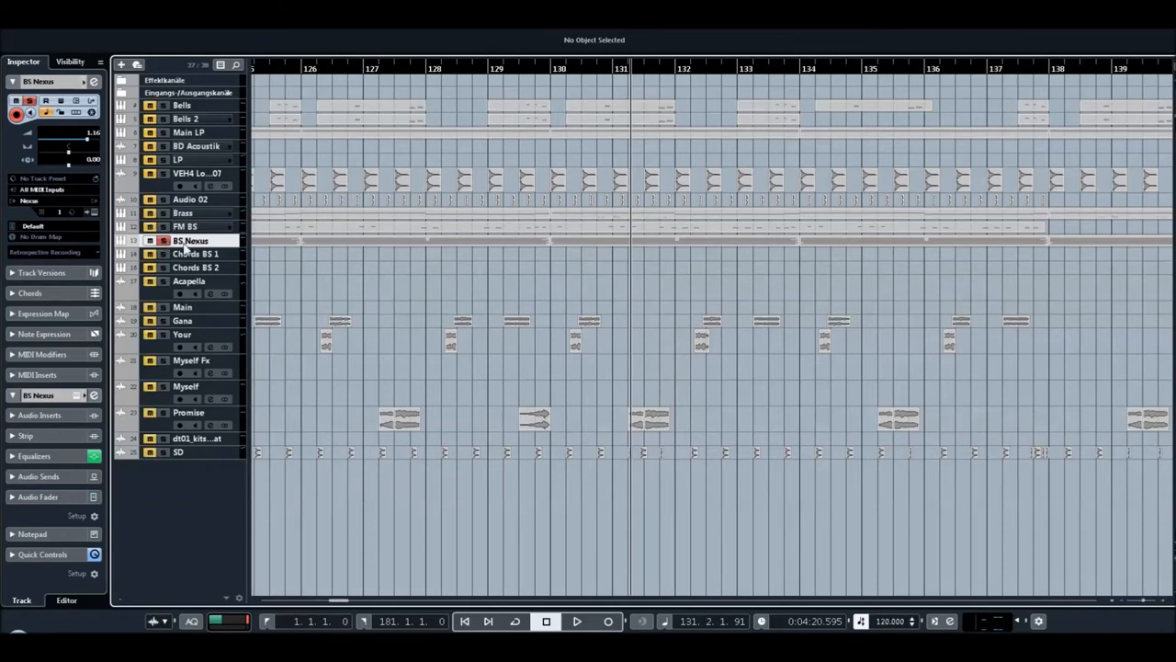
double_click(190, 240)
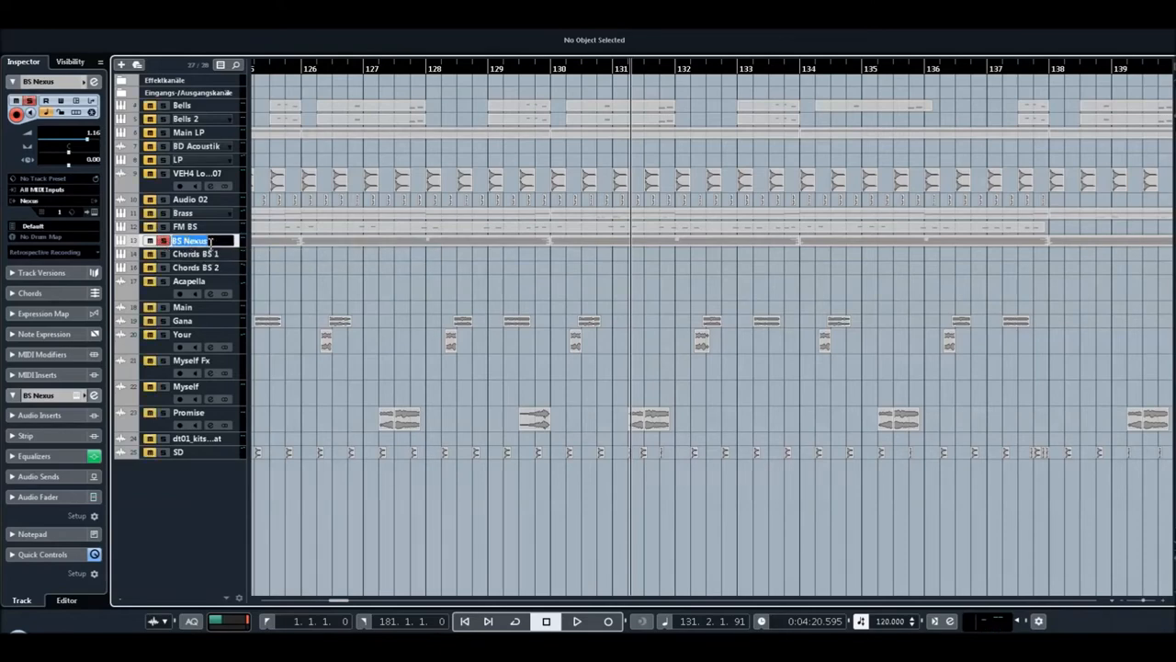
text(PD)
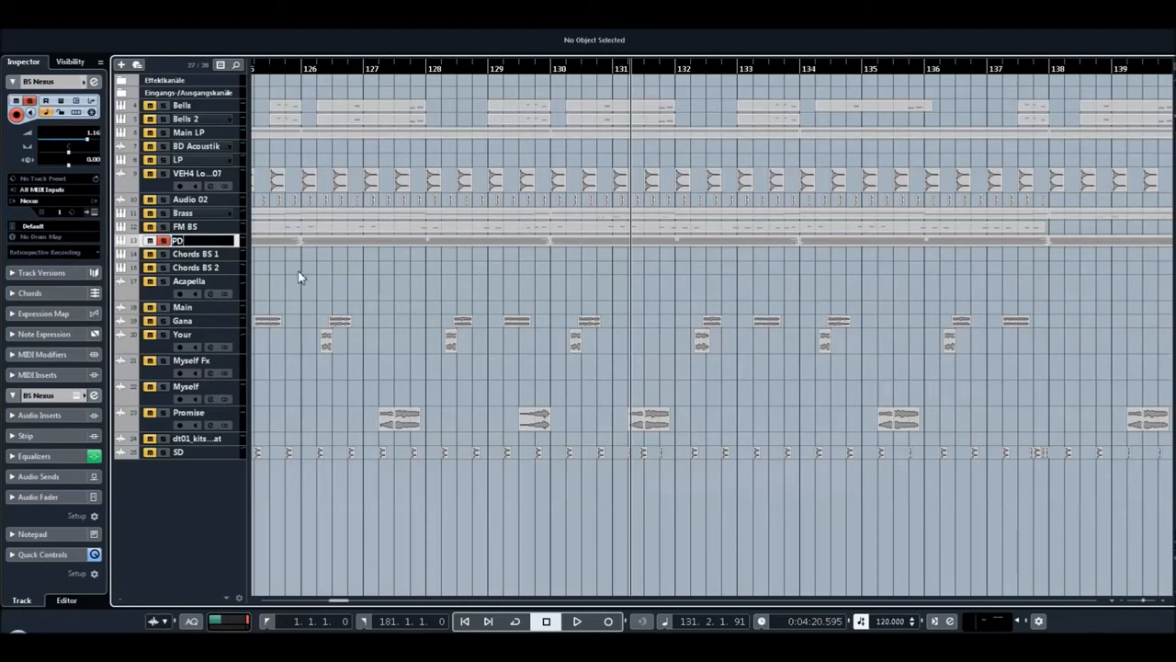
click(178, 240)
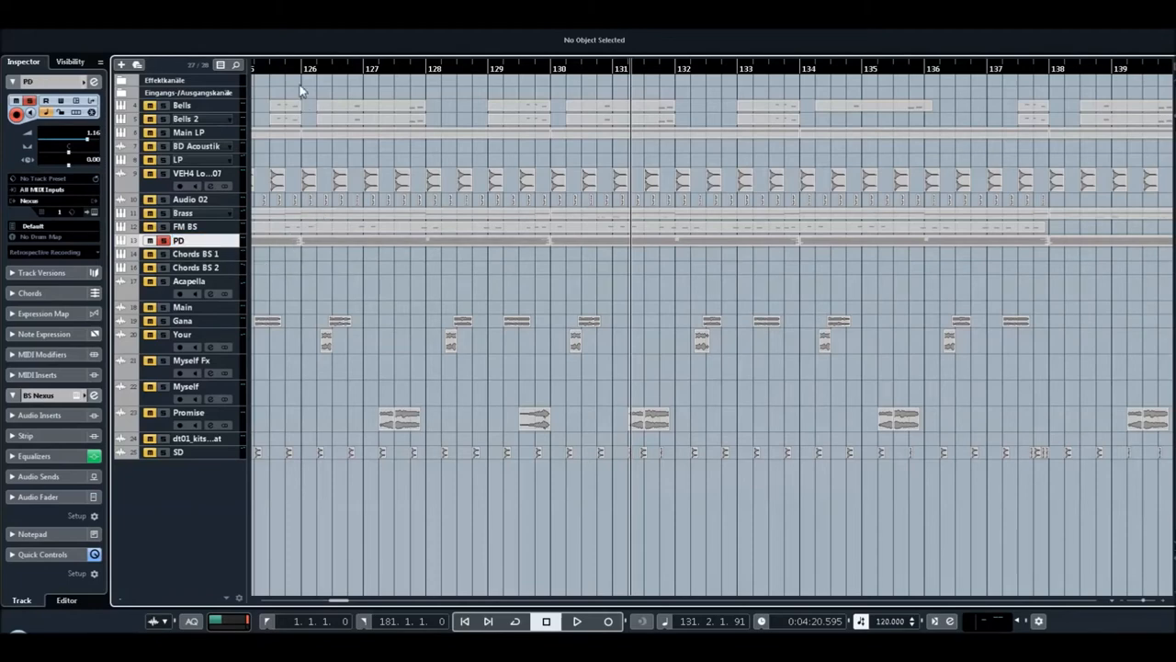
click(577, 622)
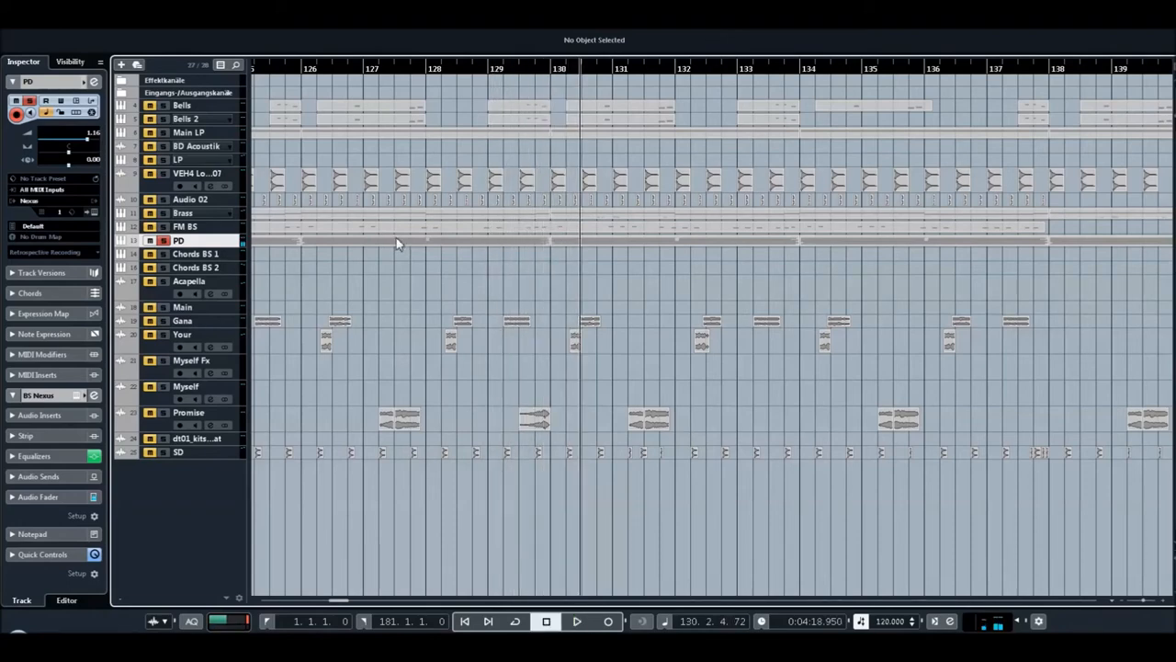
Open PD's bar-126 BS Nexus part in the Key Editor to view its chord notes.
click(427, 240)
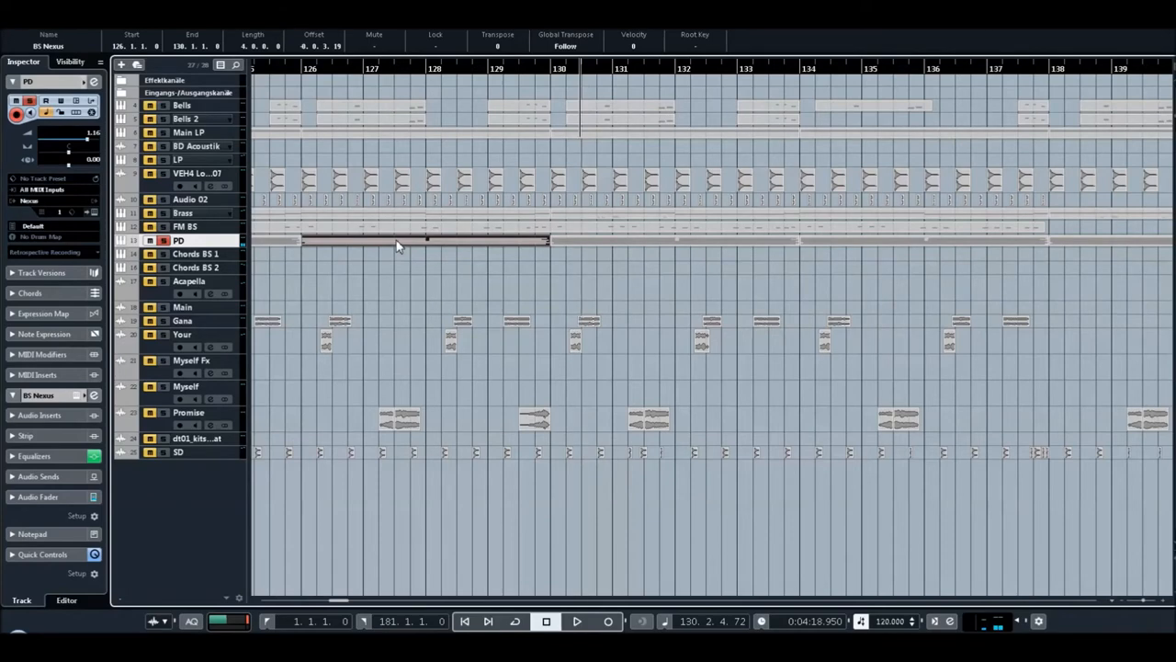
double_click(422, 241)
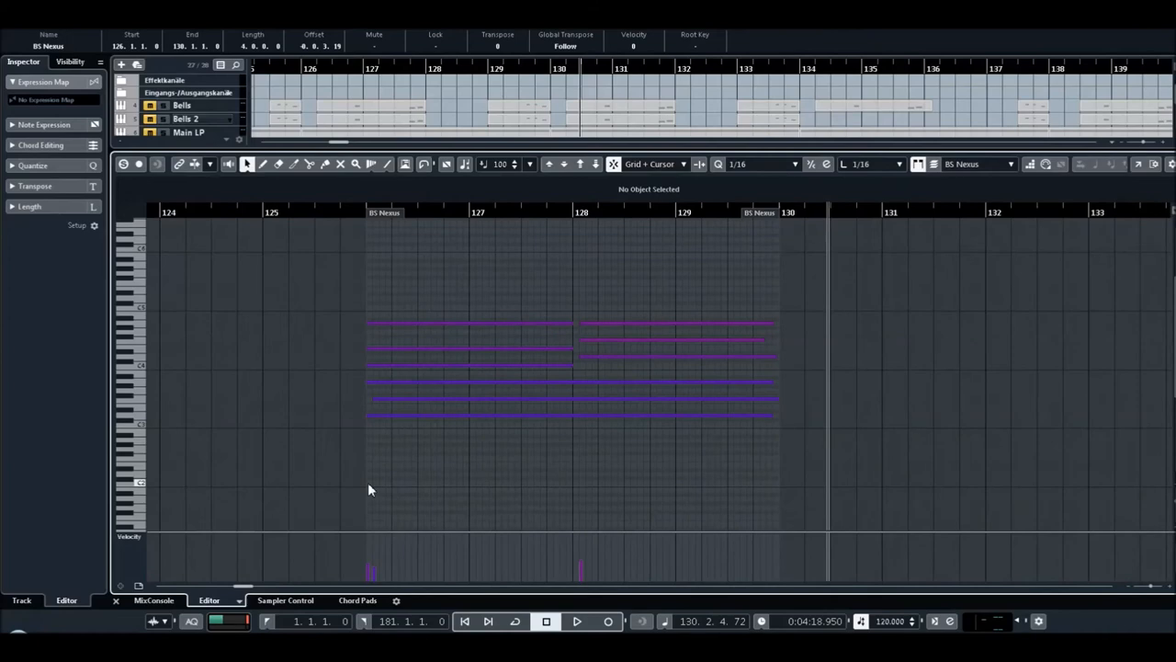
mouse_move(379, 404)
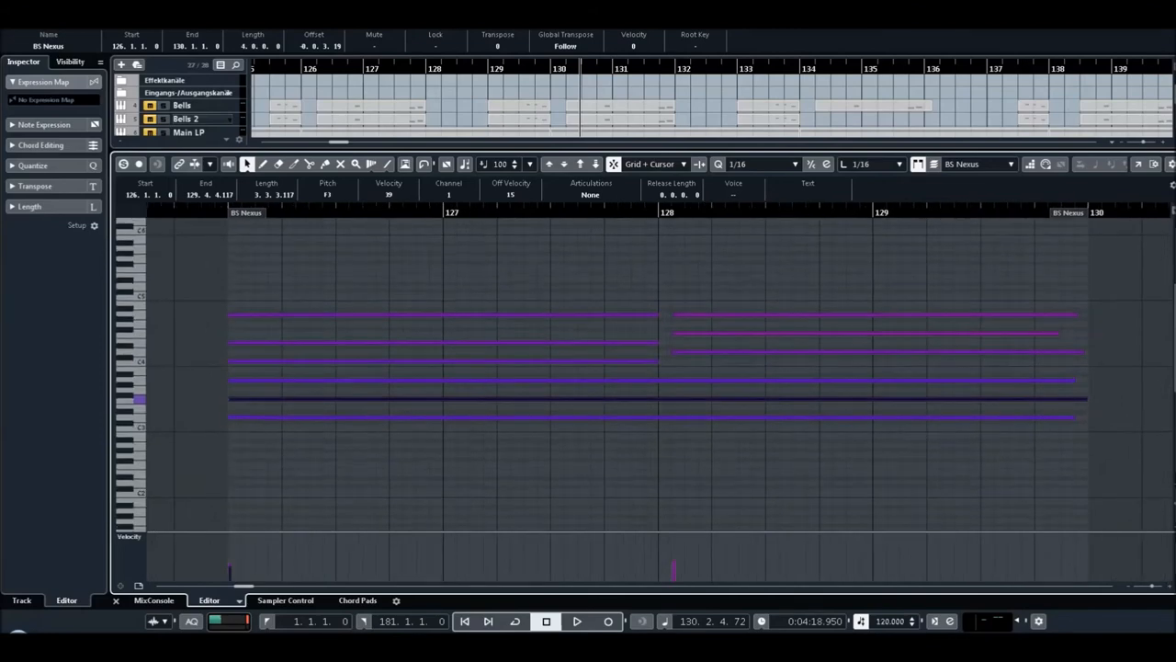
scroll(down, 3)
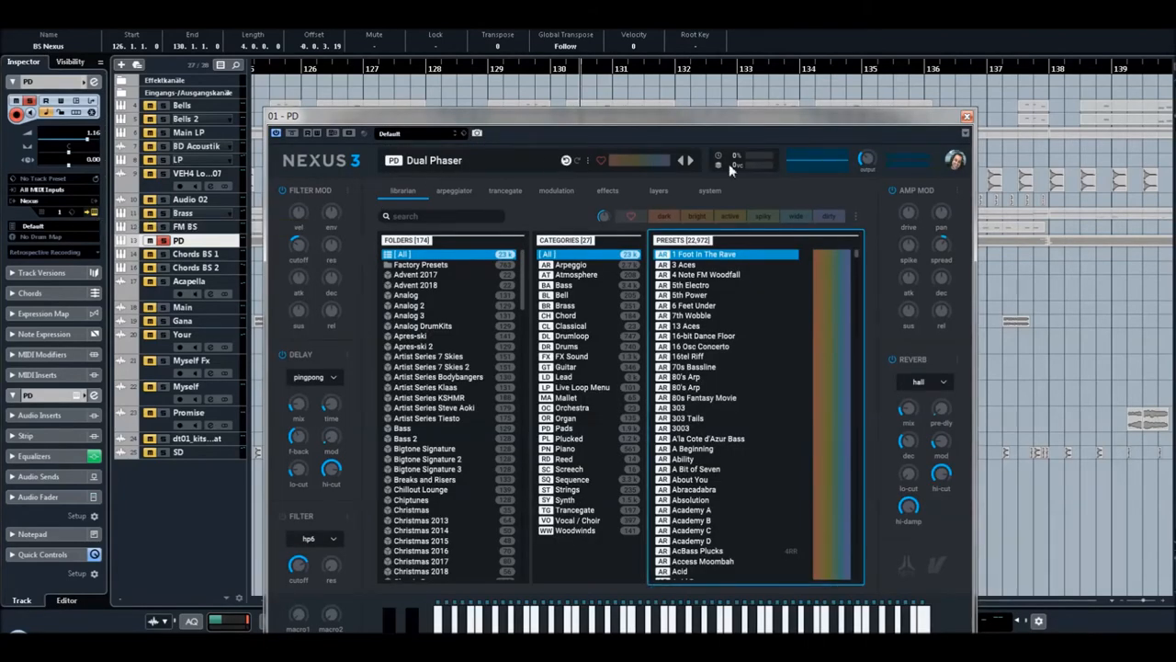
Close PD's Nexus 3 window and select Chords BS 1 with bar 101 in view.
click(967, 115)
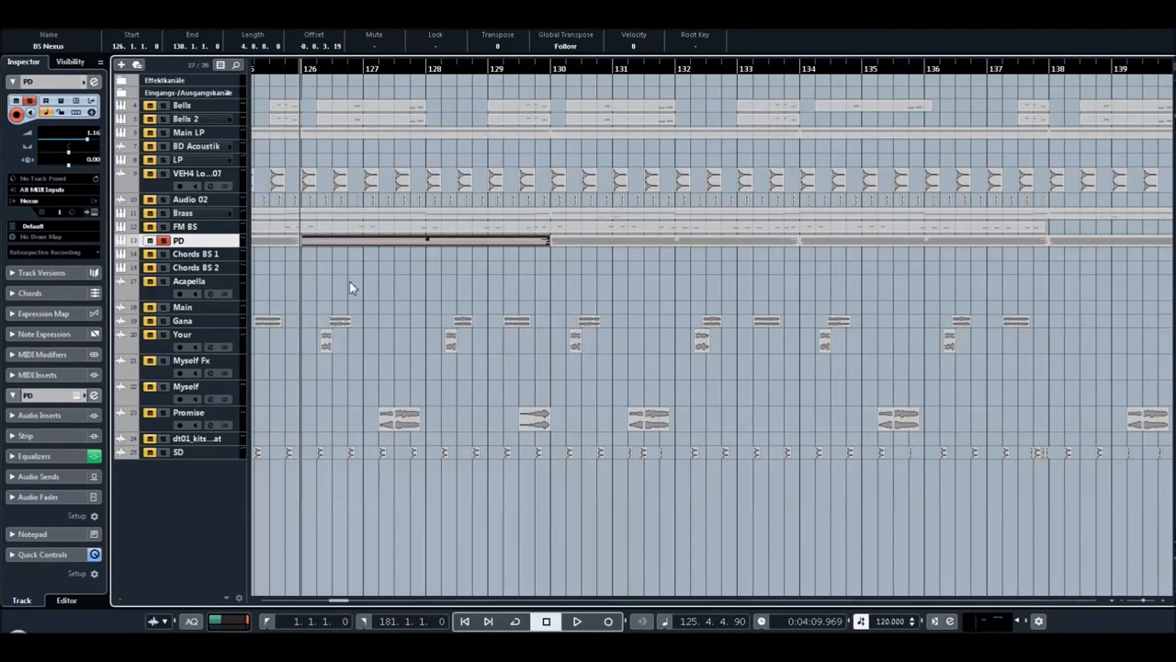
mouse_move(309, 298)
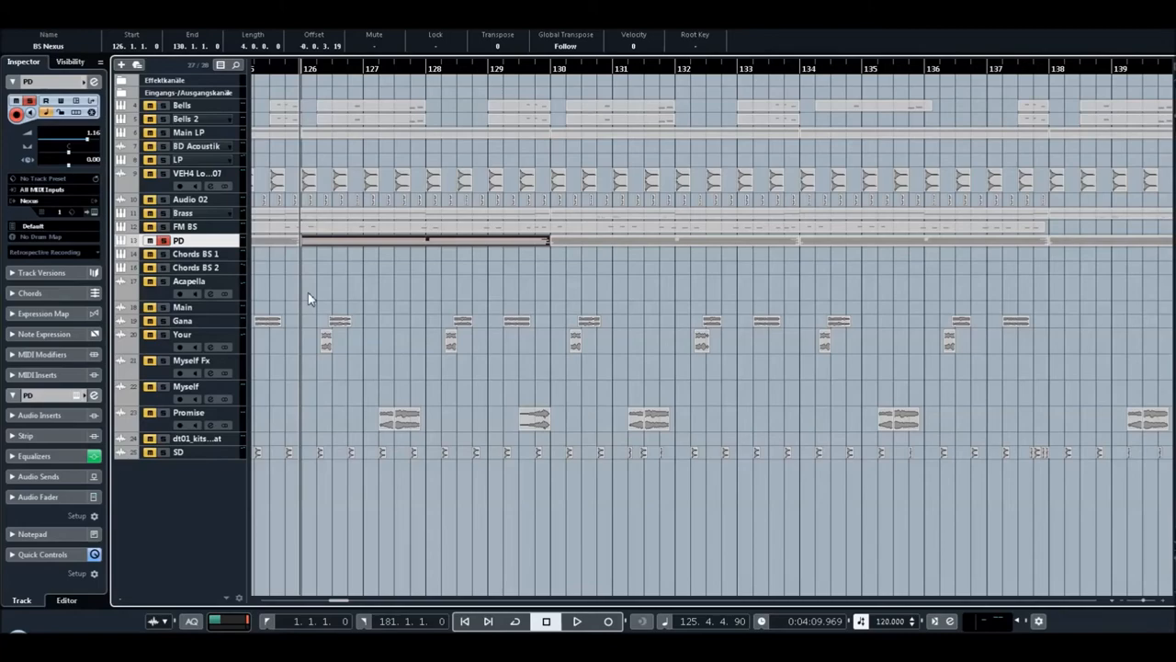
click(195, 254)
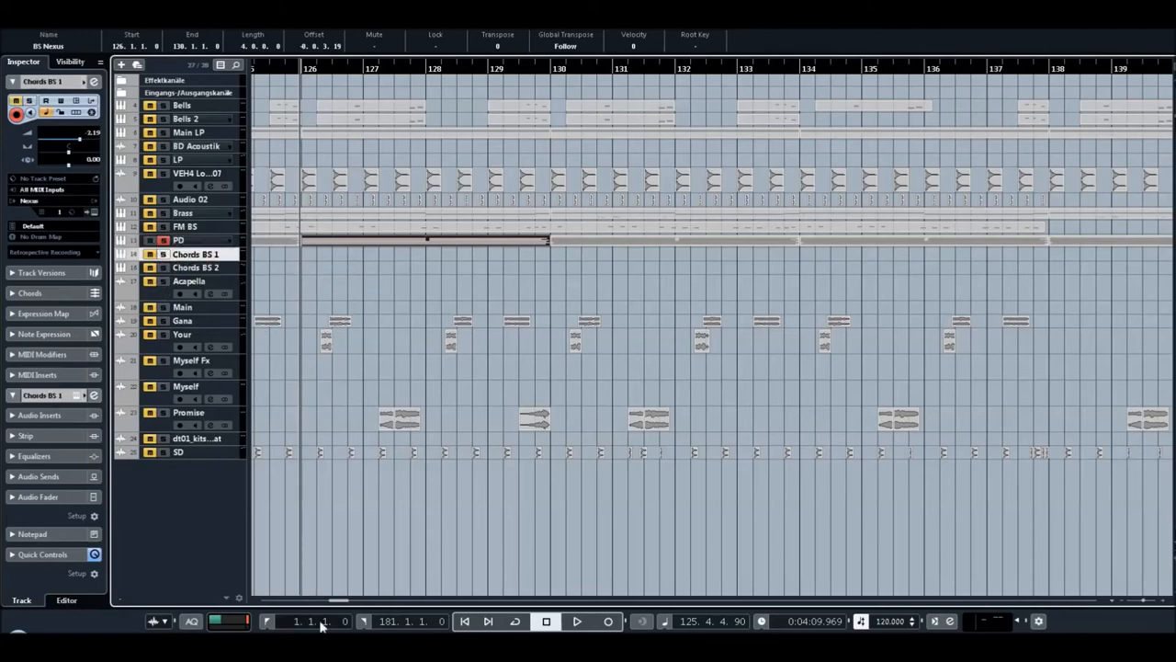
scroll(left, 3)
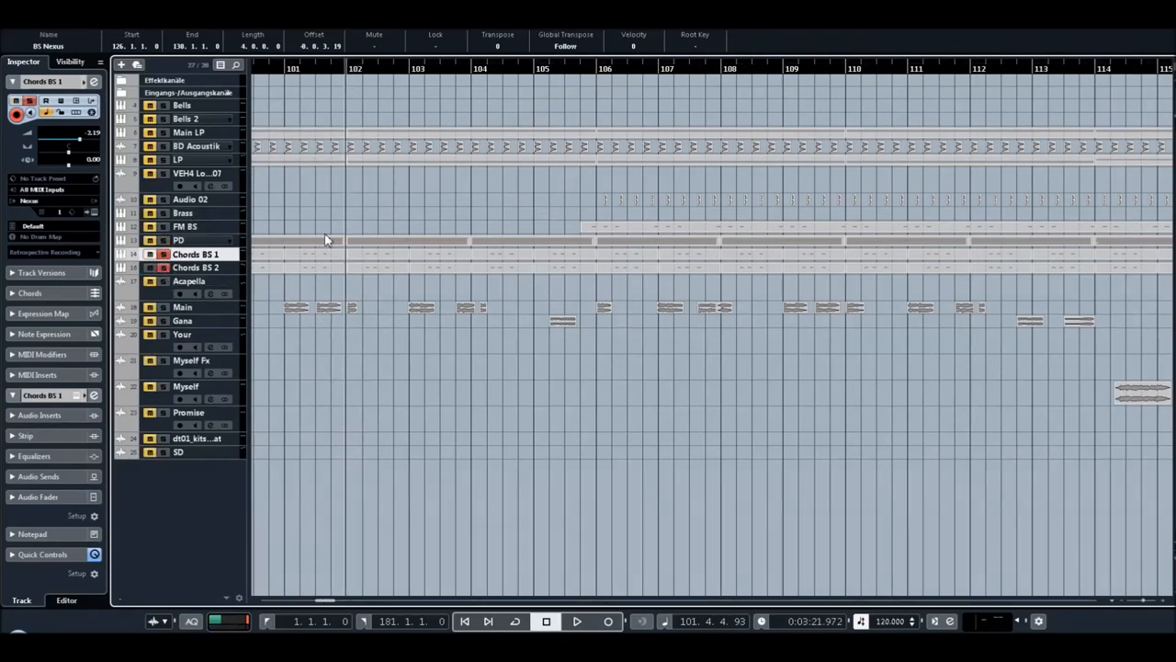
Play the Chords BS 1 section and check its Nexus 3 Analogue 2 preset, then close it.
click(577, 621)
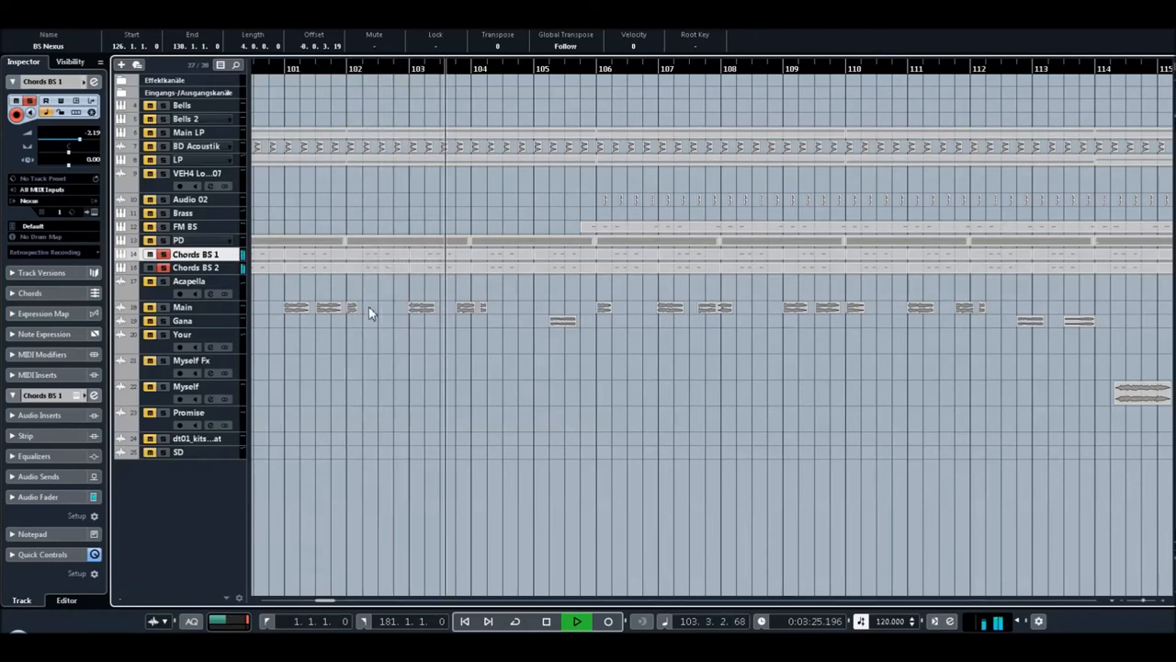
click(546, 621)
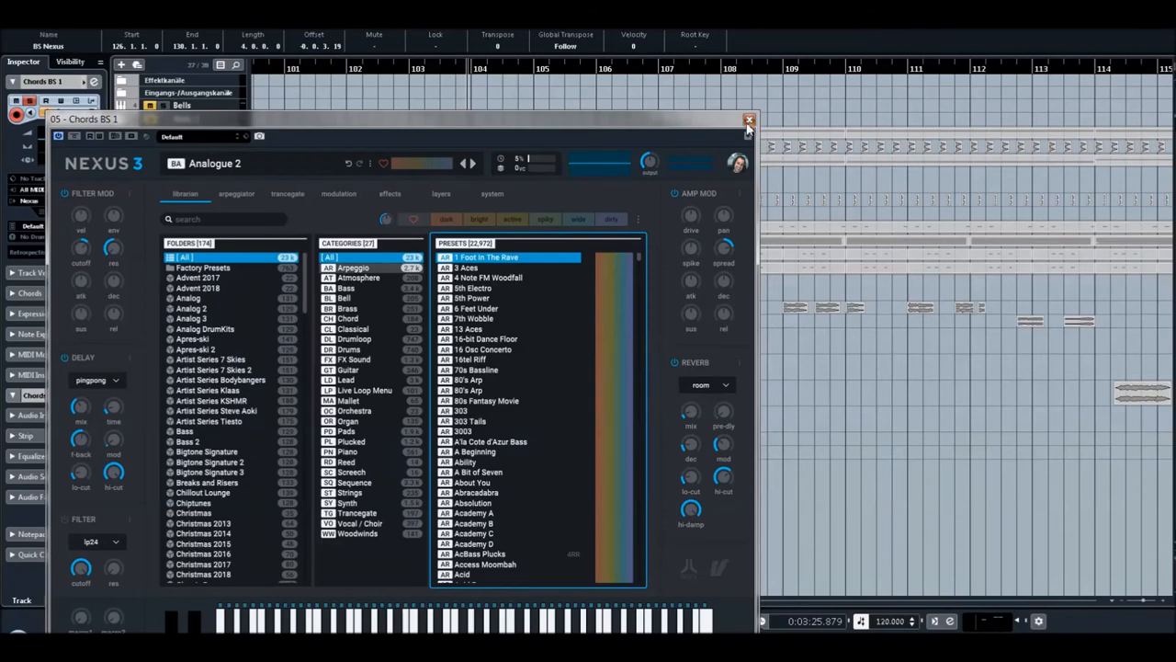
click(749, 120)
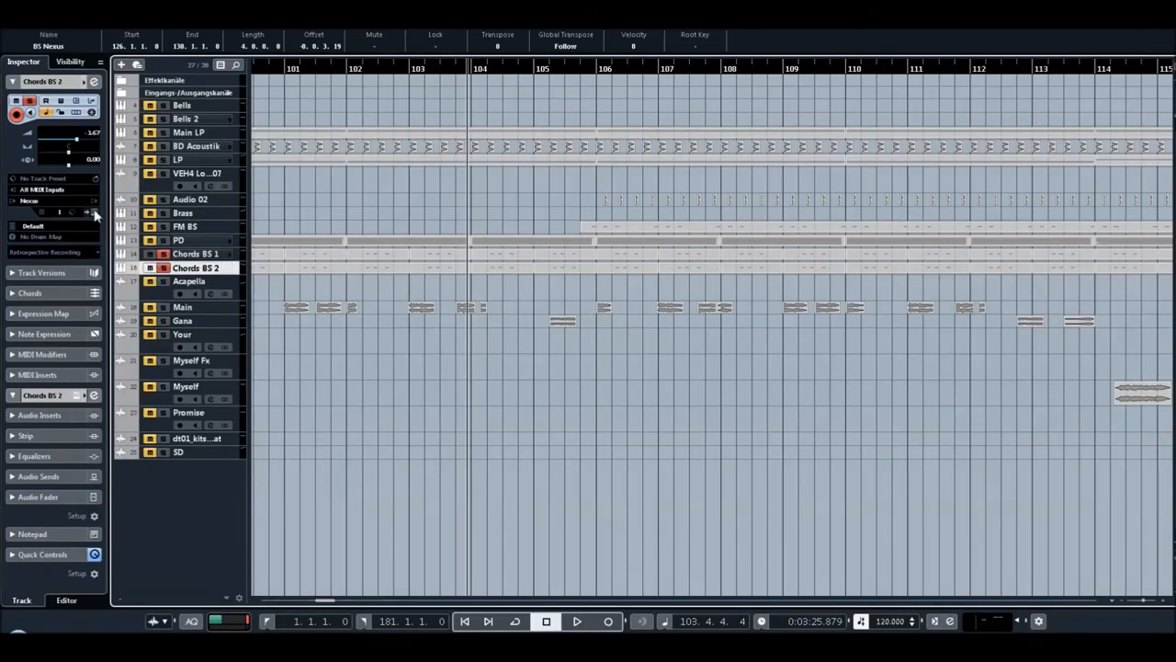
mouse_move(367, 229)
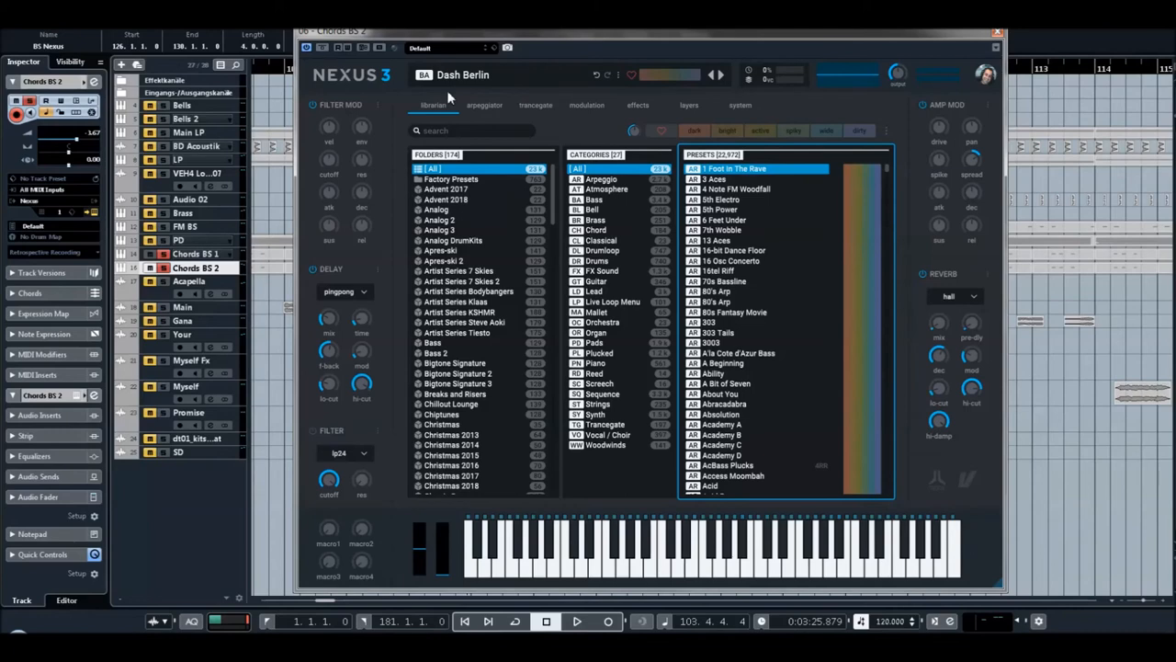
Close Chords BS 2's Nexus 3 window, name Audio 02 'SD', and select BD Acoustik.
click(529, 551)
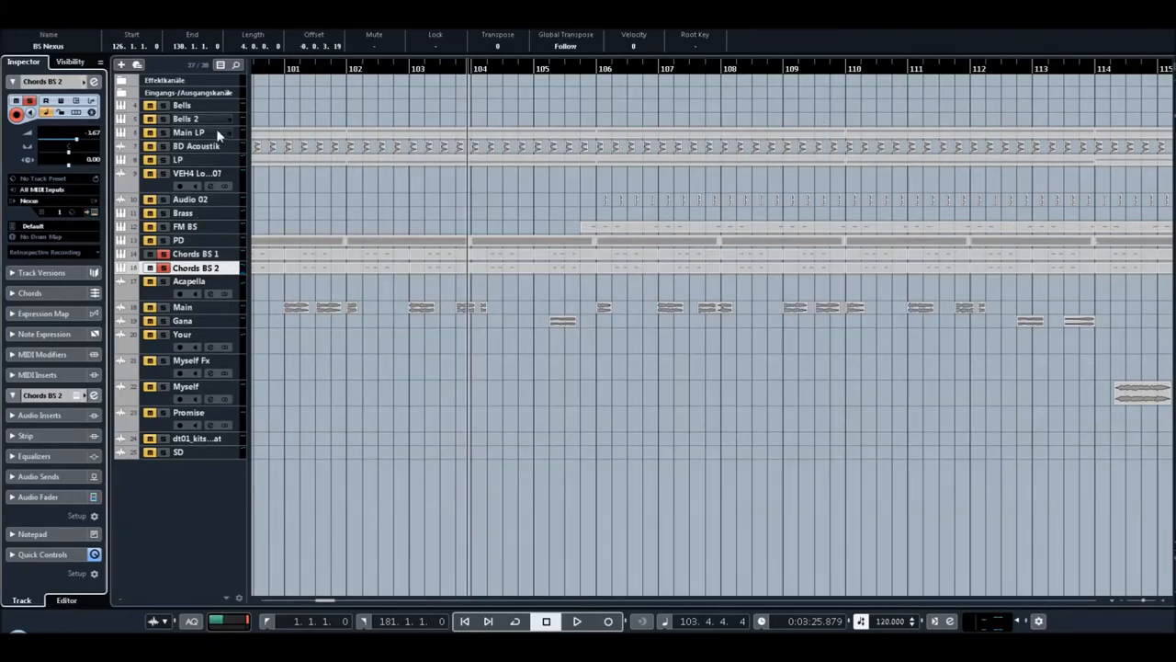
mouse_move(219, 123)
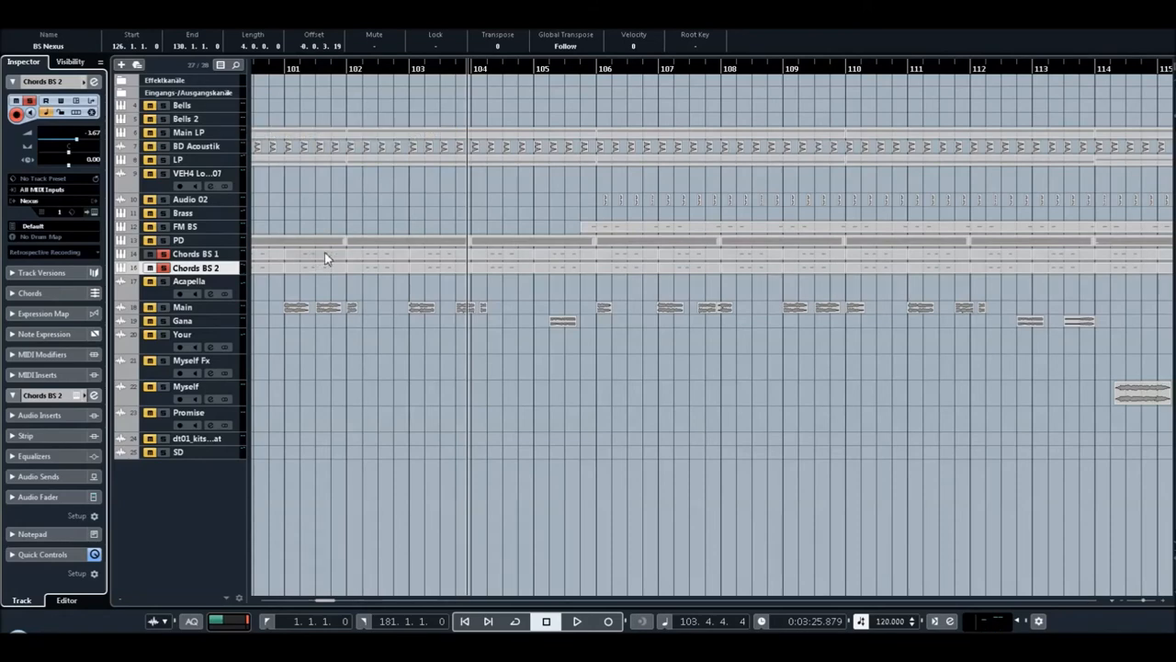
mouse_move(466, 254)
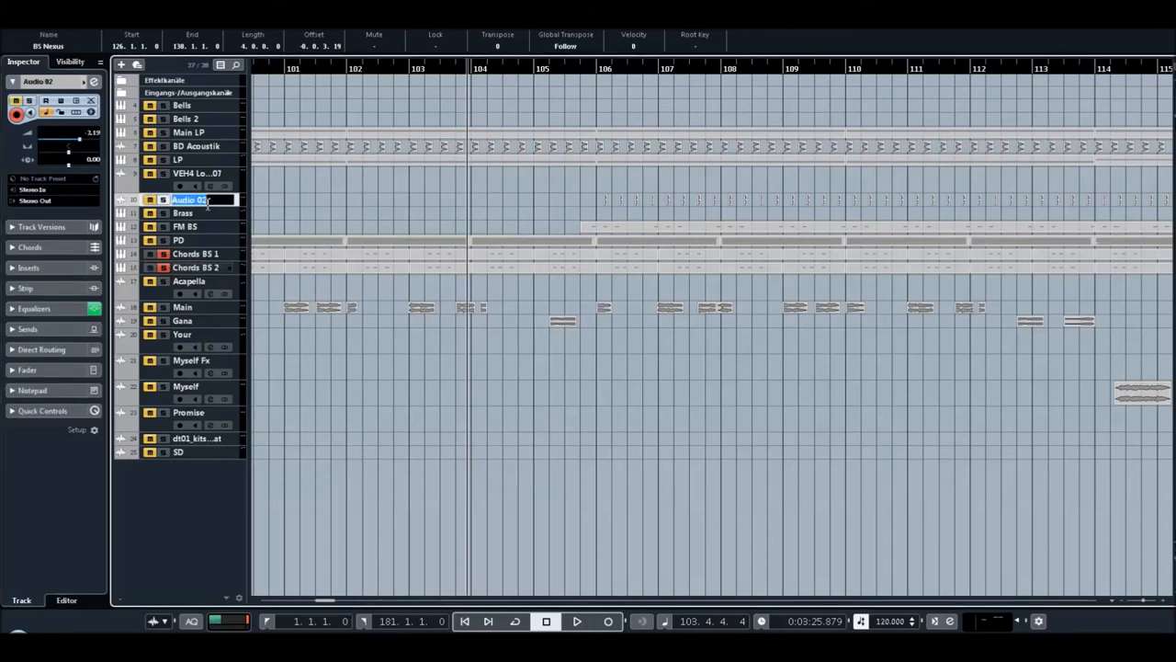
text(SD)
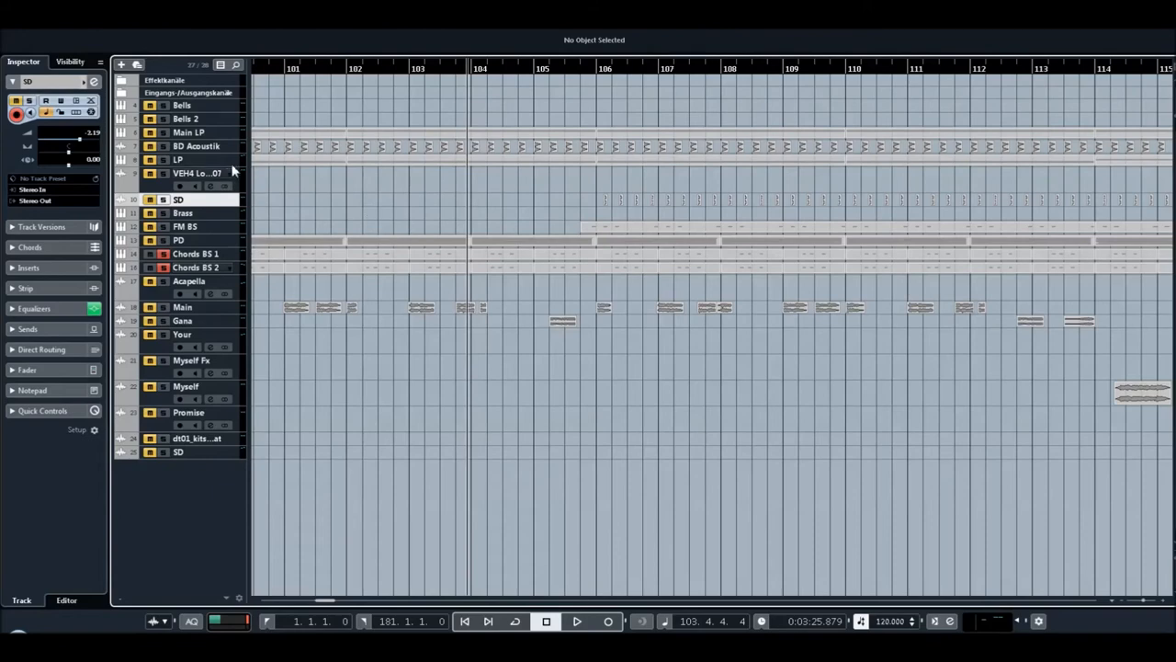
click(196, 146)
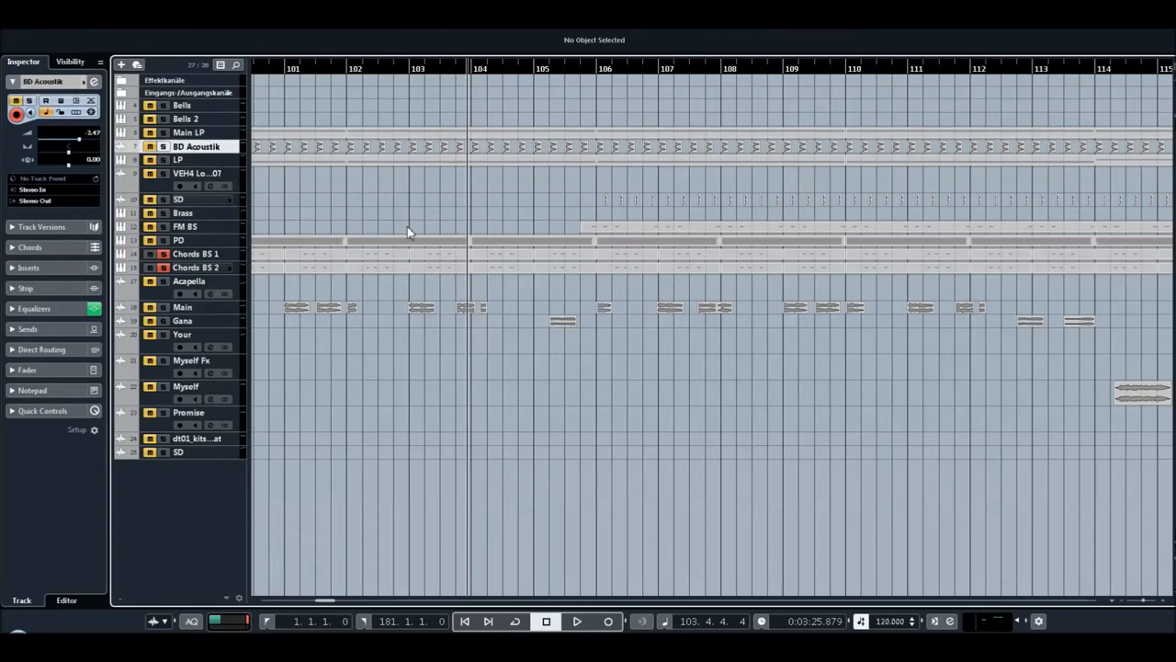
mouse_move(422, 225)
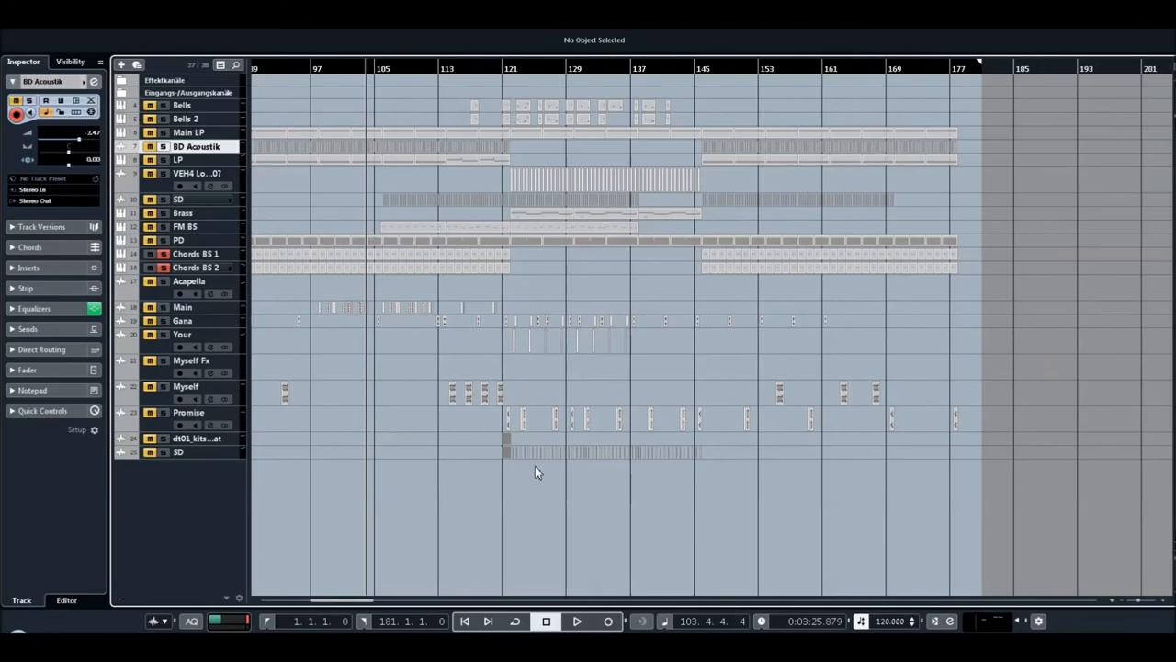
mouse_move(625, 456)
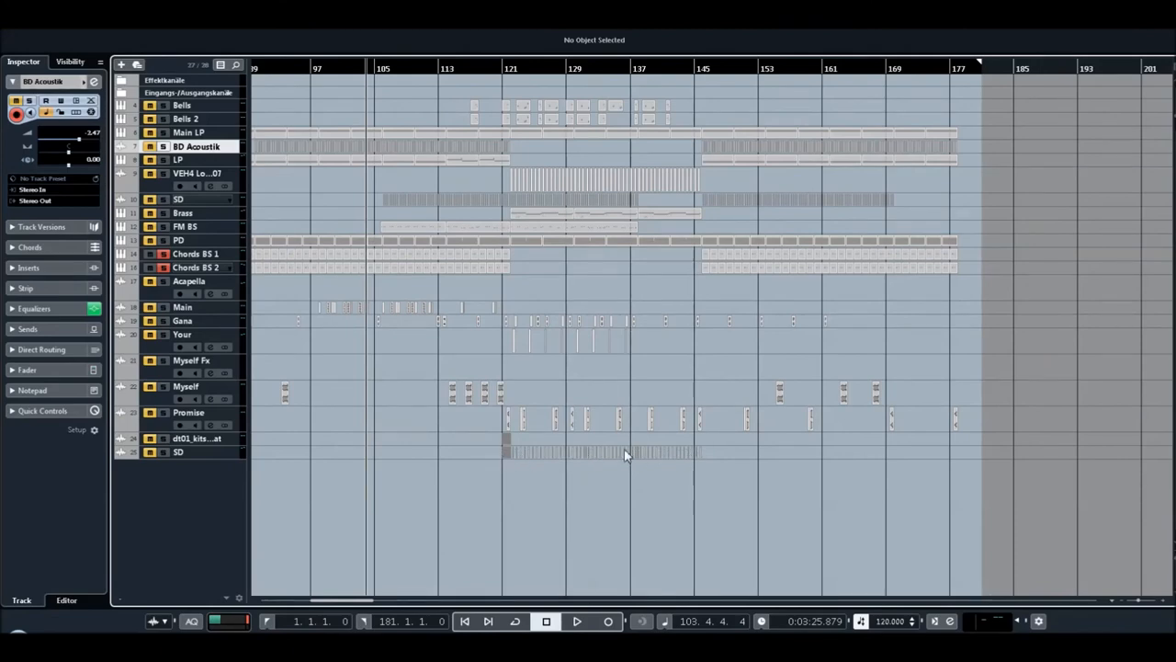
mouse_move(709, 462)
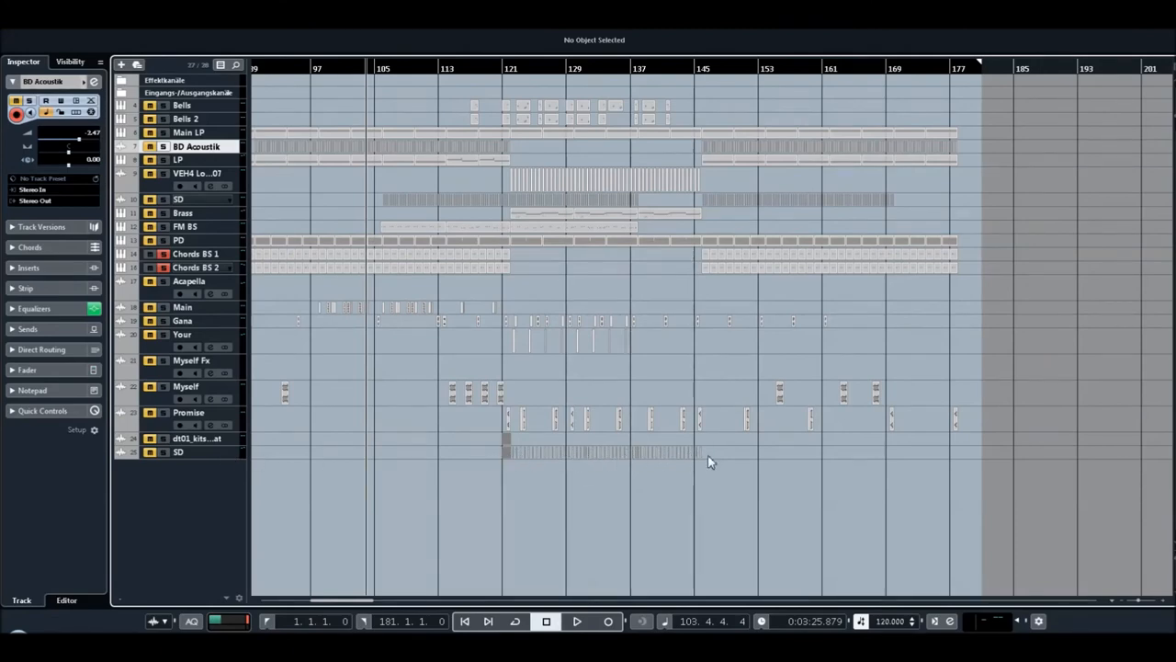
Focus the drop section on the SD track near bar 121.
click(602, 452)
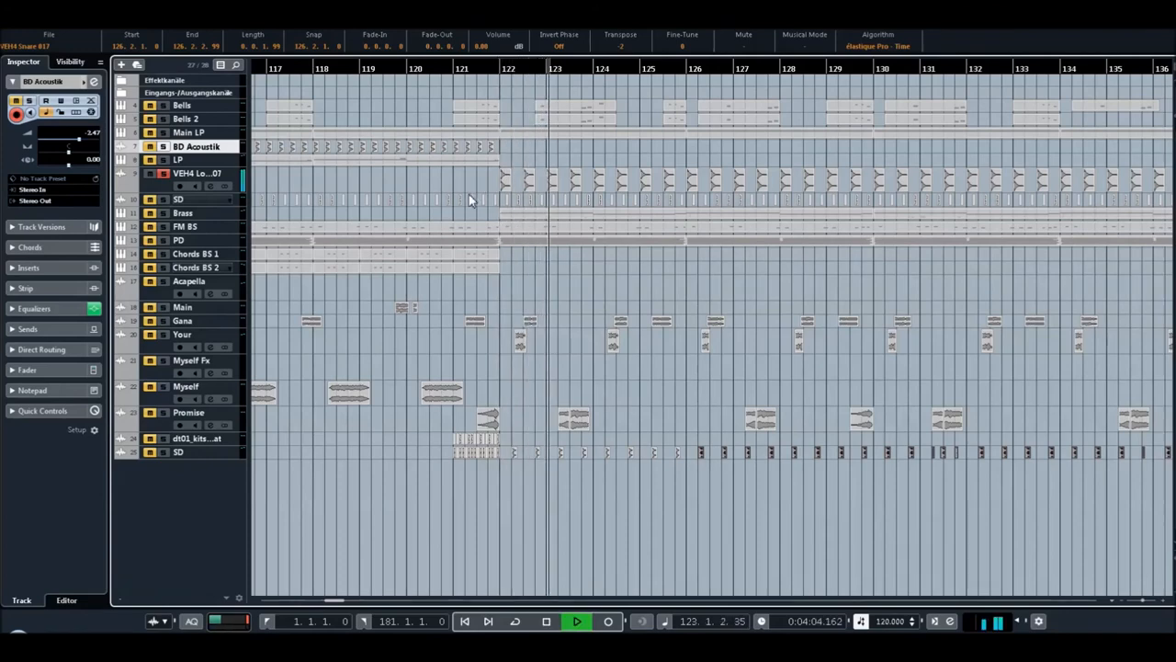
Stop playback and replay the drop section from bar 121.
click(546, 621)
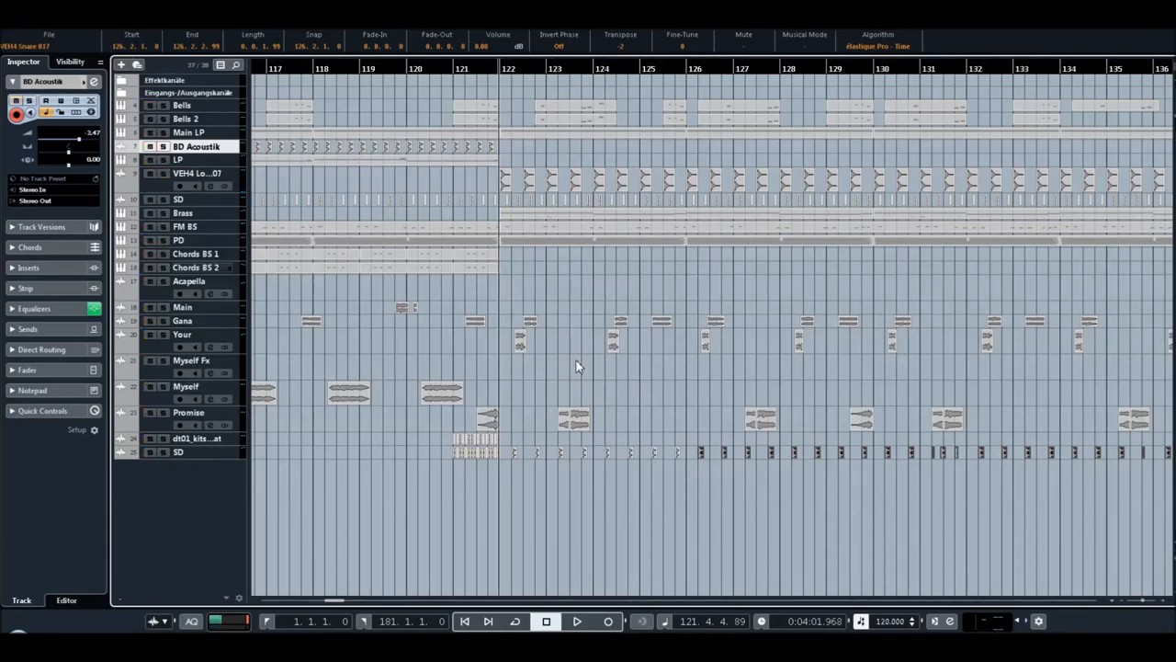
mouse_move(533, 359)
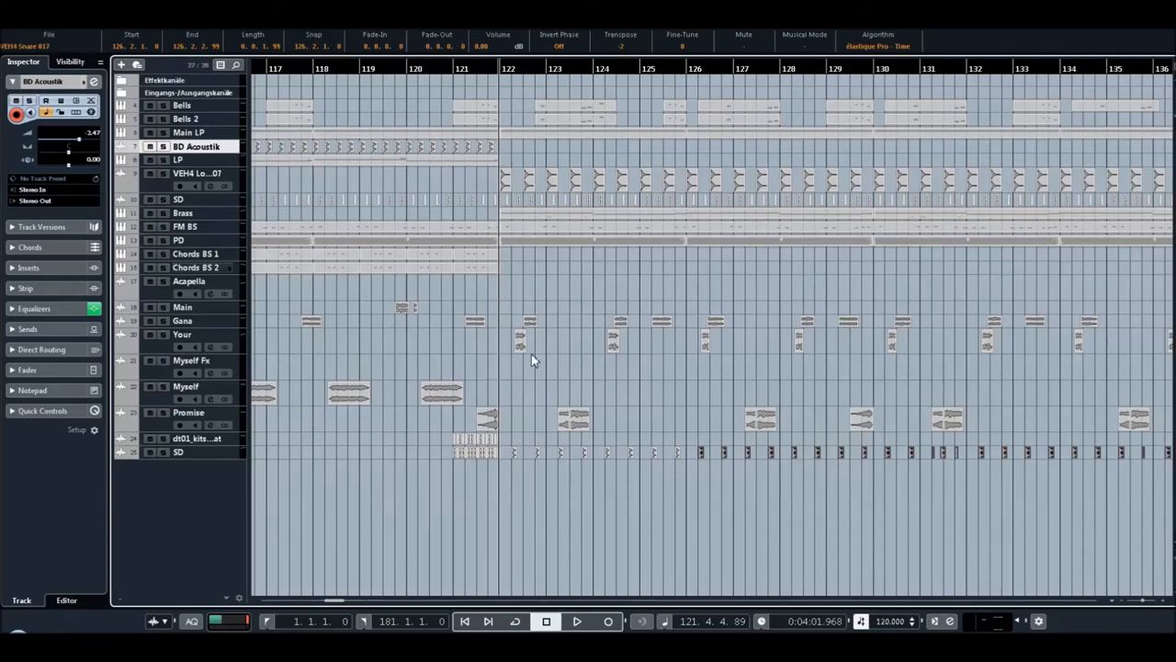
click(576, 622)
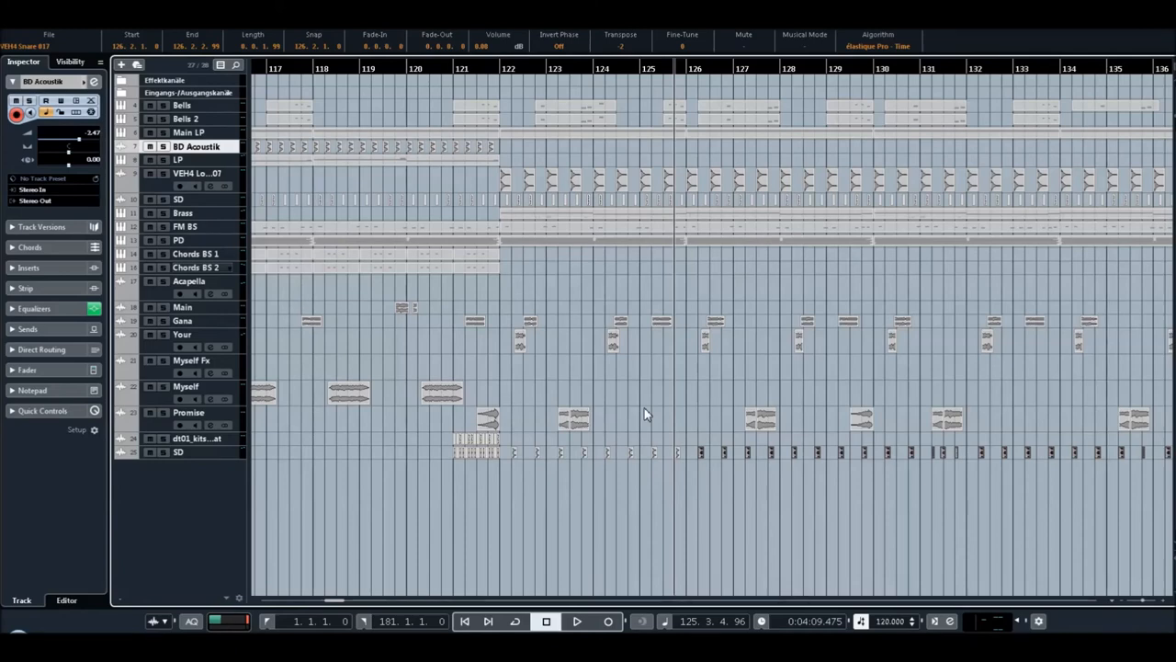
mouse_move(631, 543)
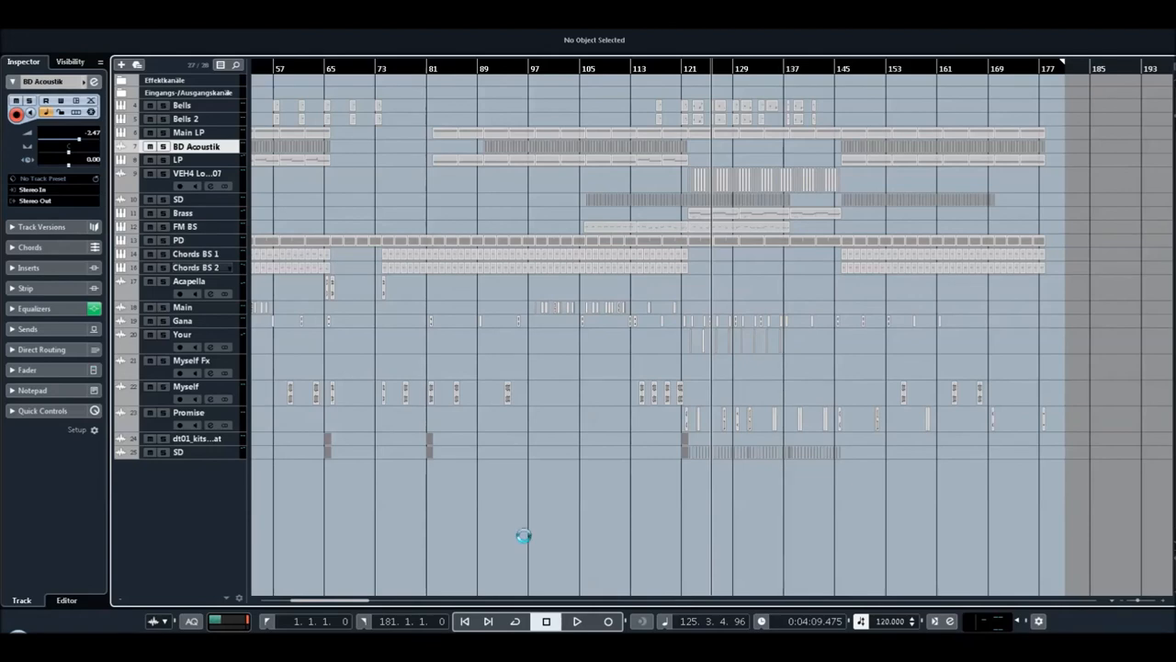
mouse_move(524, 537)
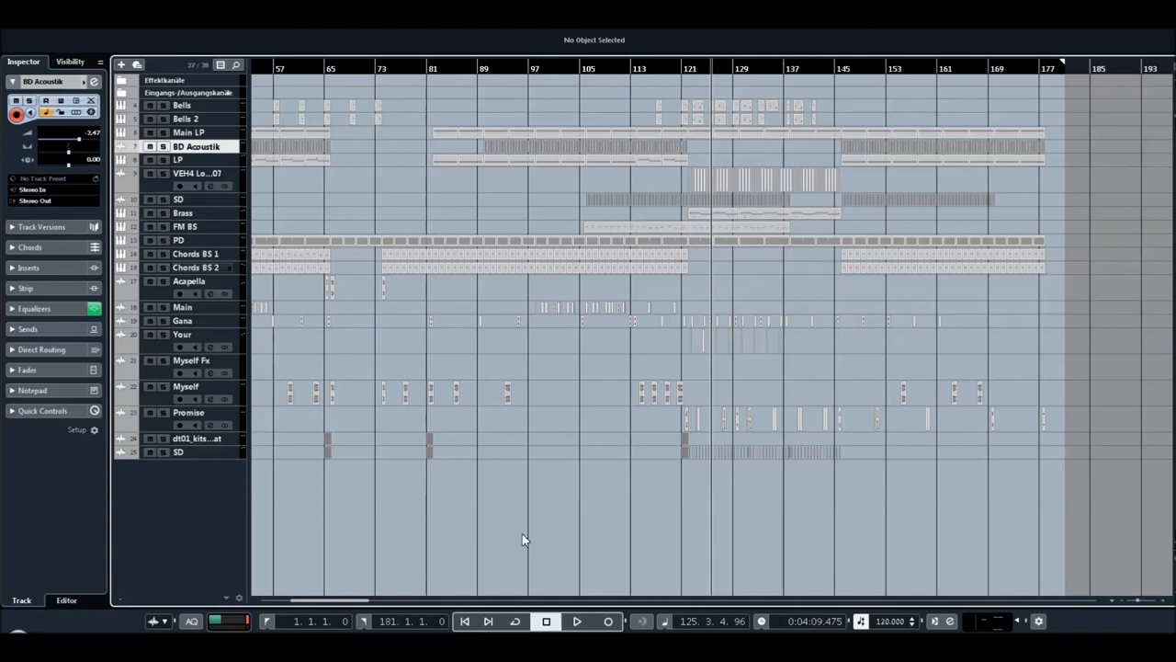
mouse_move(549, 508)
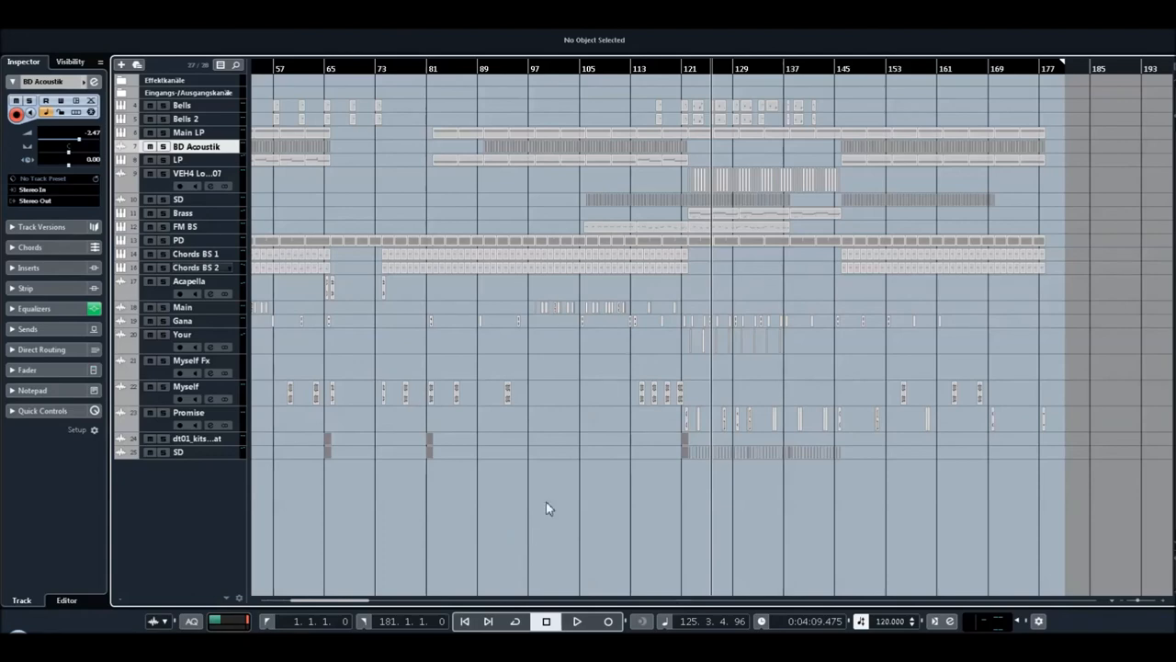
mouse_move(550, 470)
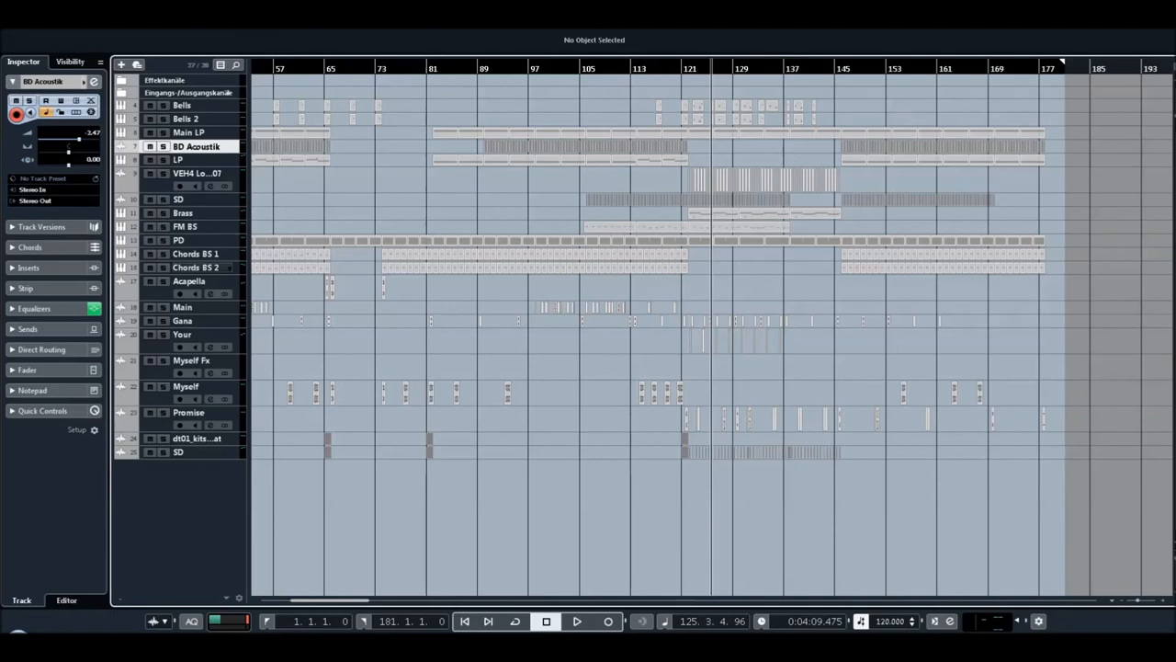
mouse_move(435, 88)
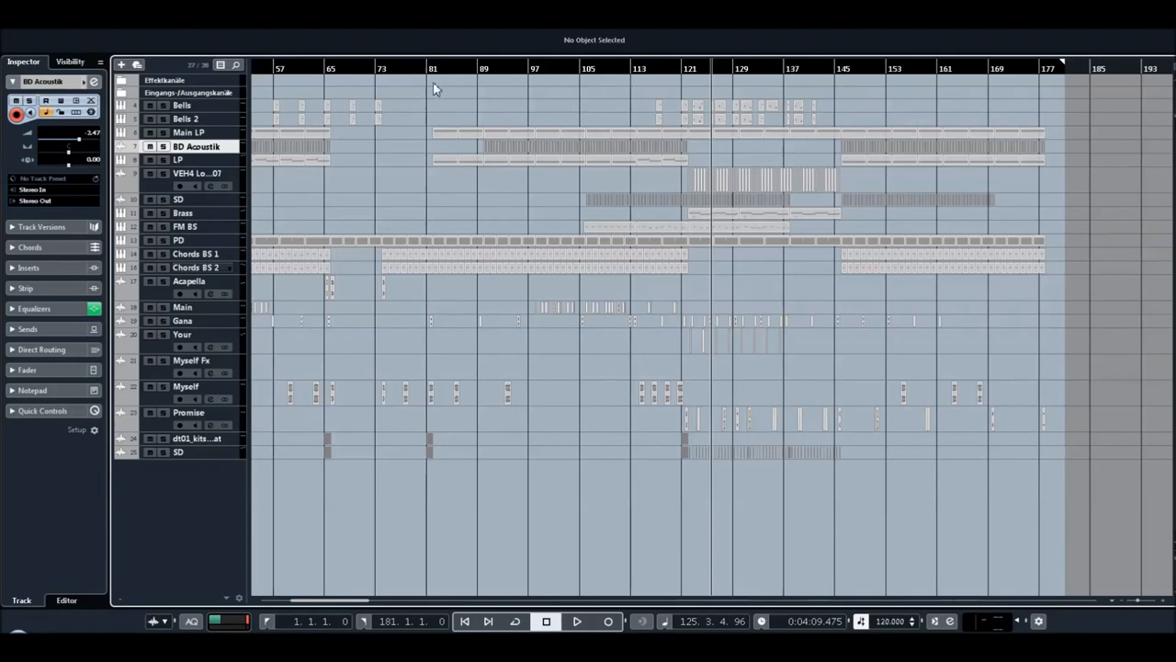